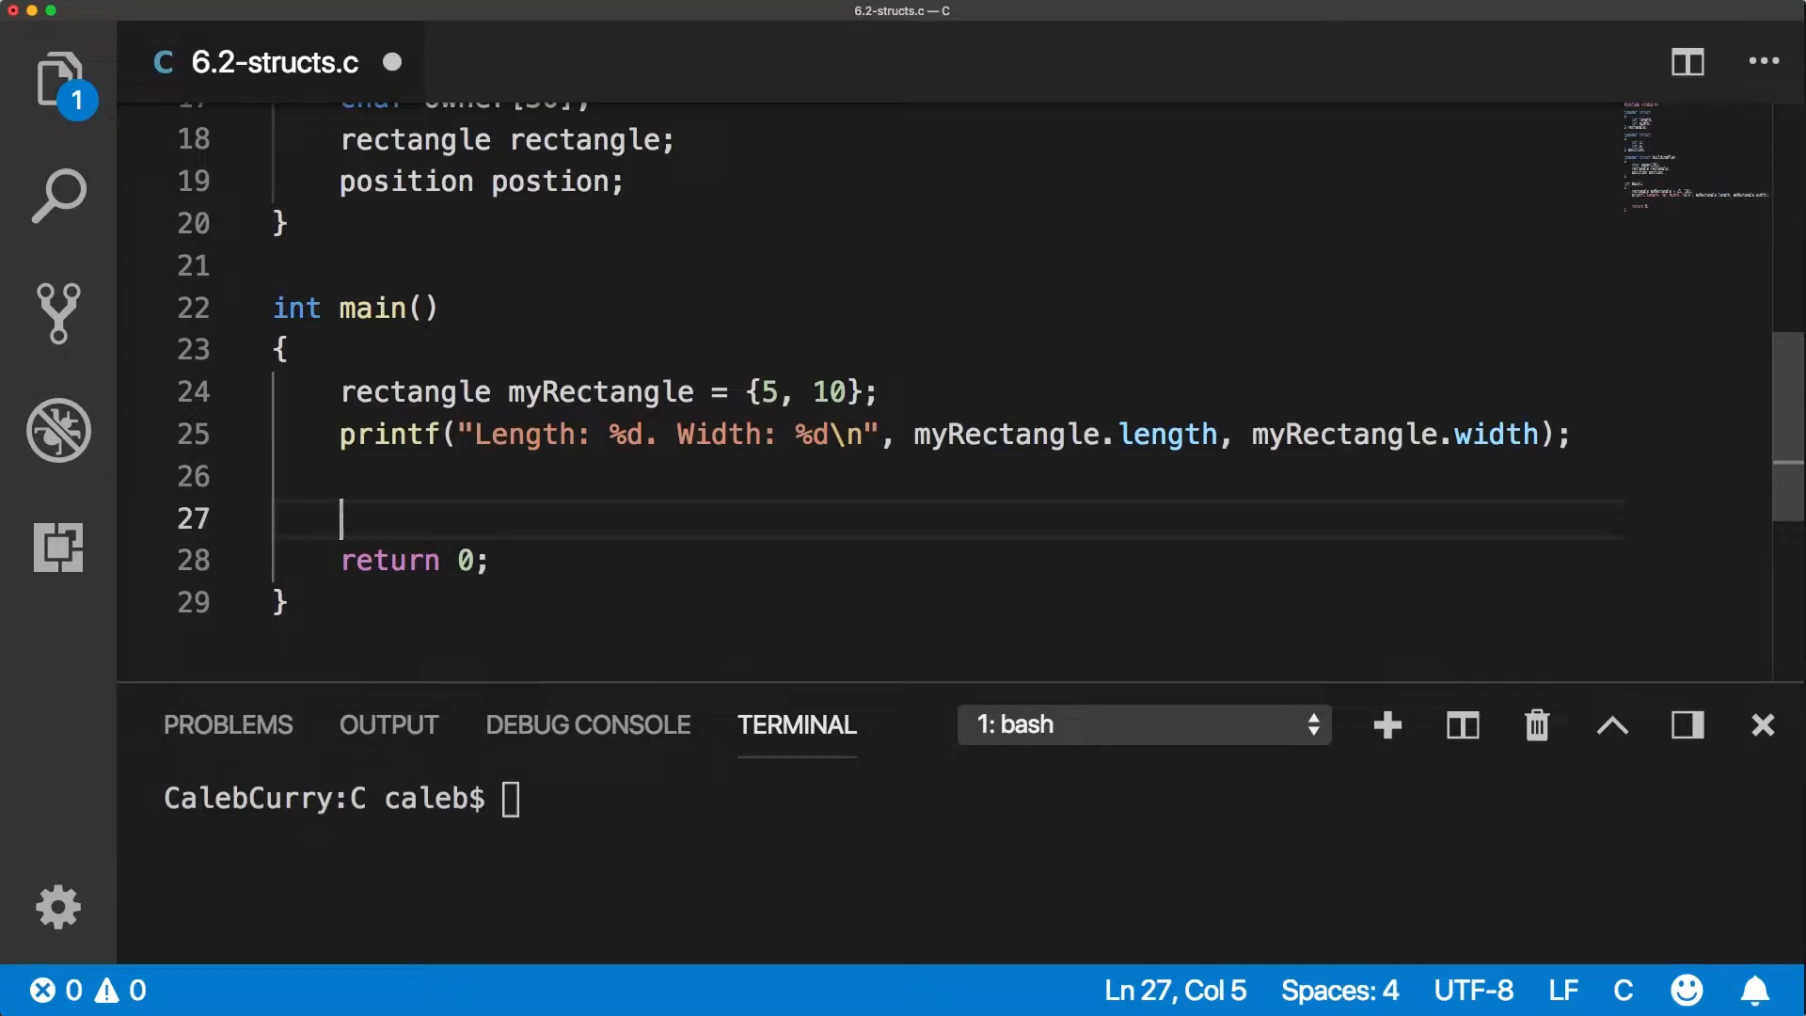
Begin the buildingPlan myHouse declaration with owner "Caleb Curry".
type("buildin")
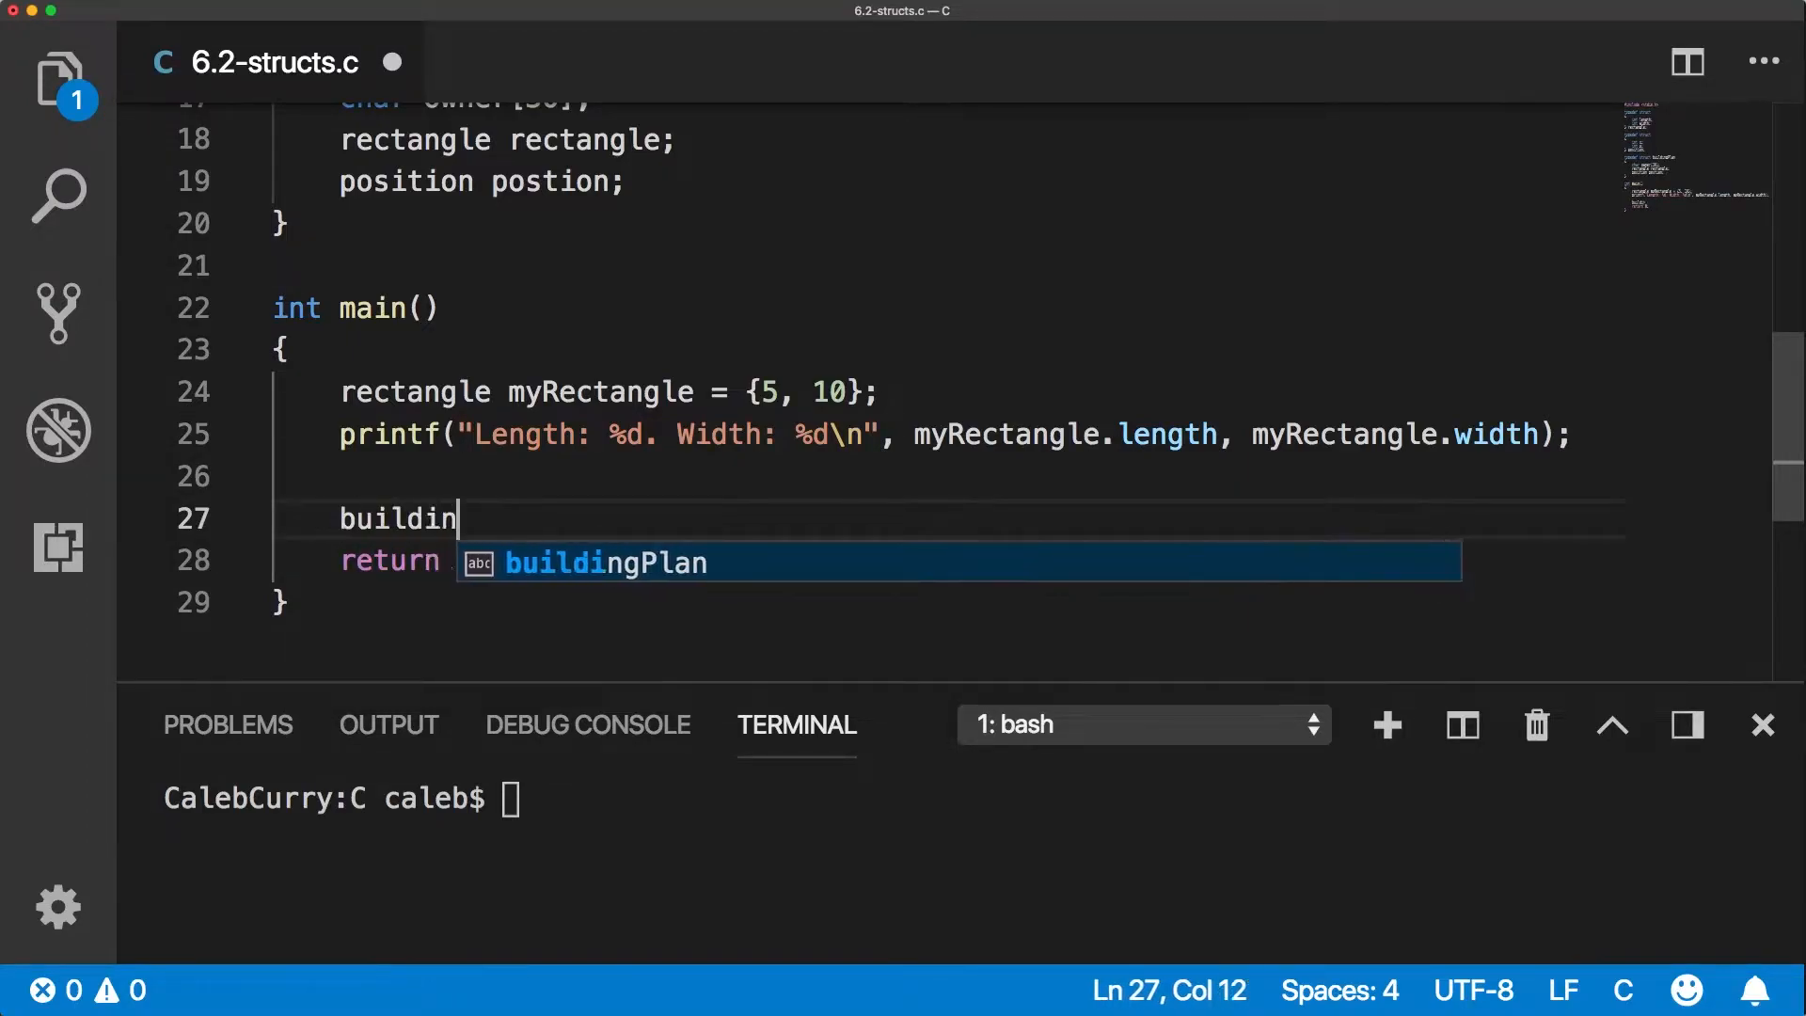
key("Tab")
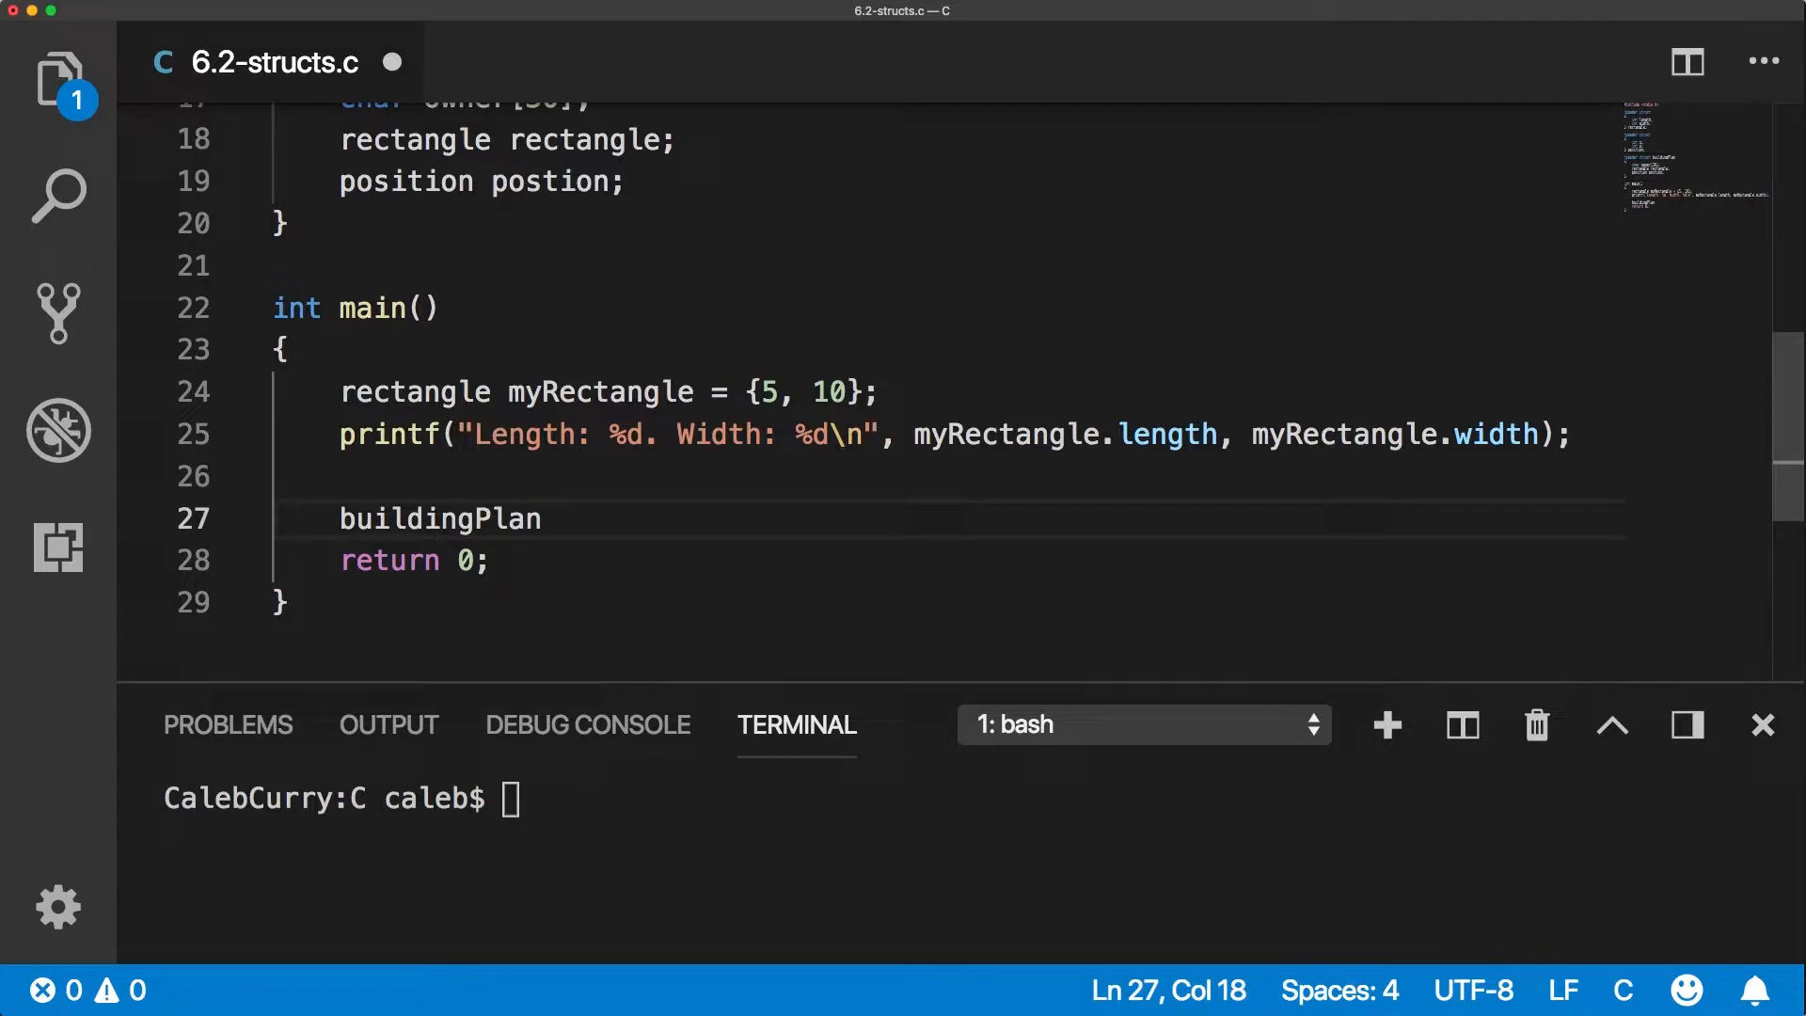
type("myHouse =-")
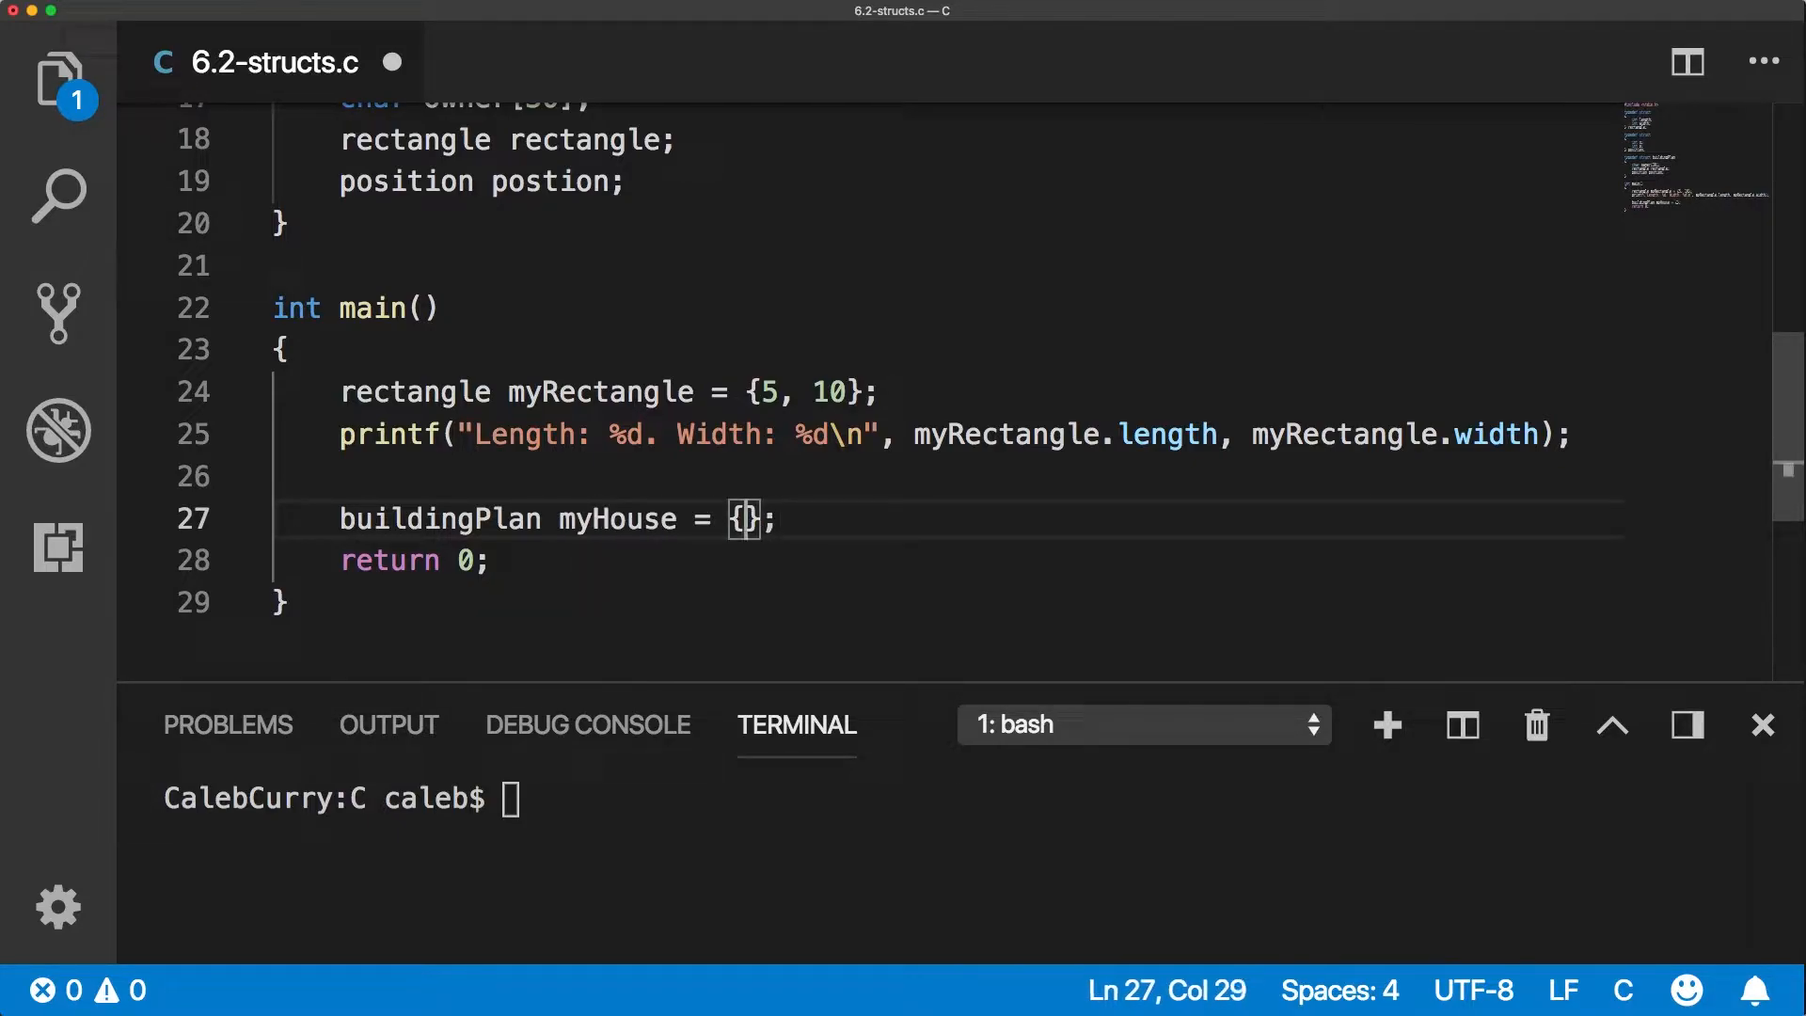
type("\"Caleb \"")
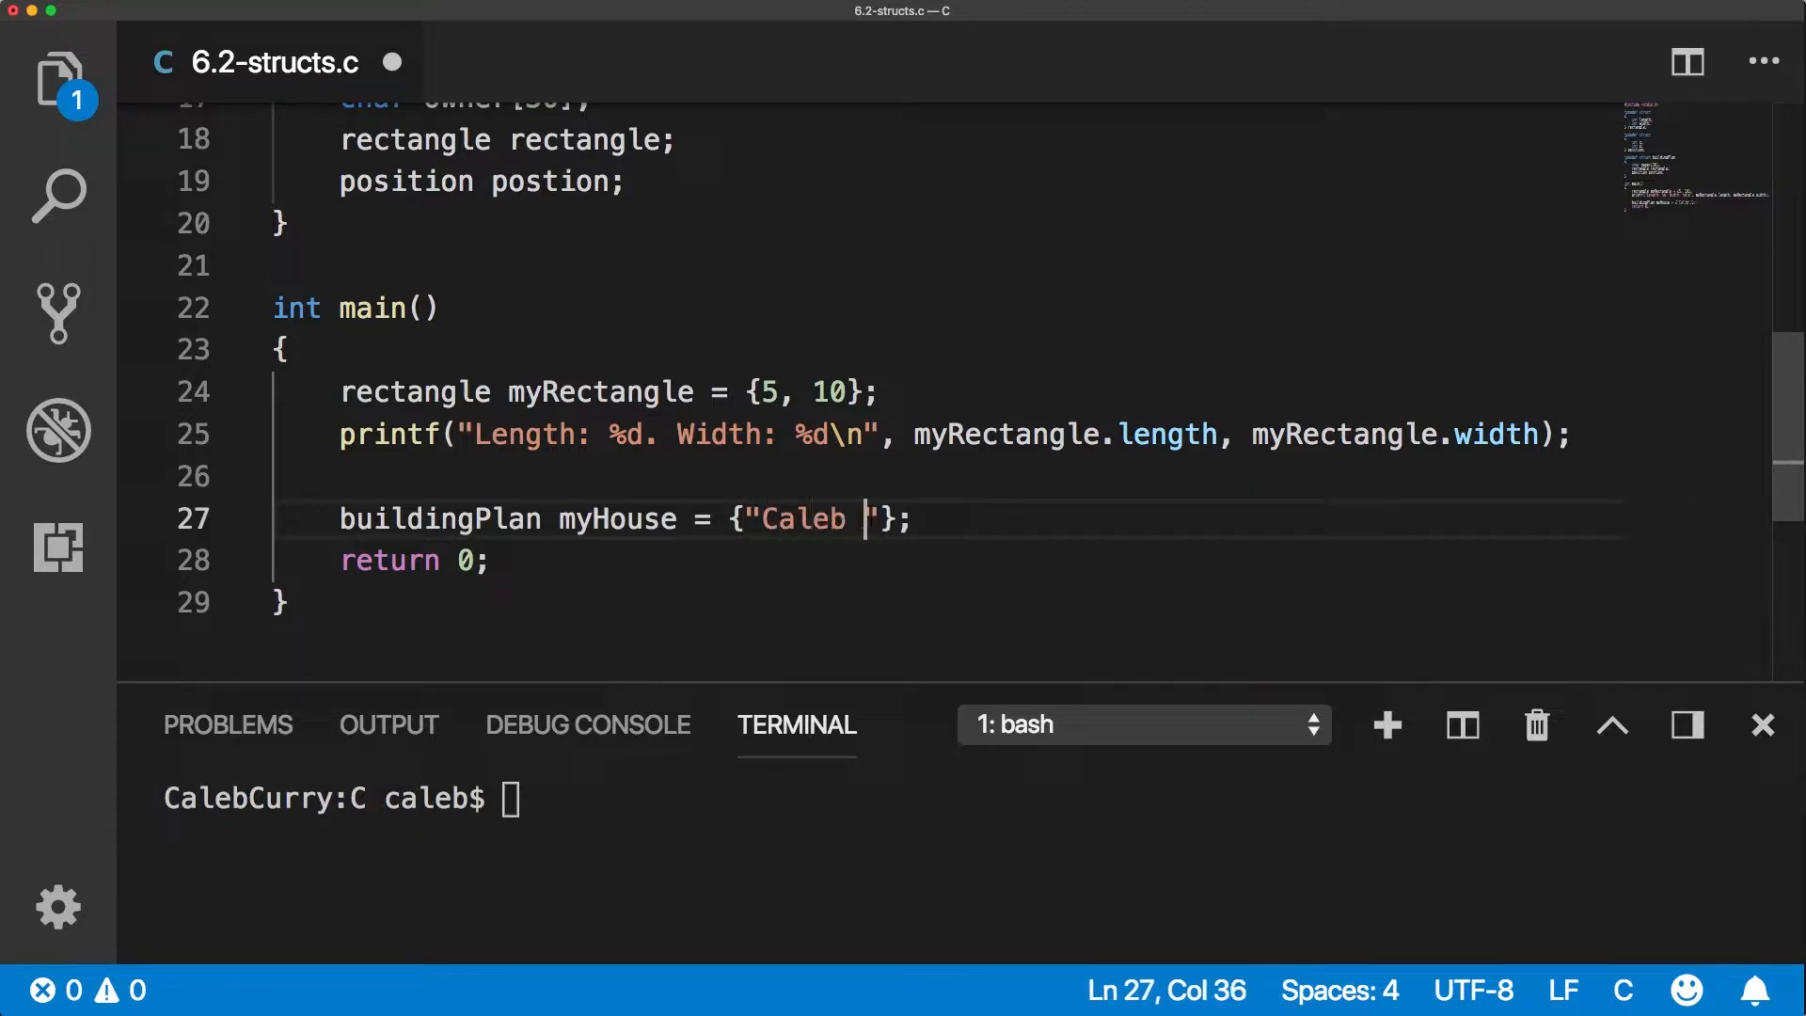
type("Curry")
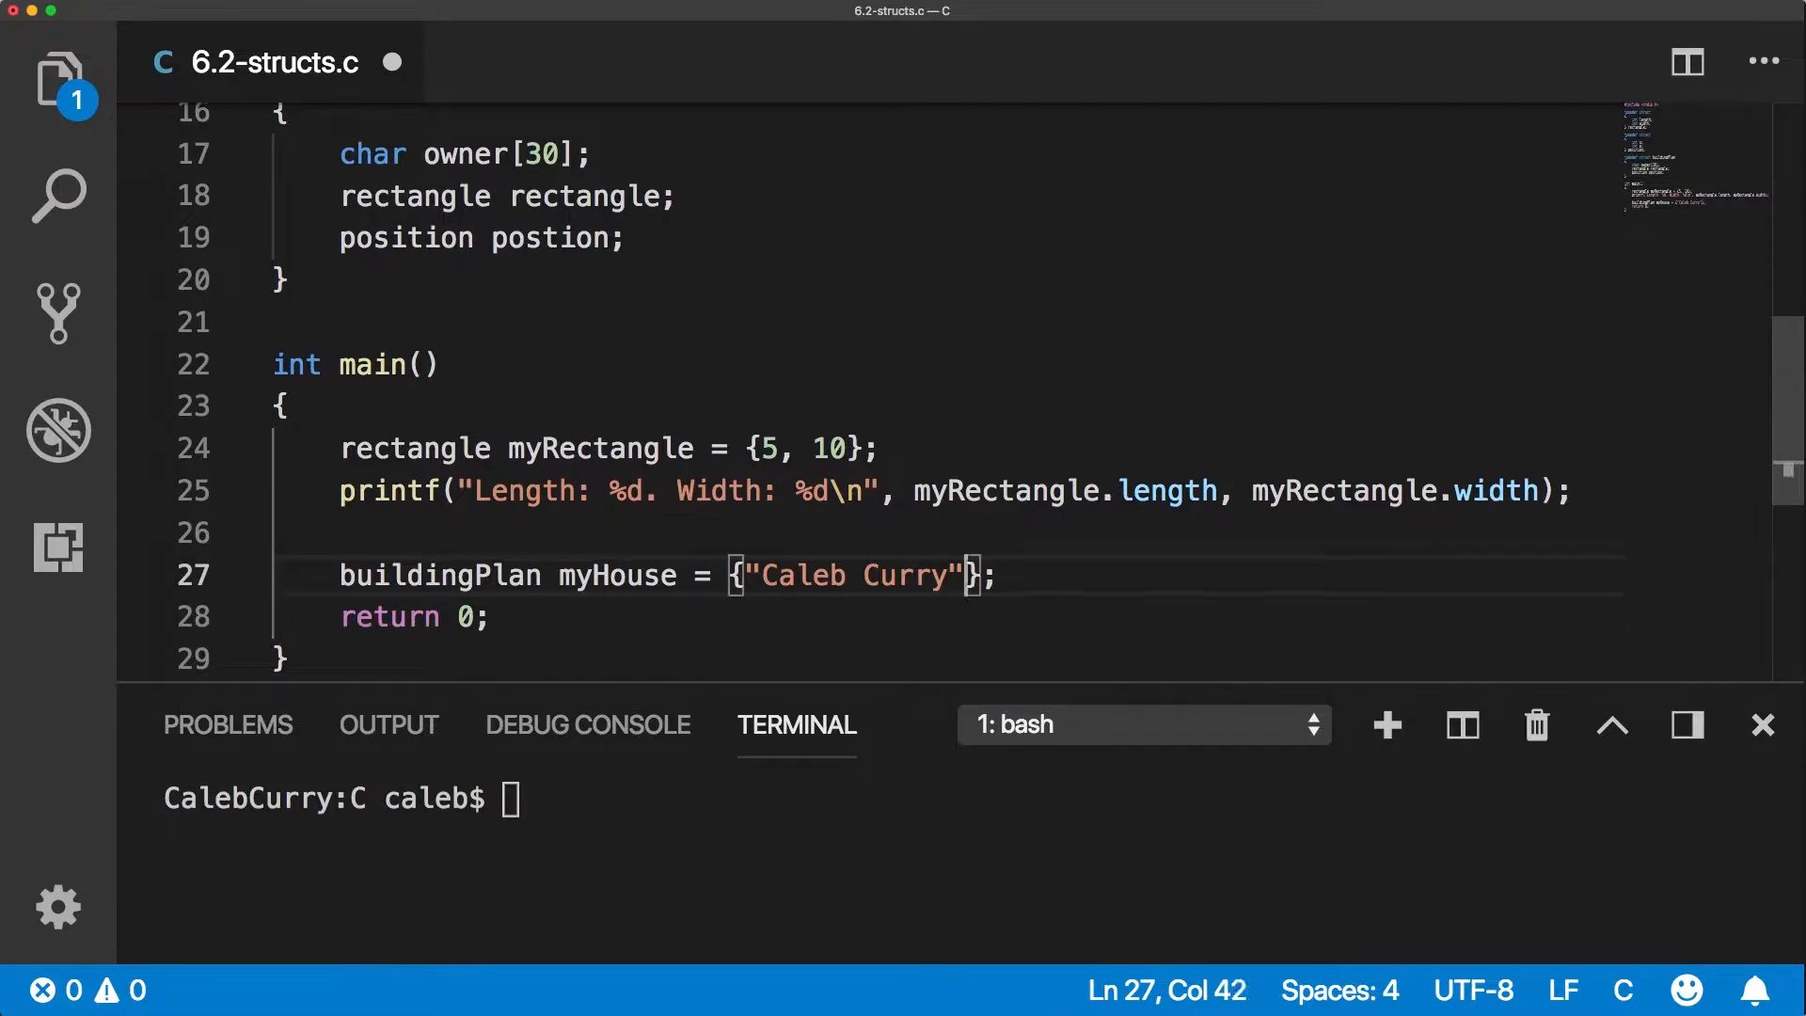
Complete the initialiser with rectangle {5, 10} and position {32, 48} and save.
type(", {")
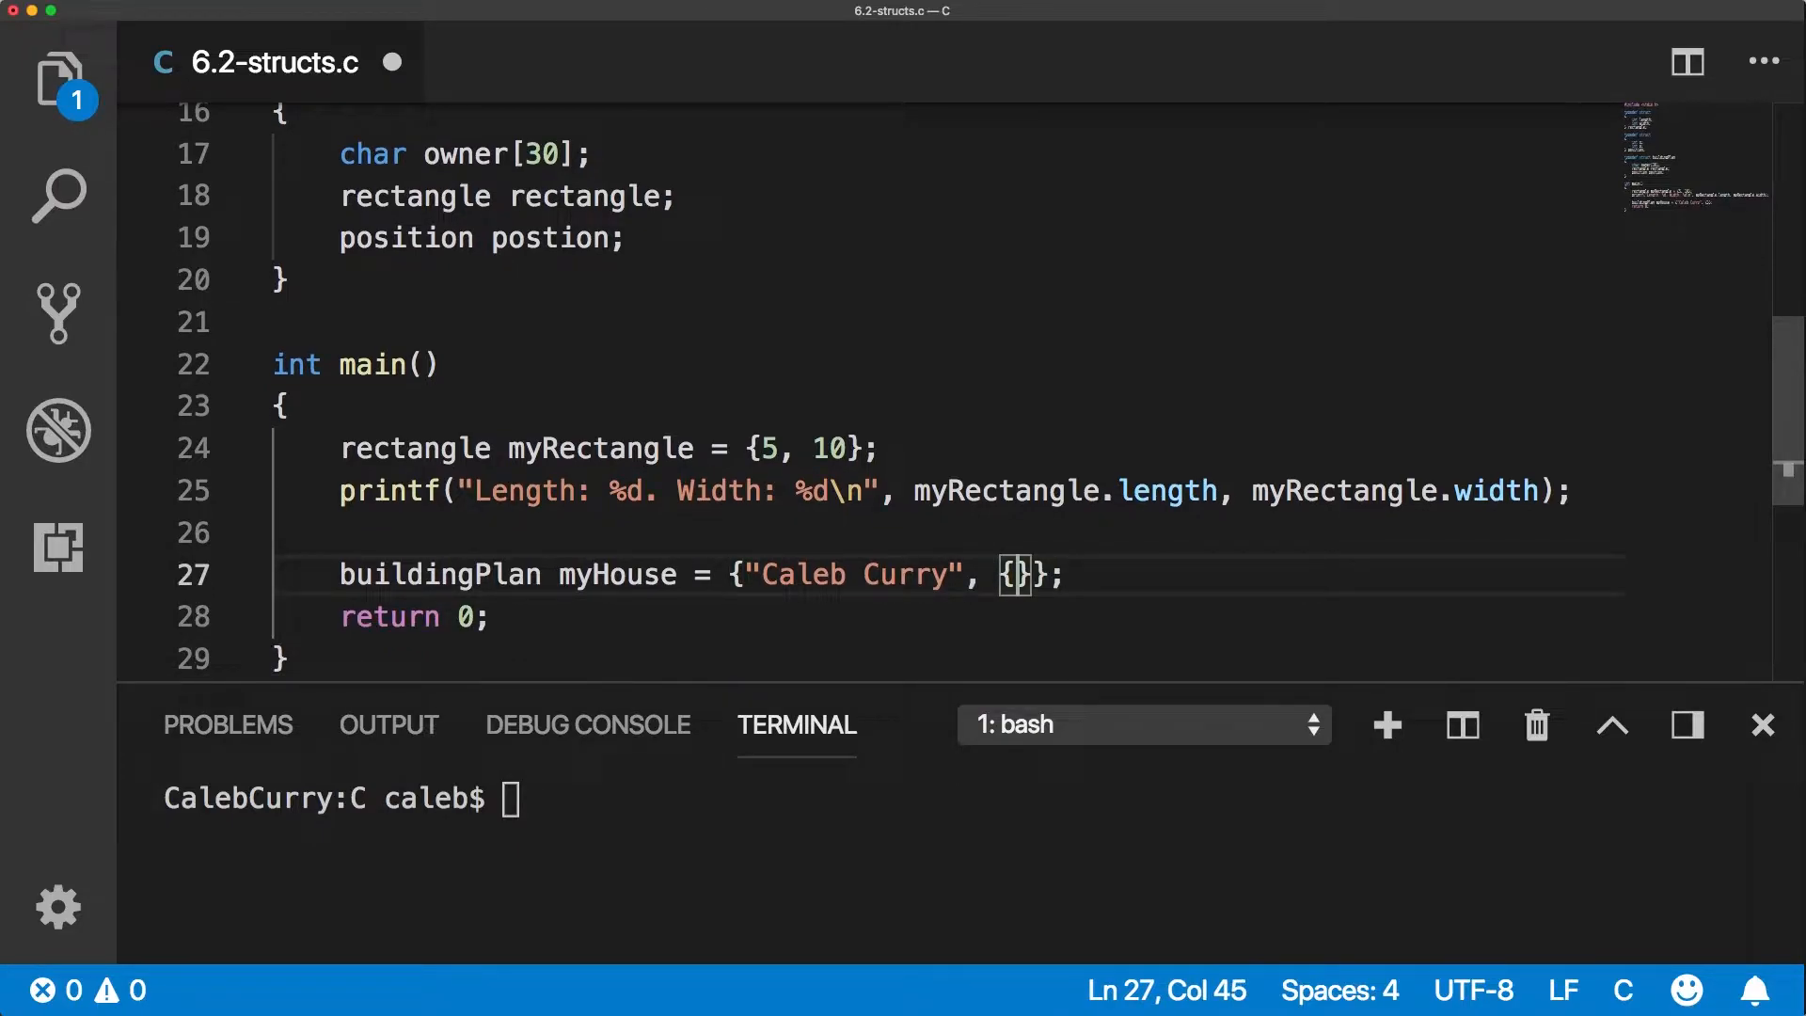
type("10,")
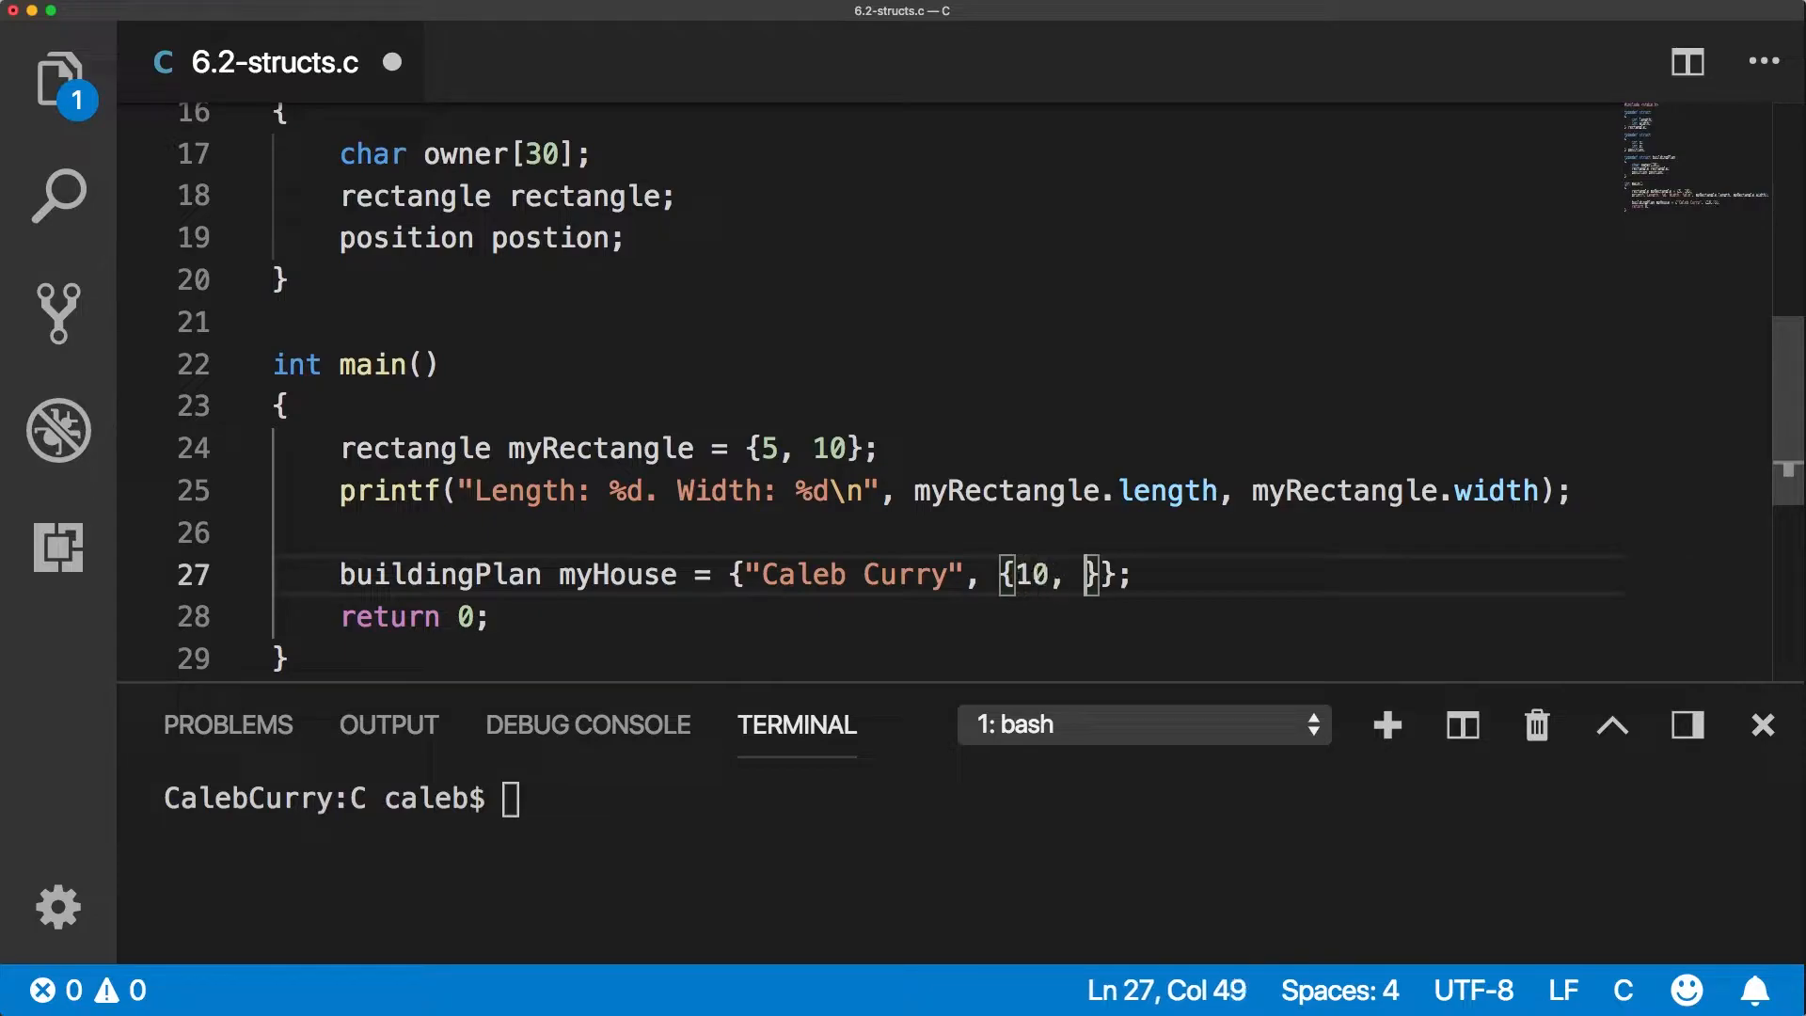
type("5, 10")
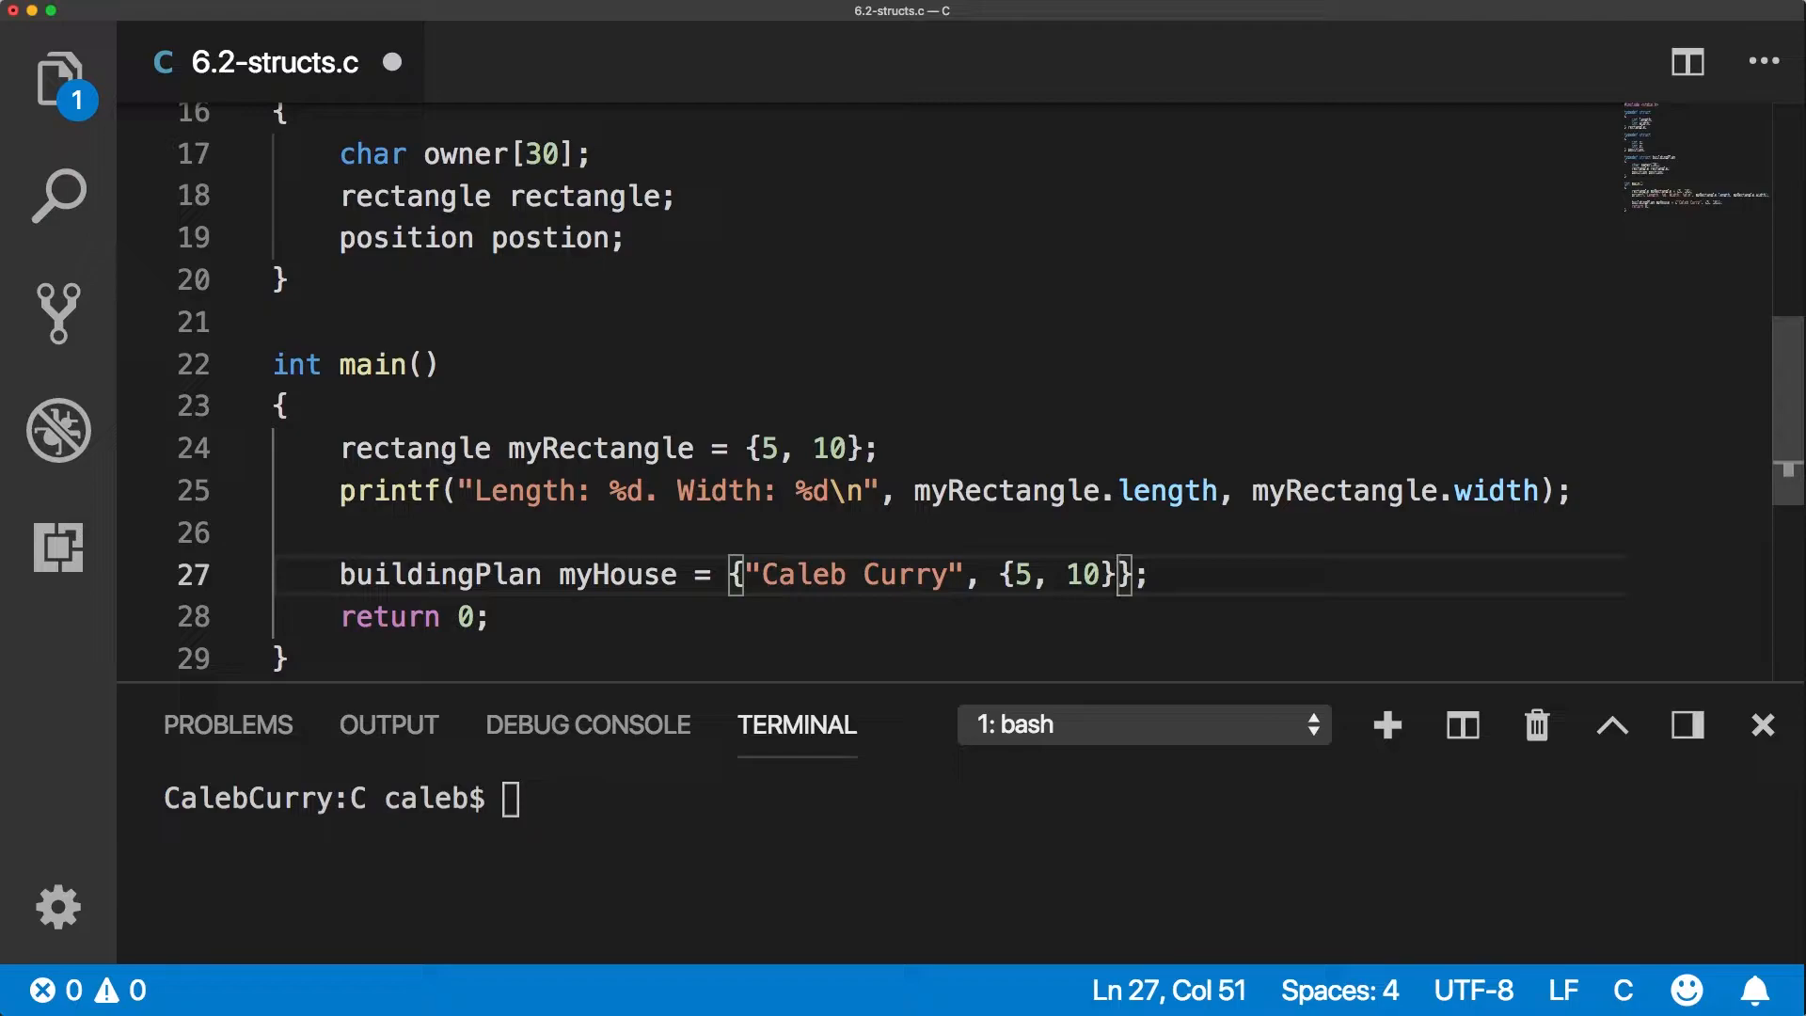
type(", {}")
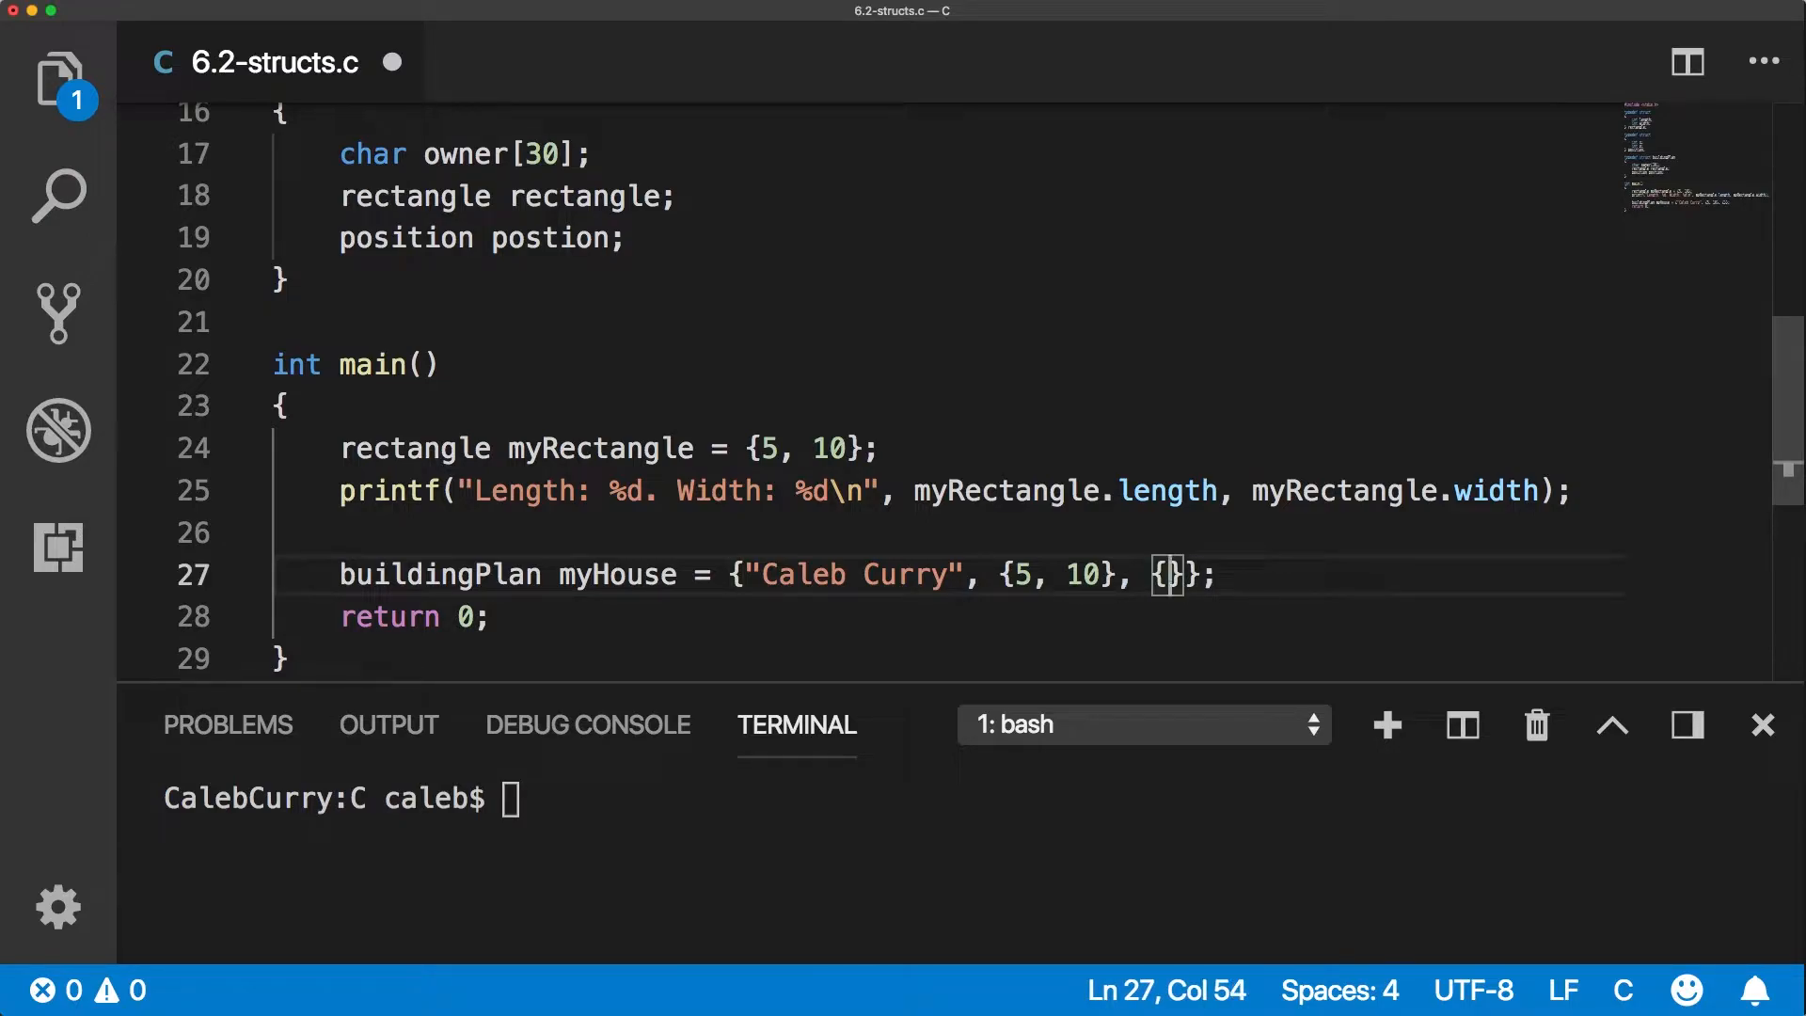
type("32, 48")
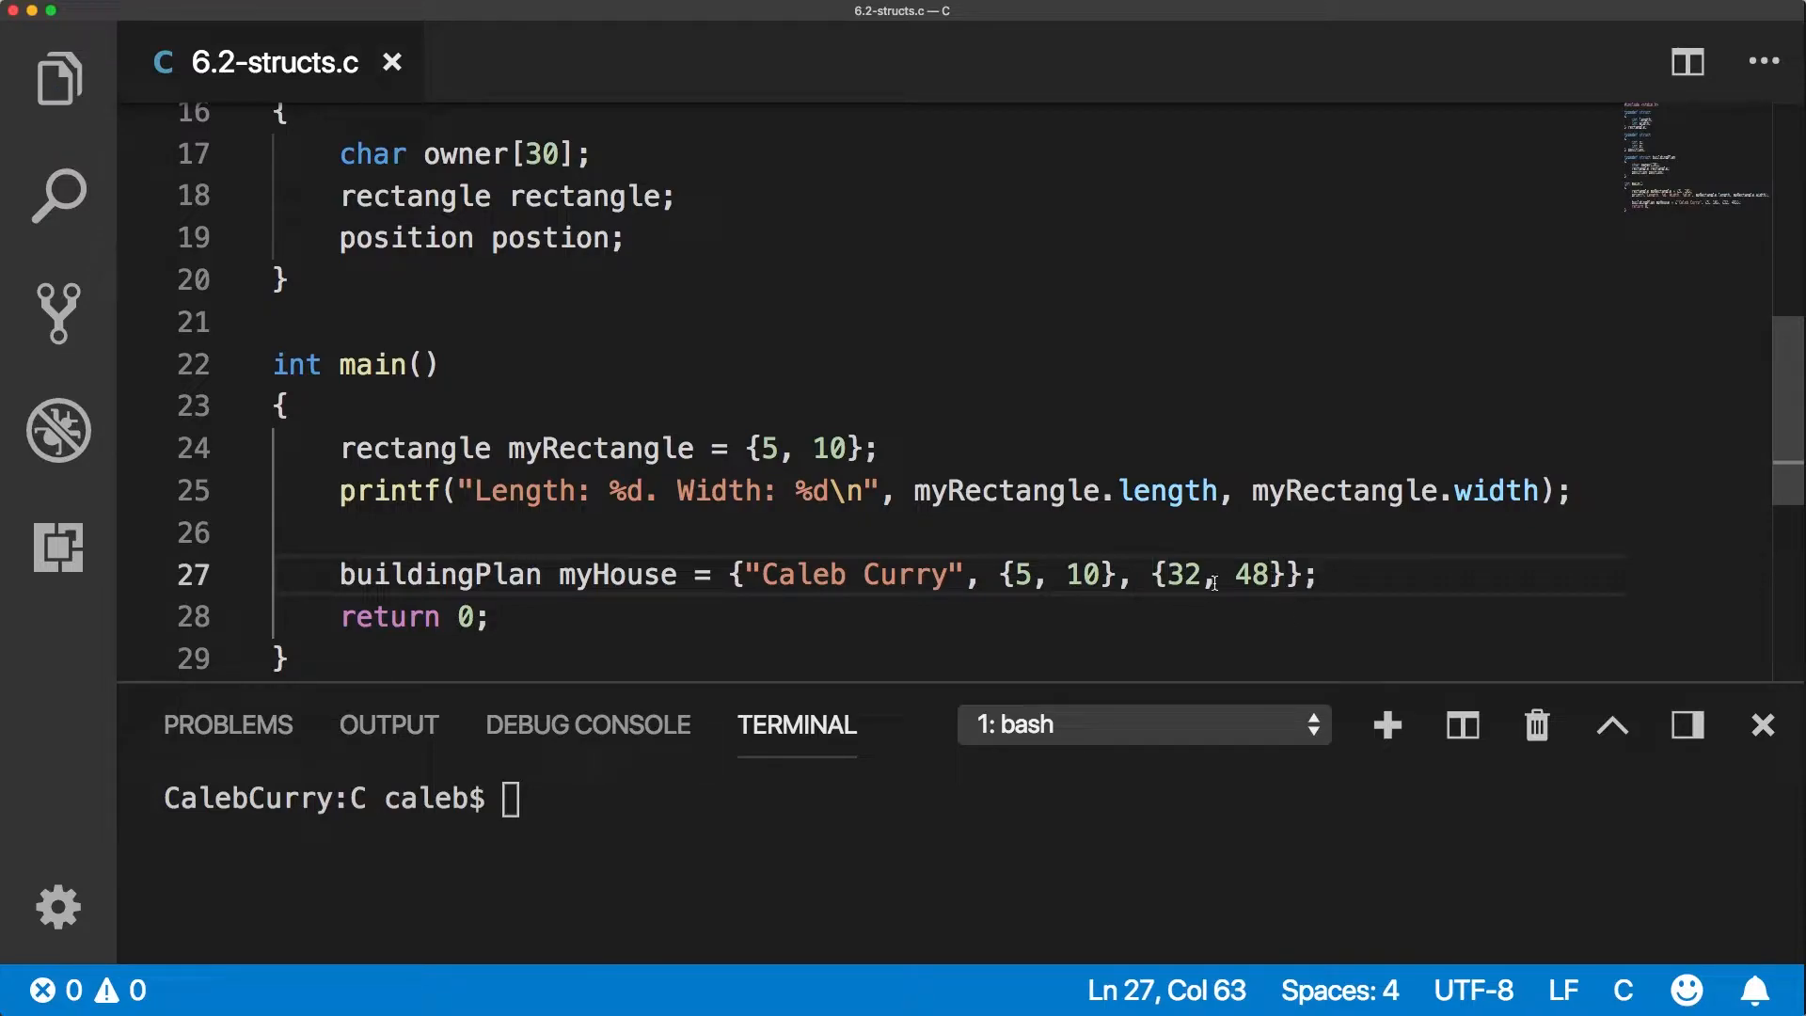
double_click(1178, 576)
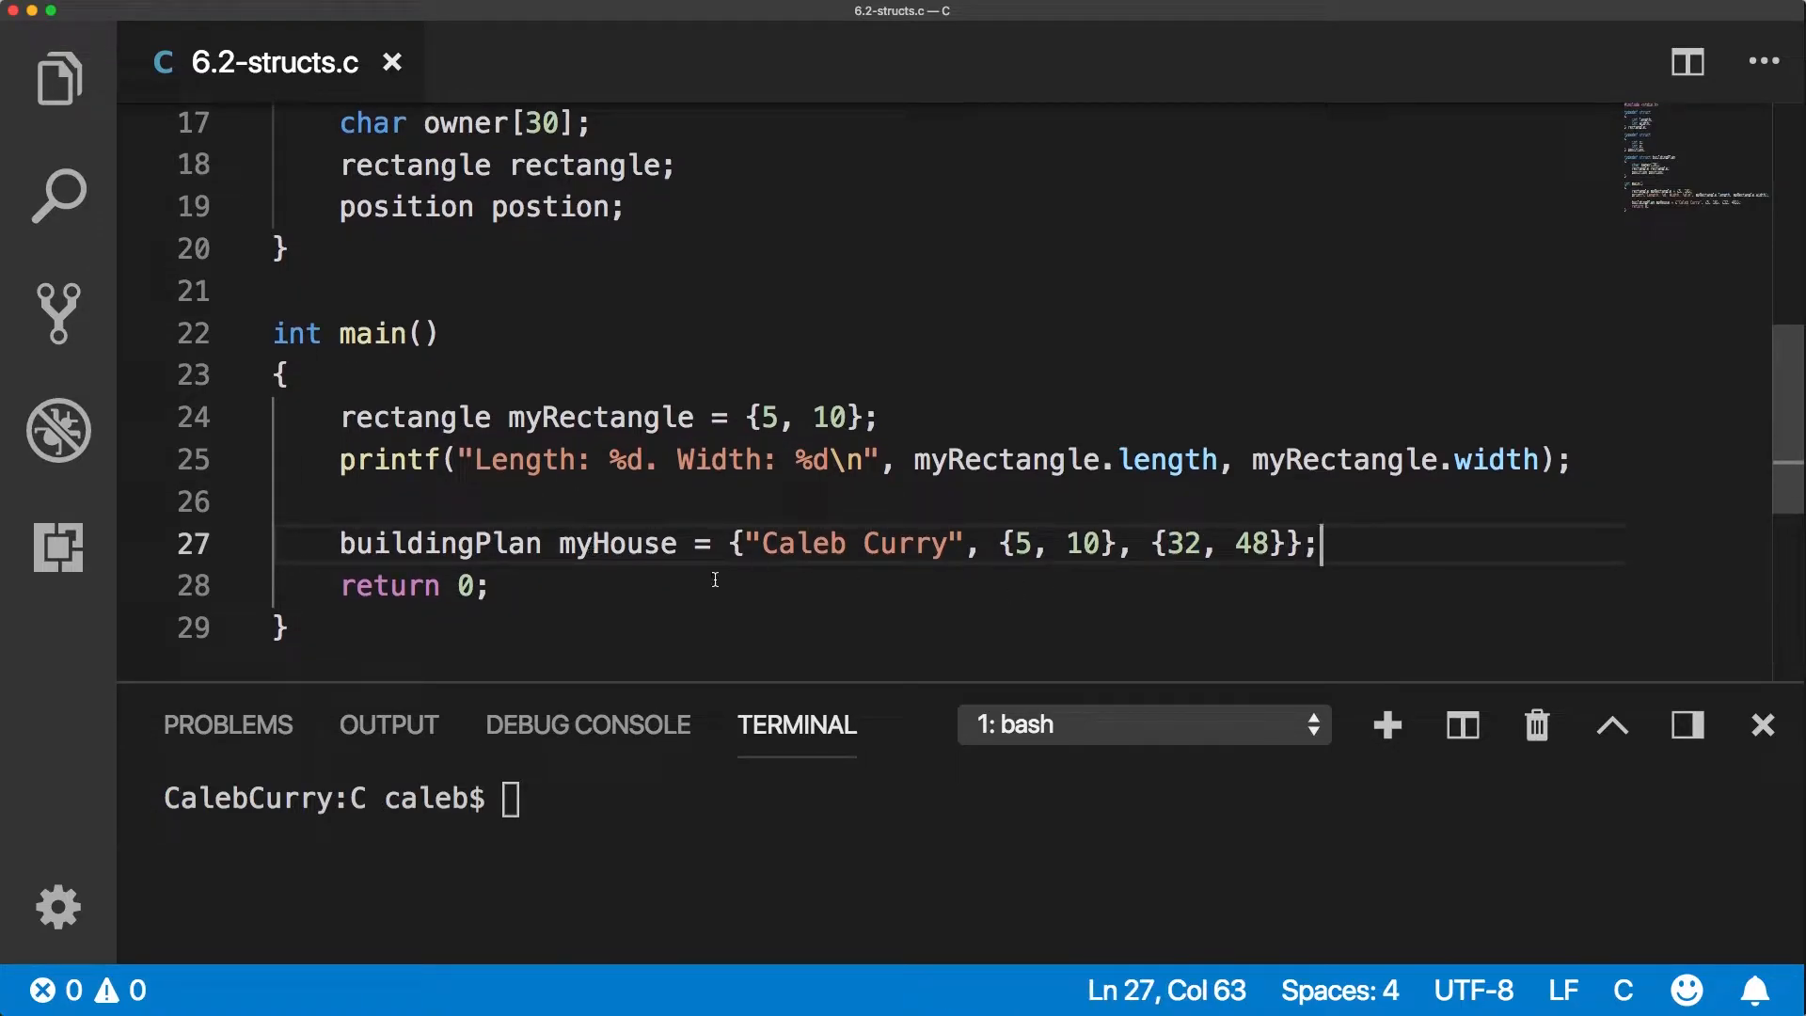
double_click(617, 542)
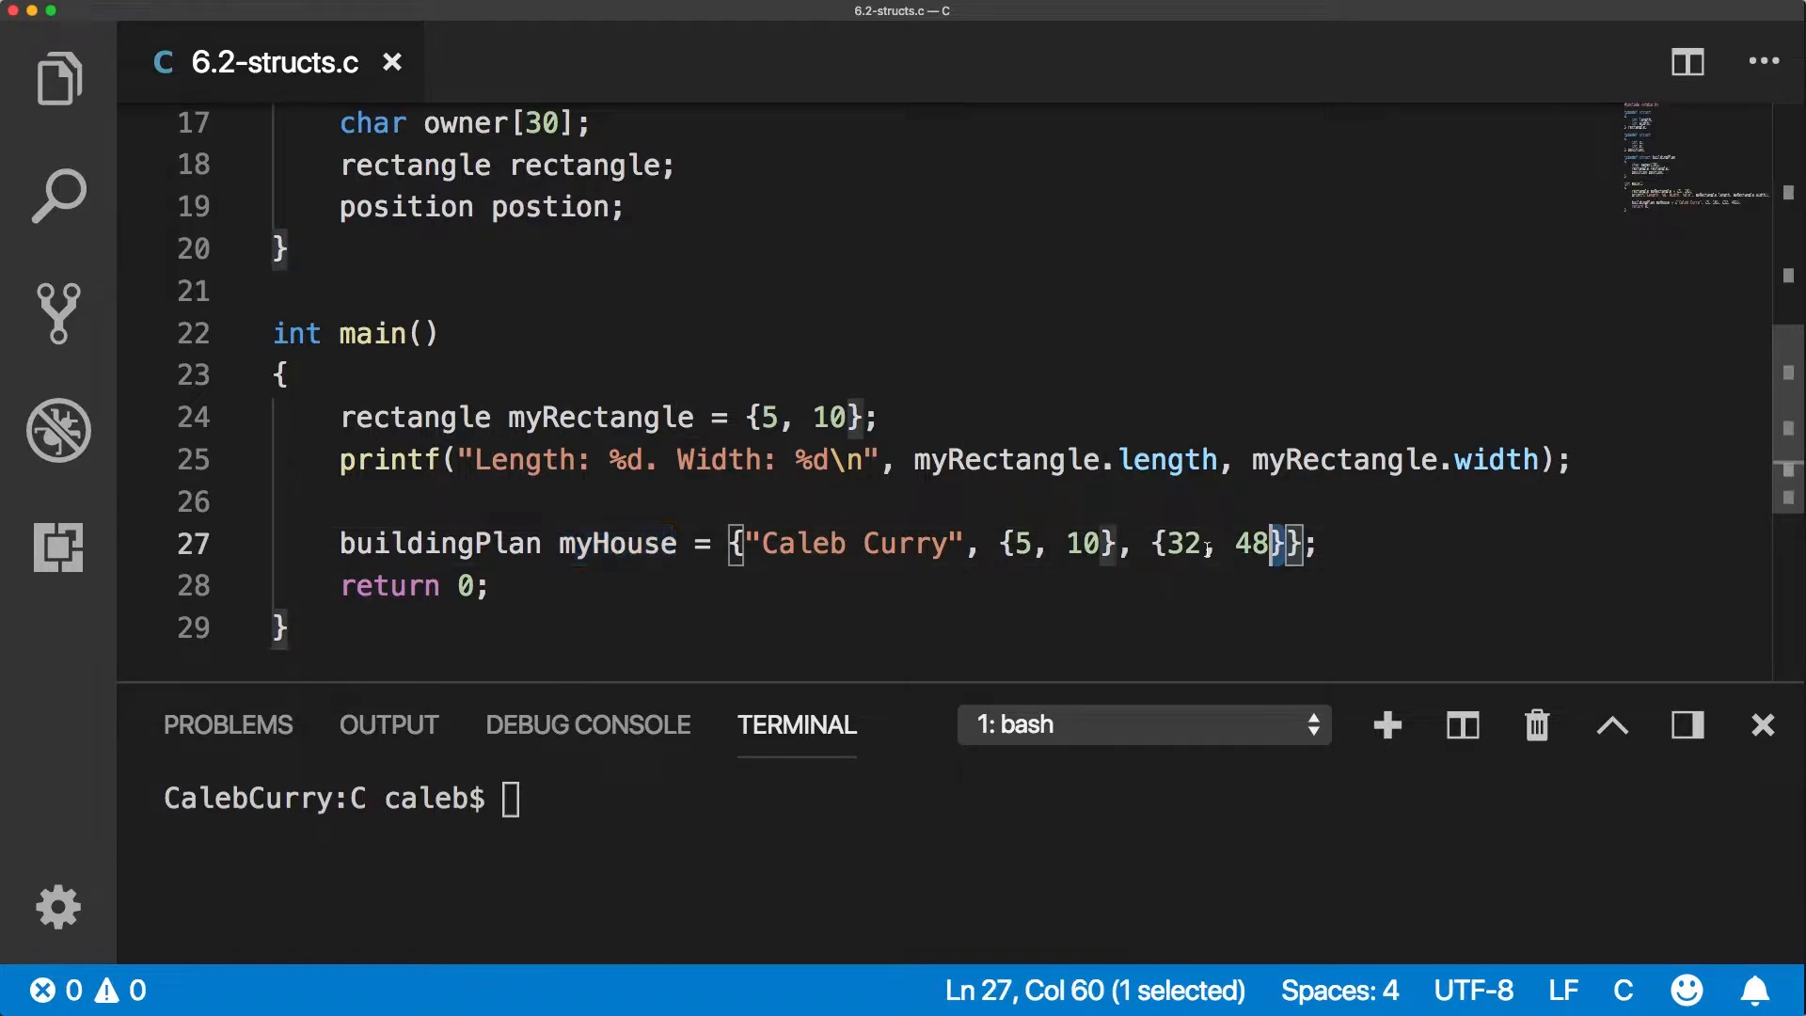
Add a printf with the format "The house at %d %d (size %d %d) is owned by %s\n".
key("Enter")
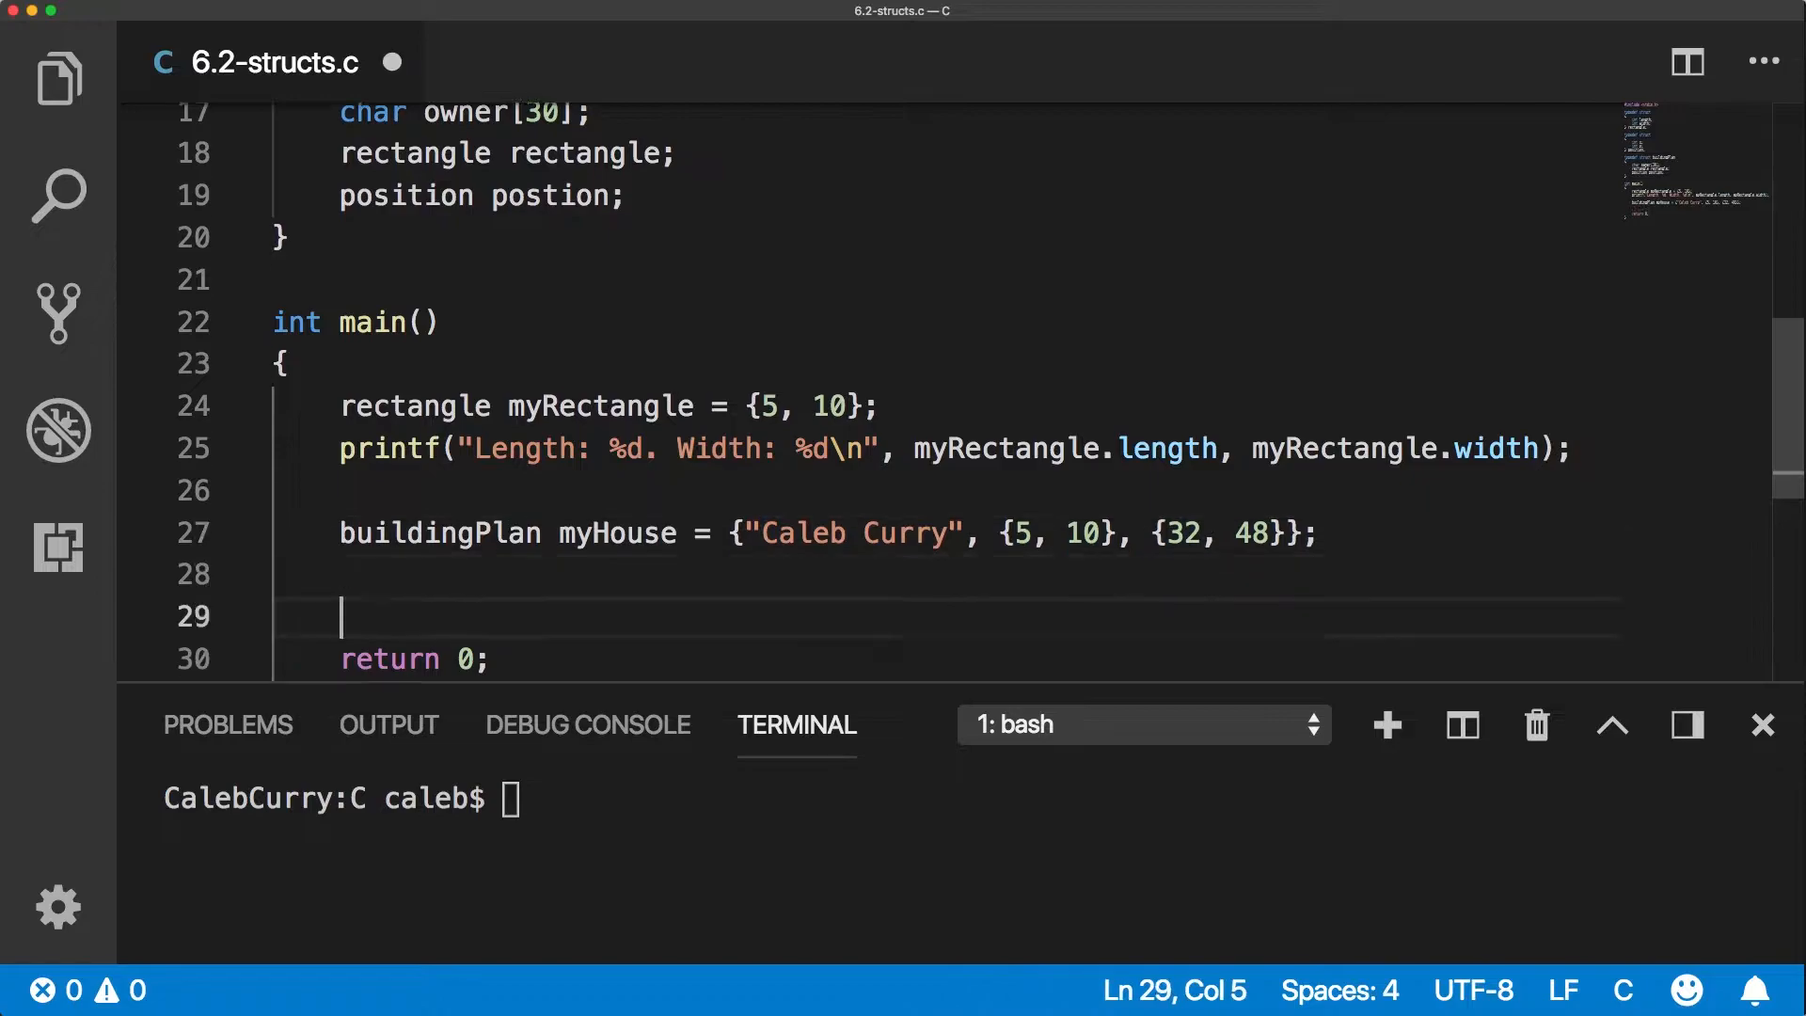
type("printf(\"\");")
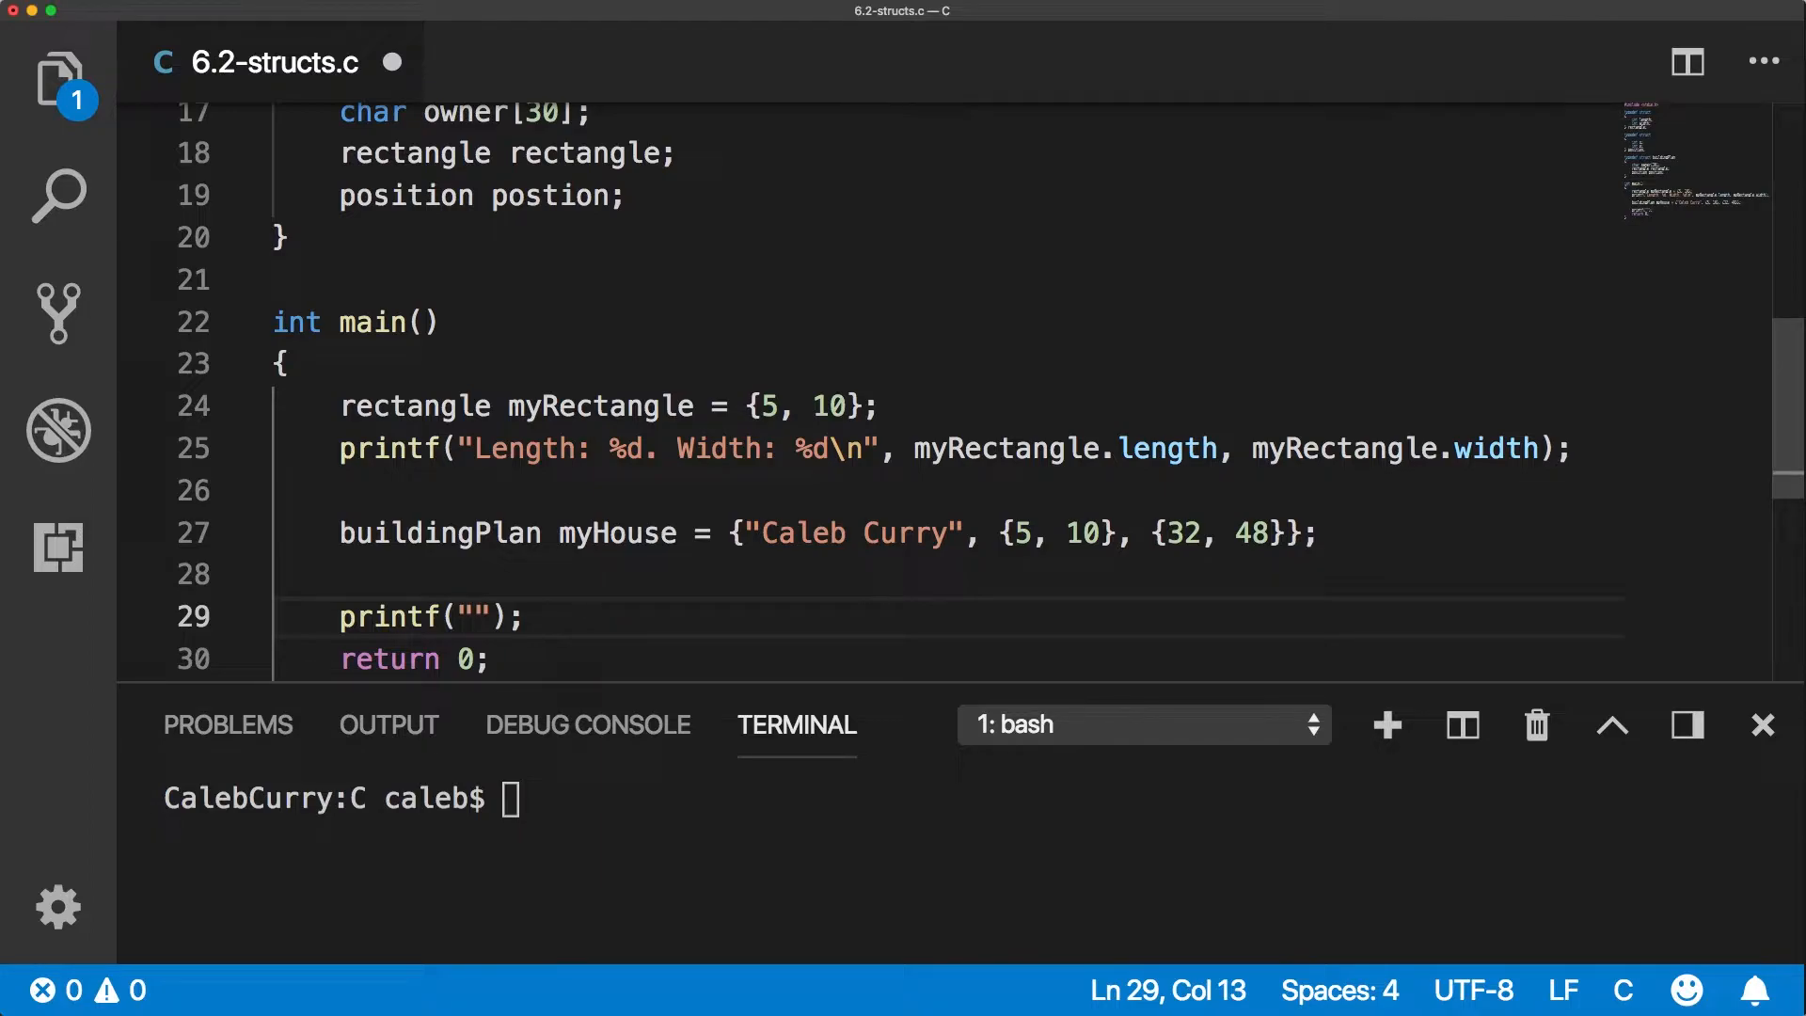
type("The house at %d %d (size %d %d) is owned by %s\\n")
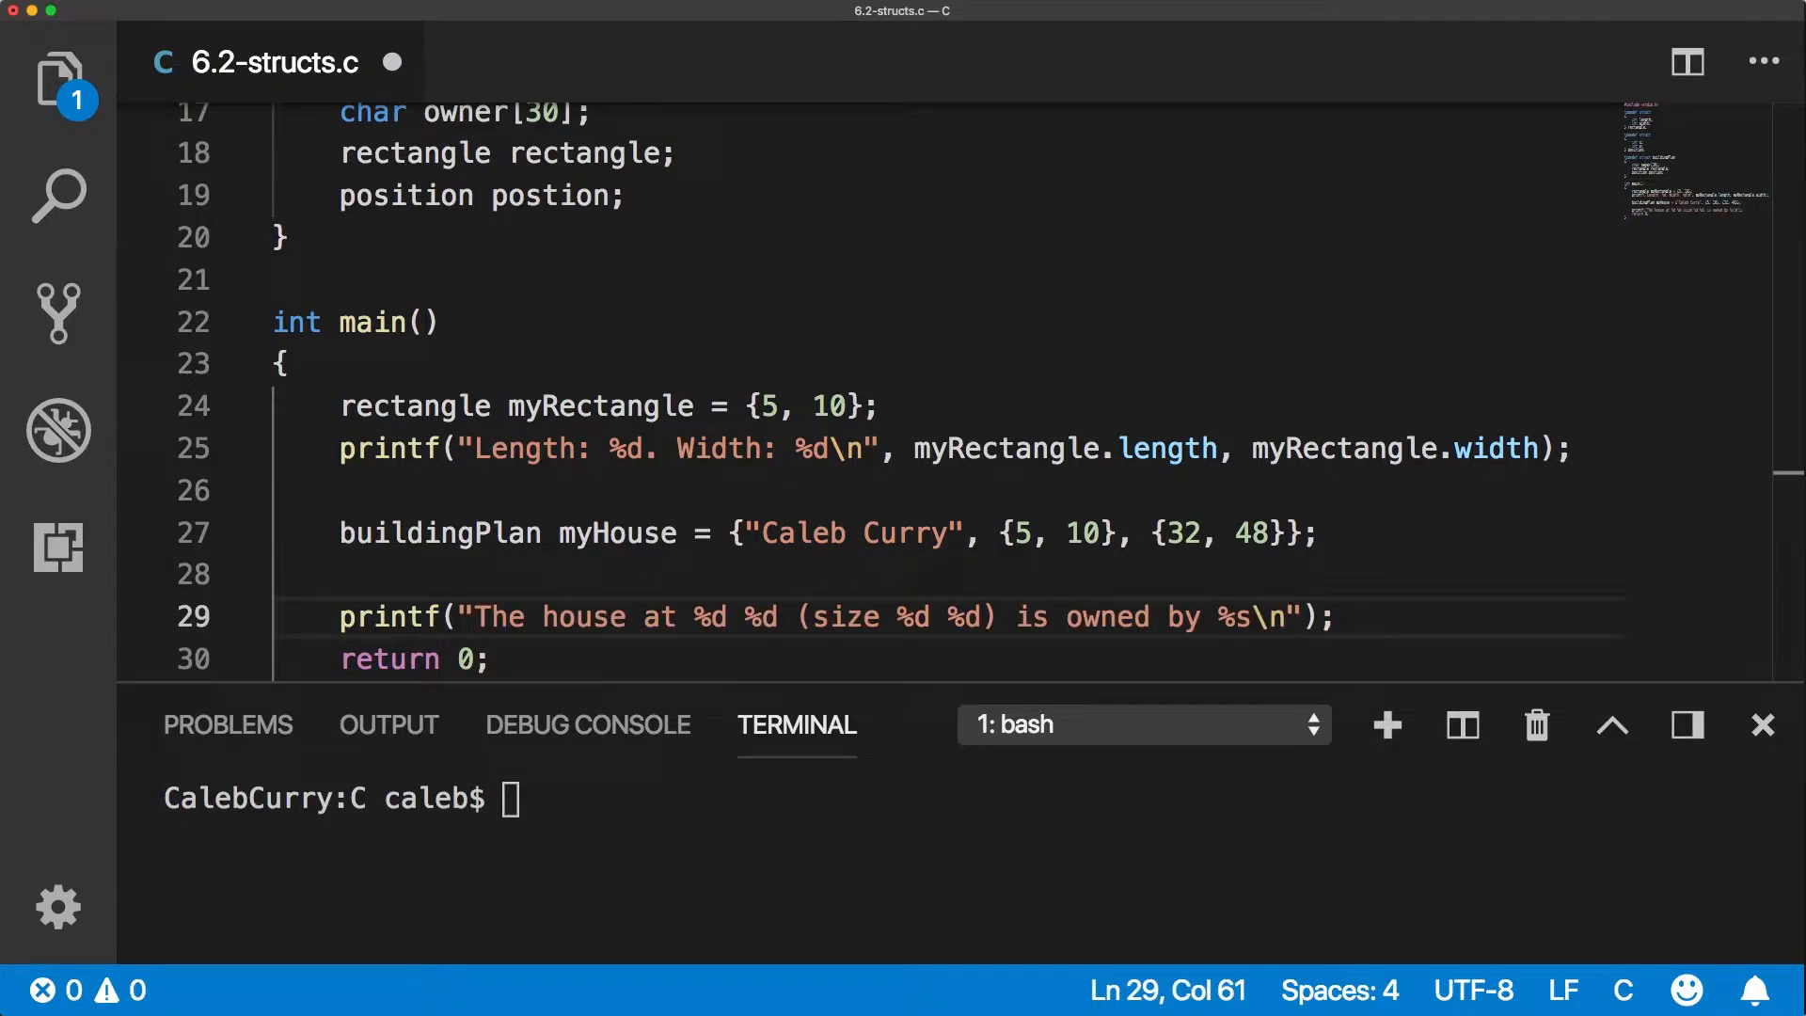
Supply myHouse.position, rectangle and owner arguments, fix the field spelling and save.
left_click(694, 617)
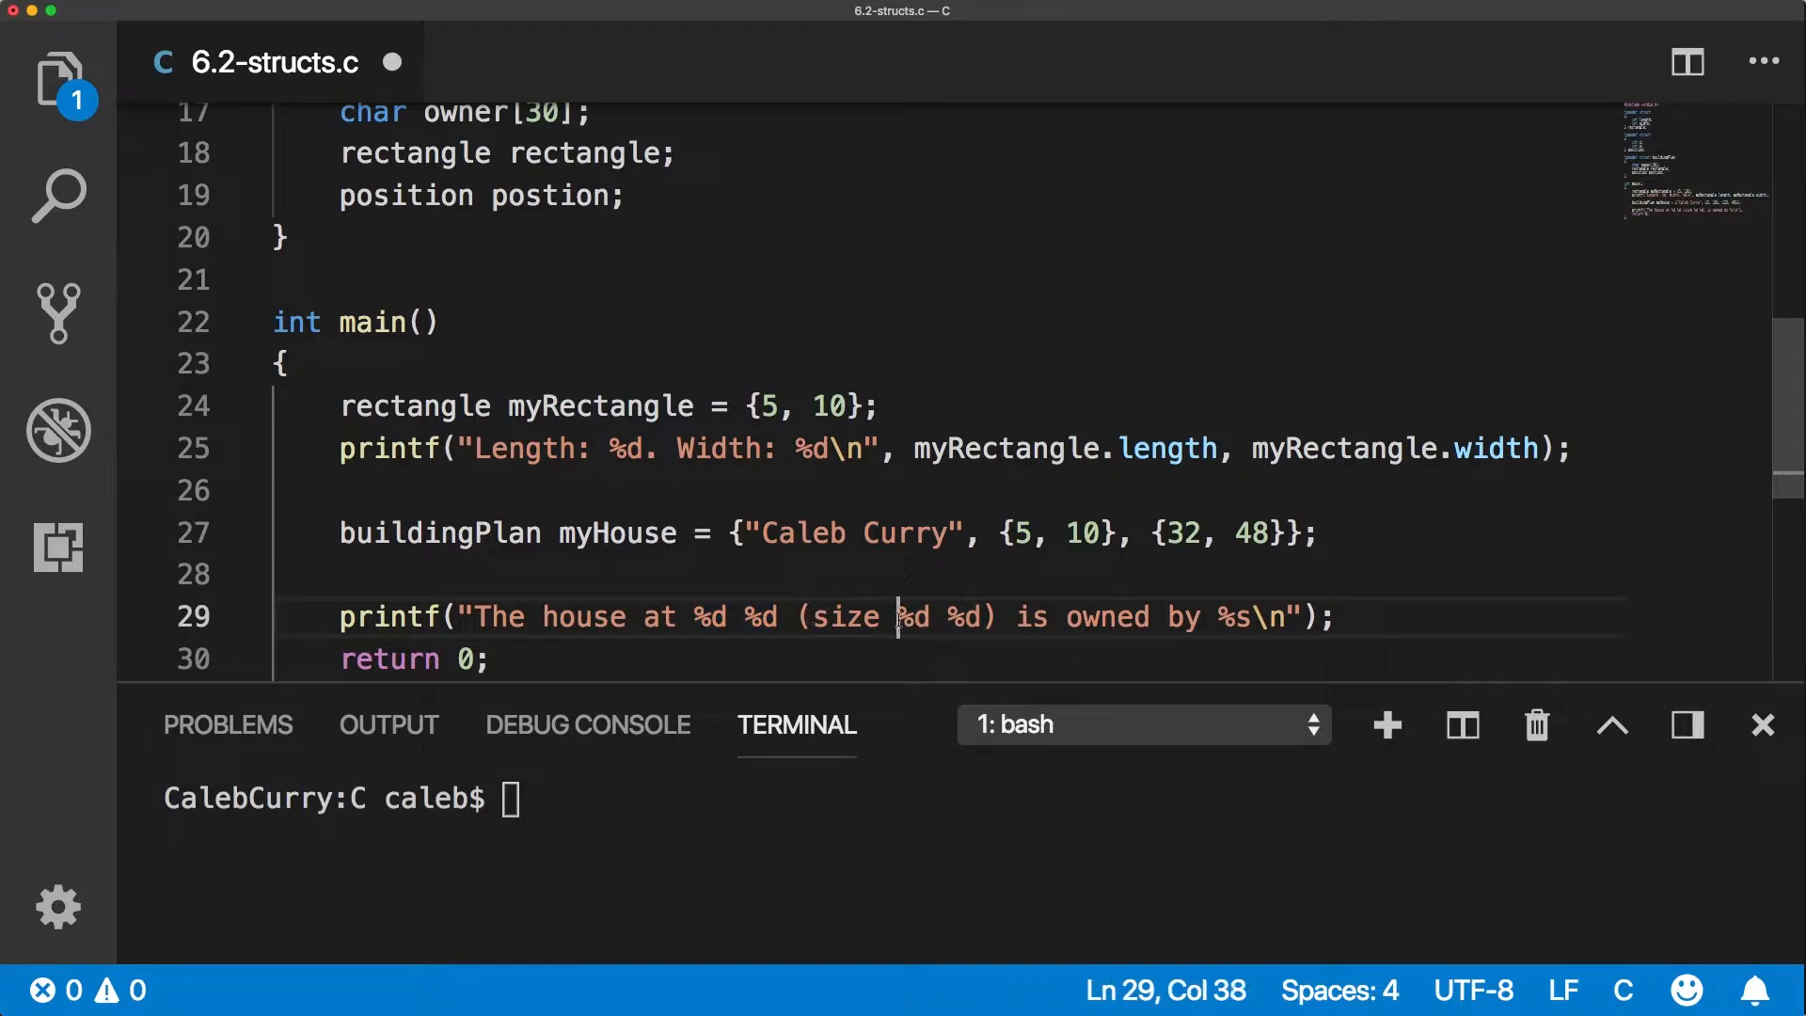
double_click(1223, 615)
type(",")
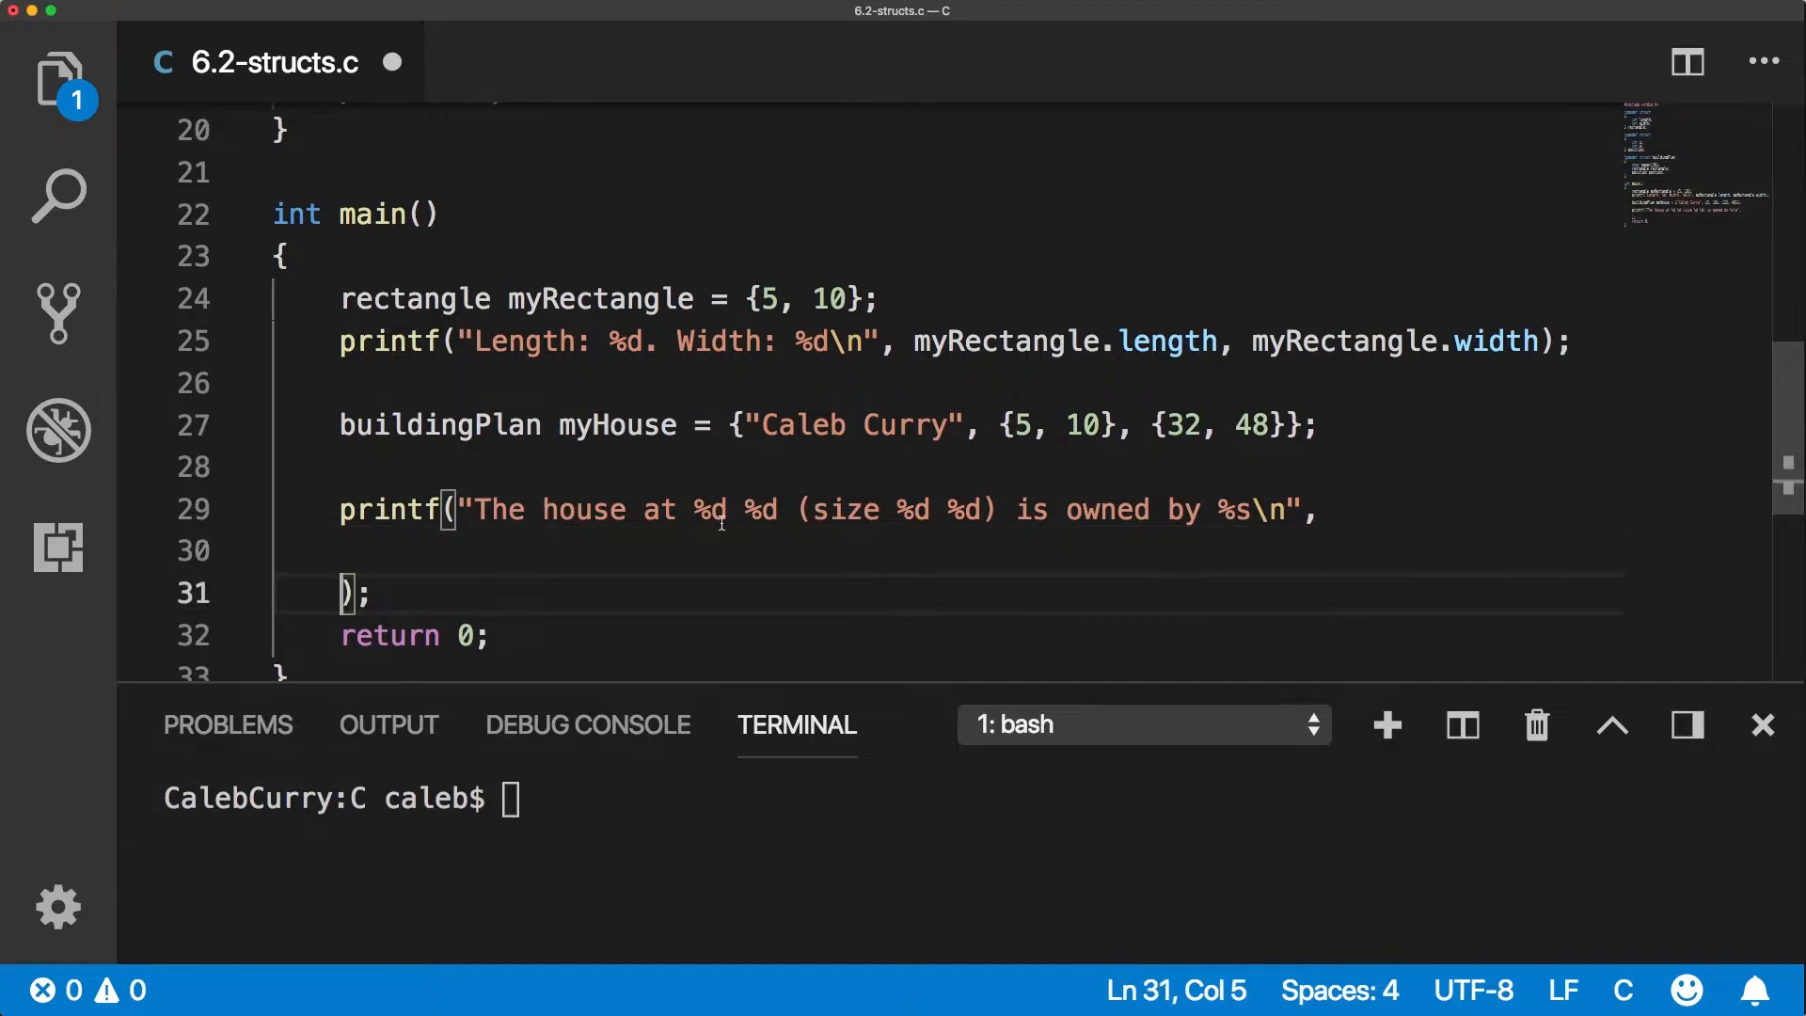
left_click(344, 549)
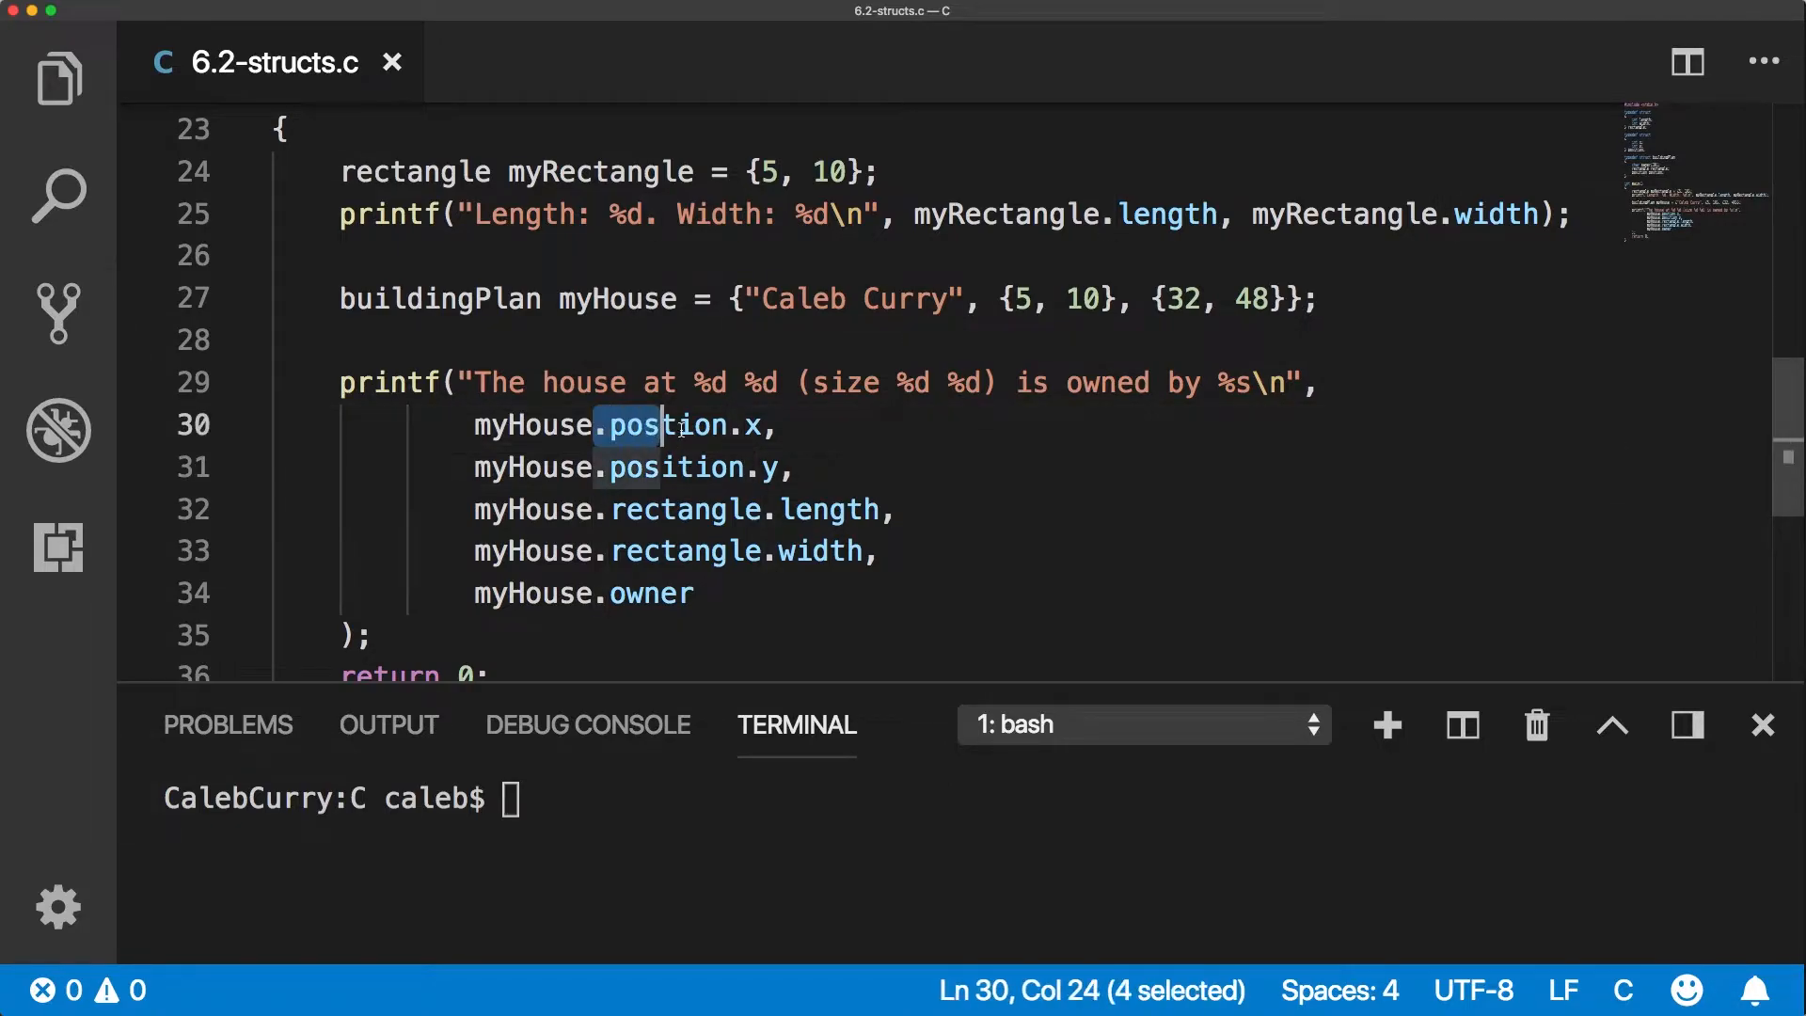
double_click(670, 426)
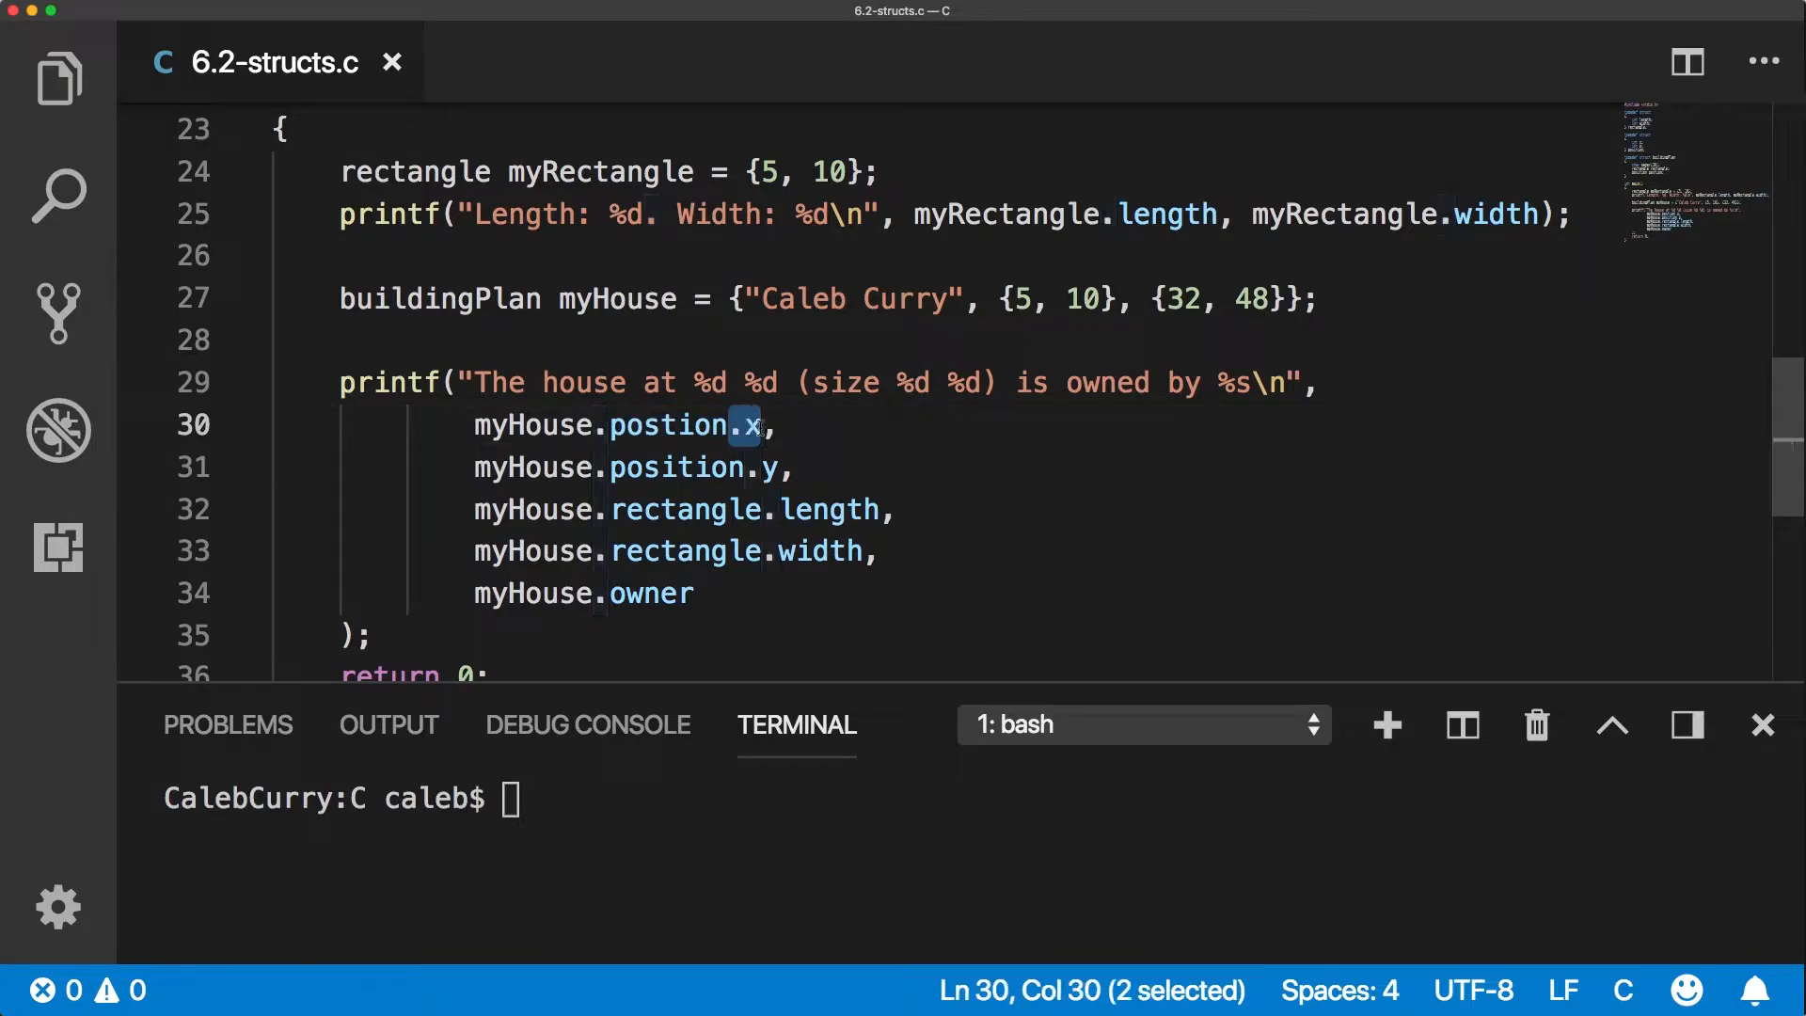
Compile 6.2-structs.c with gcc, fix the buildingPlan typedef and run to print the house details.
type("gcc 6.2-structs.c")
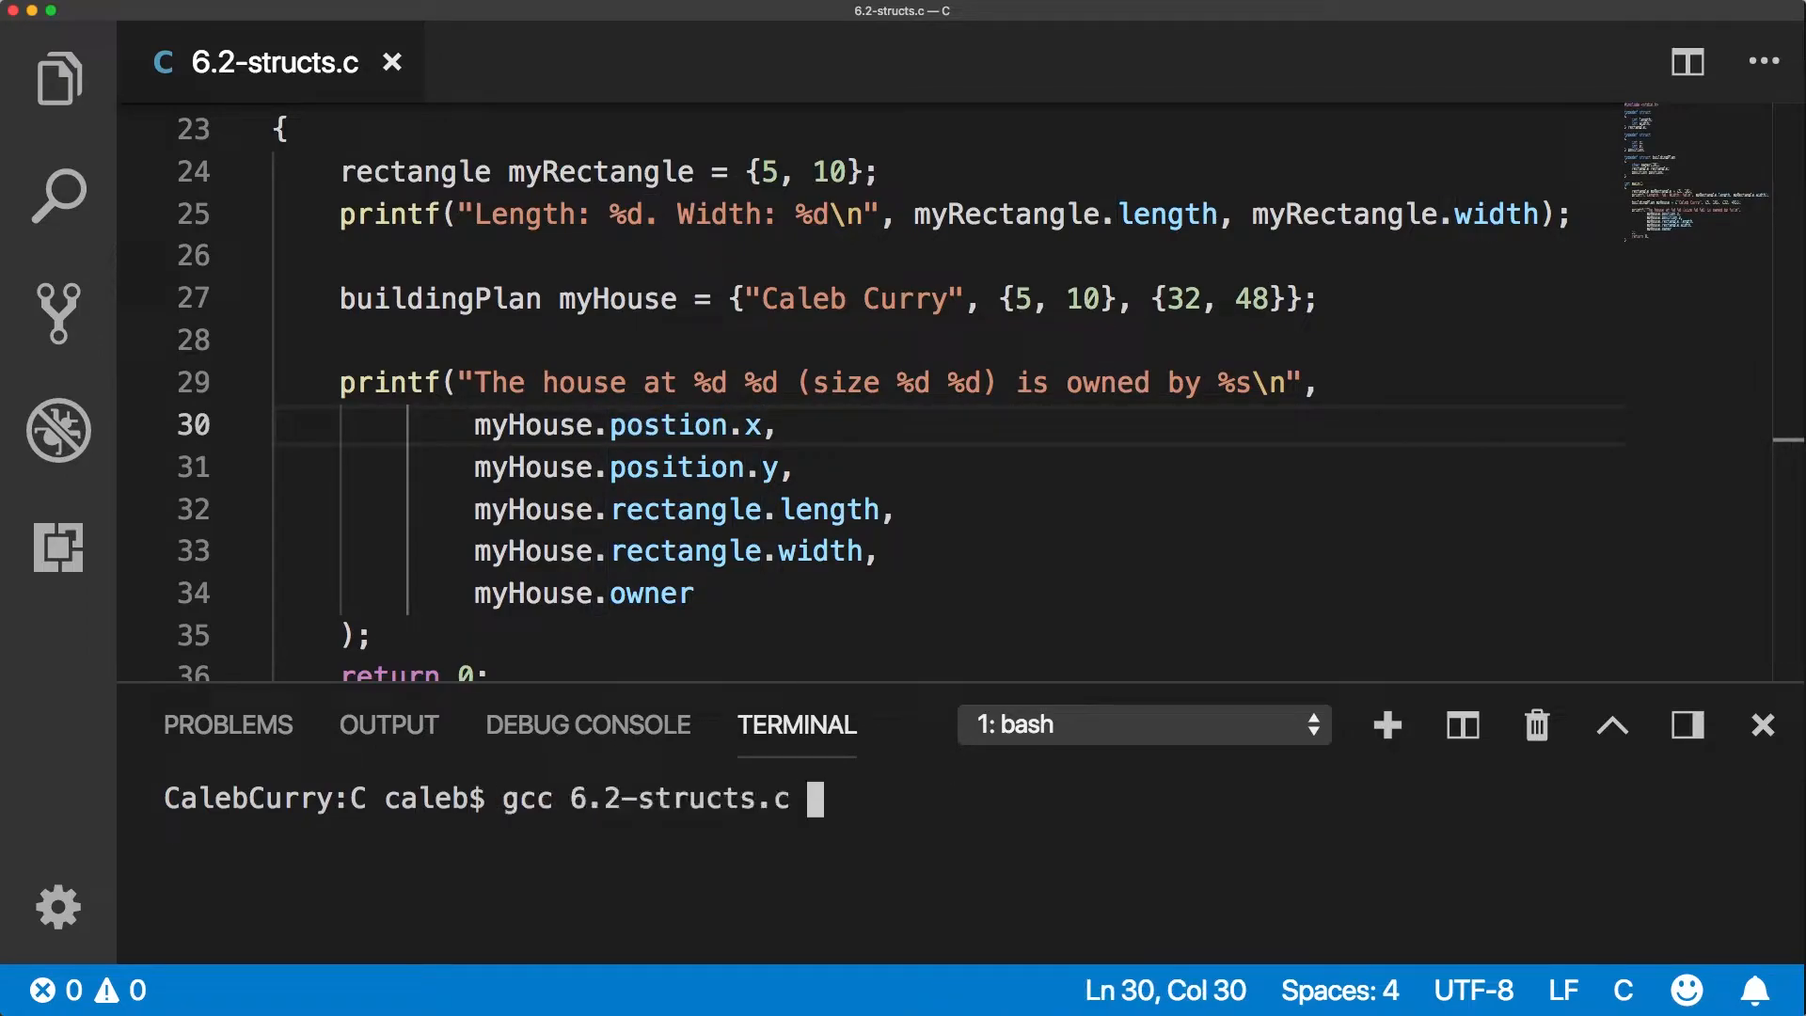
key("Enter")
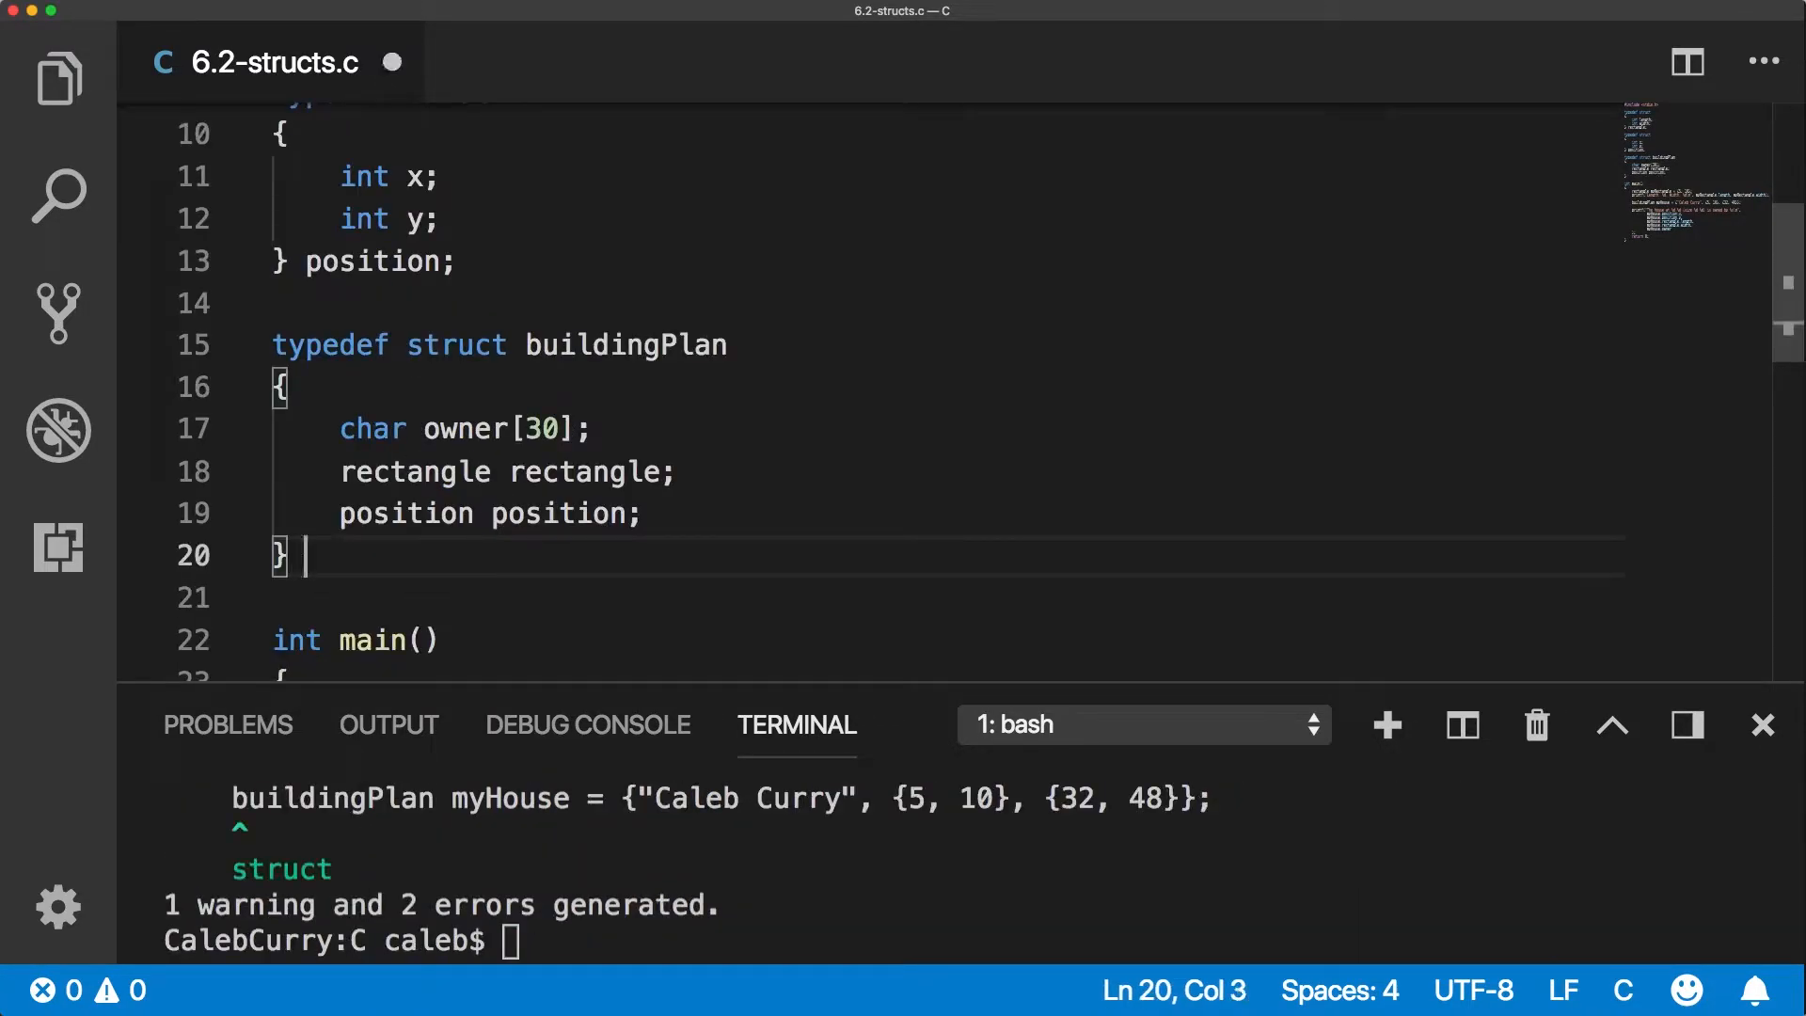
type("buildingPlan;")
left_click(350, 940)
type("./a.out")
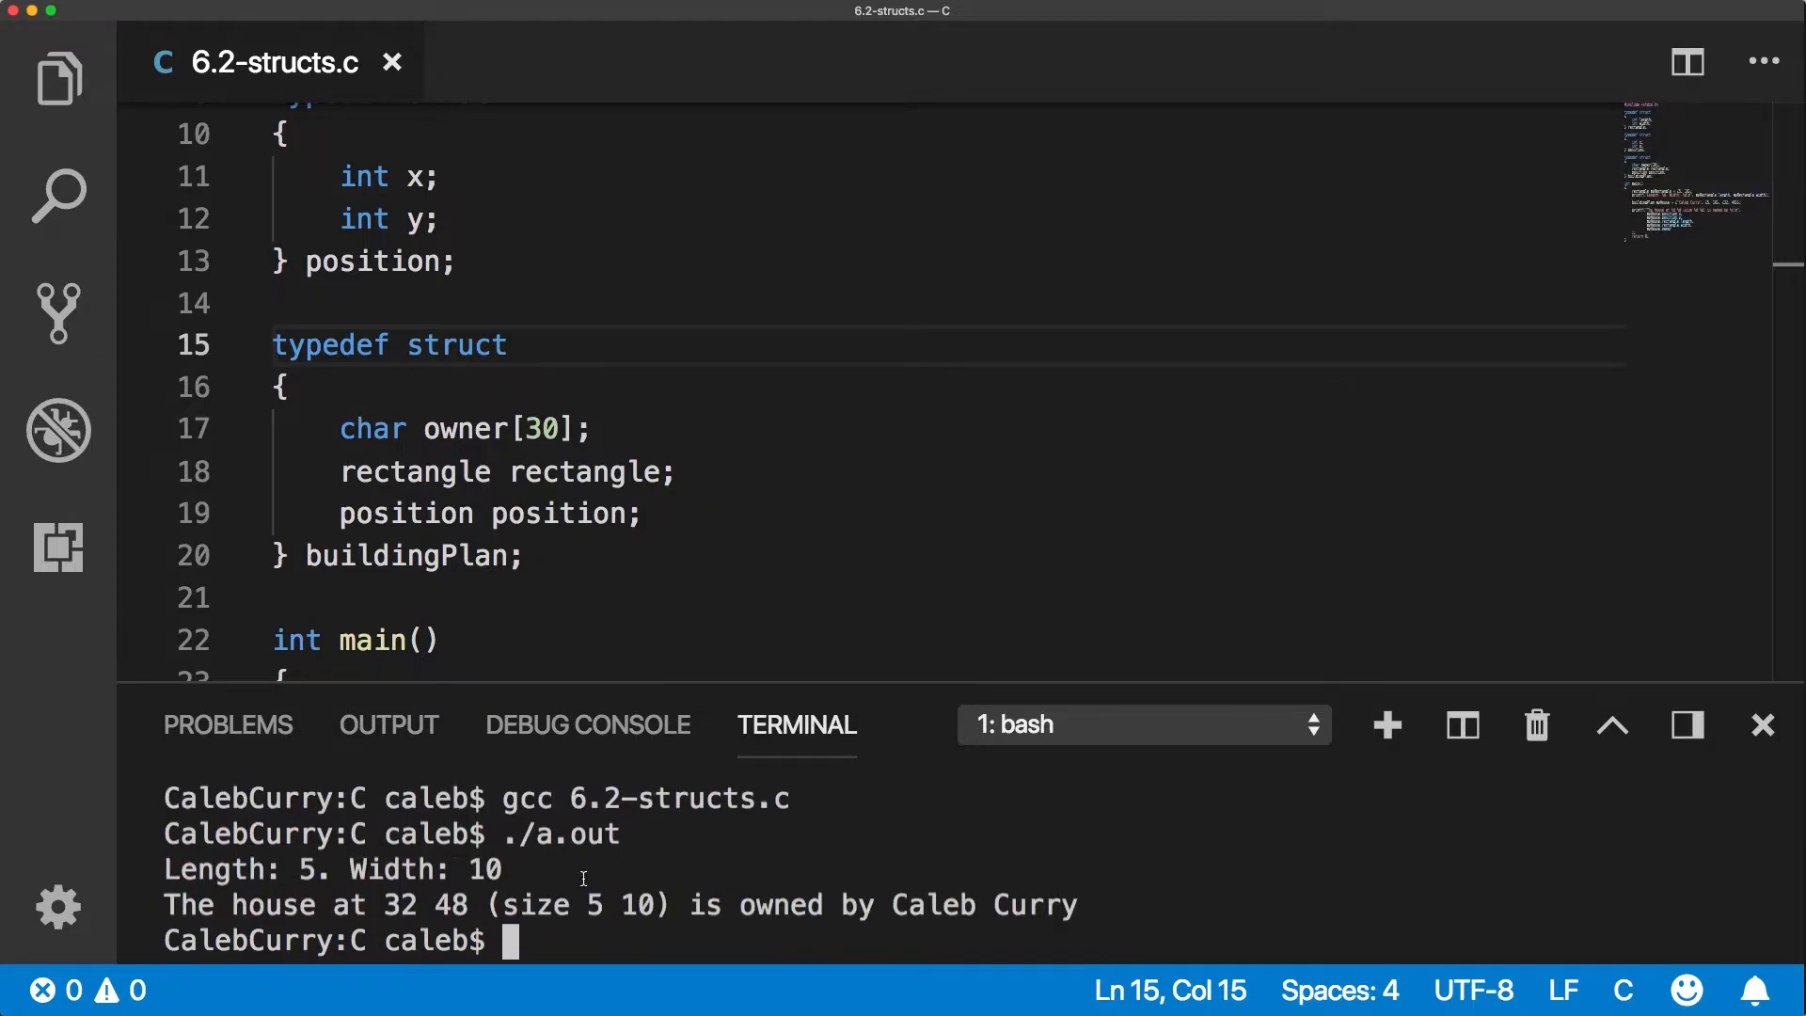
mouse_move(602, 911)
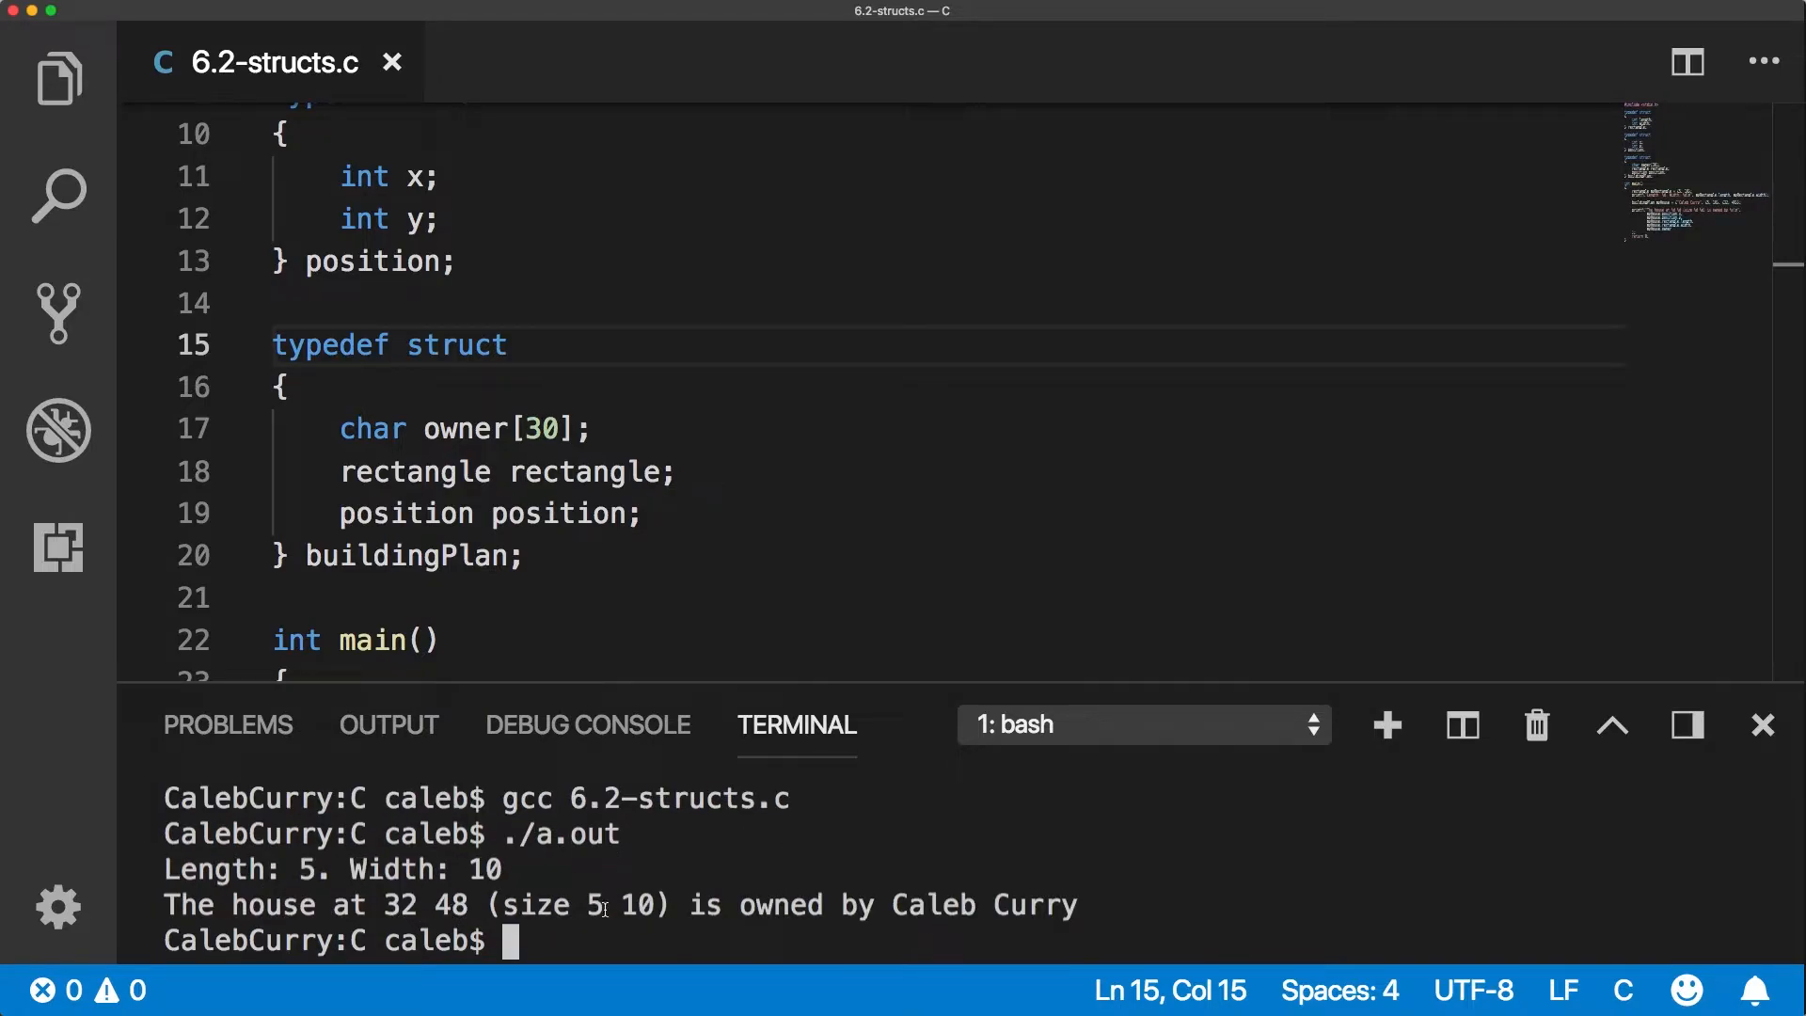
mouse_move(1120, 940)
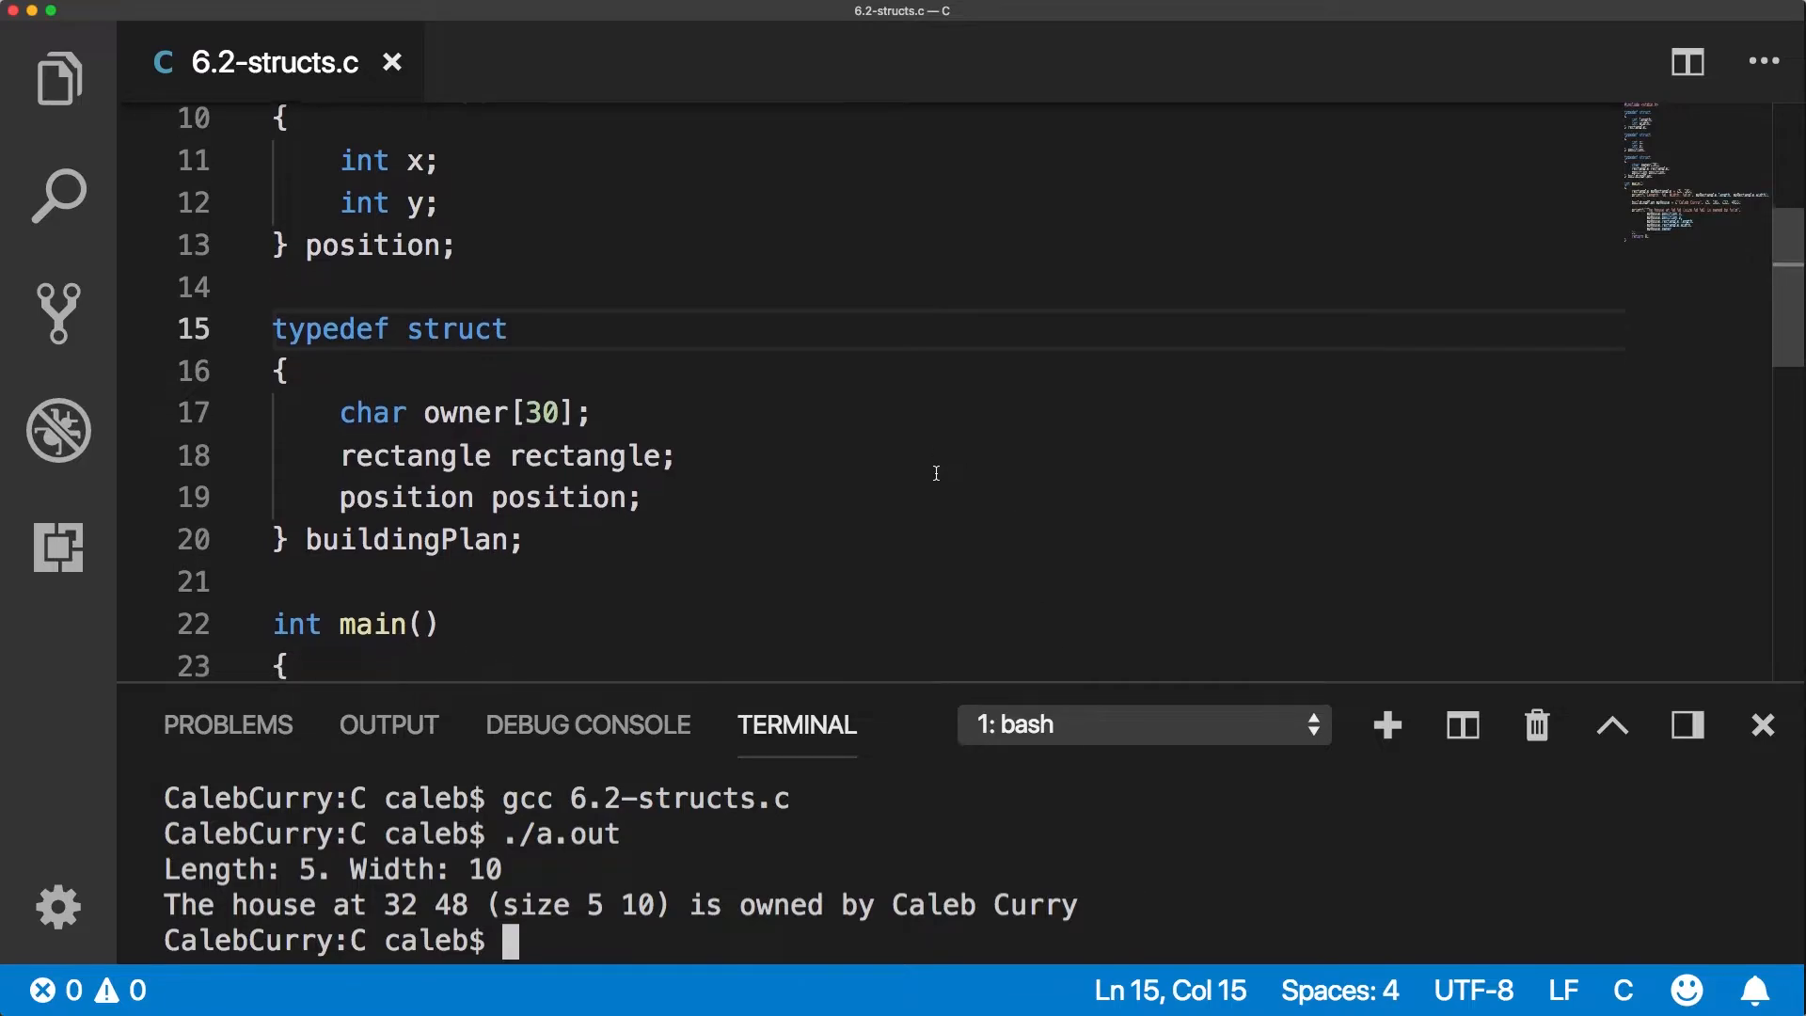
Declare position path[] = {{0, 1}, {1, 2}, {3, 4}}; after the return statement.
scroll("down", 3)
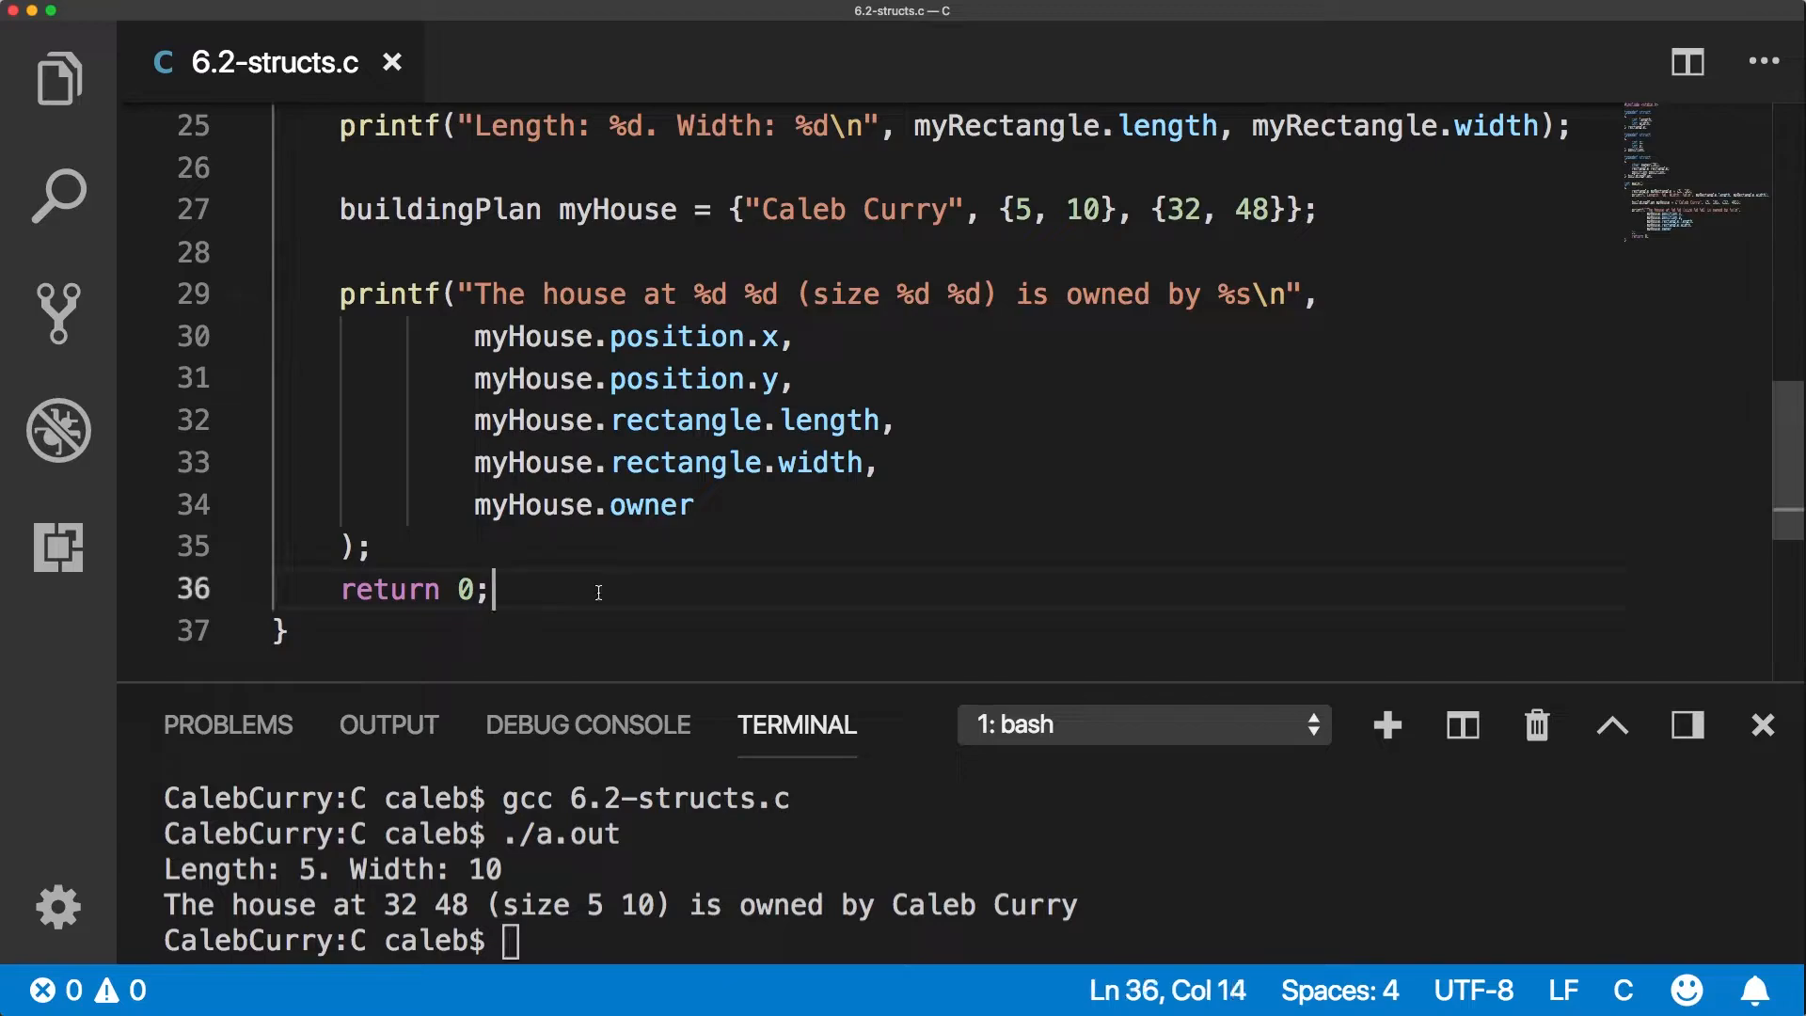
key("Enter")
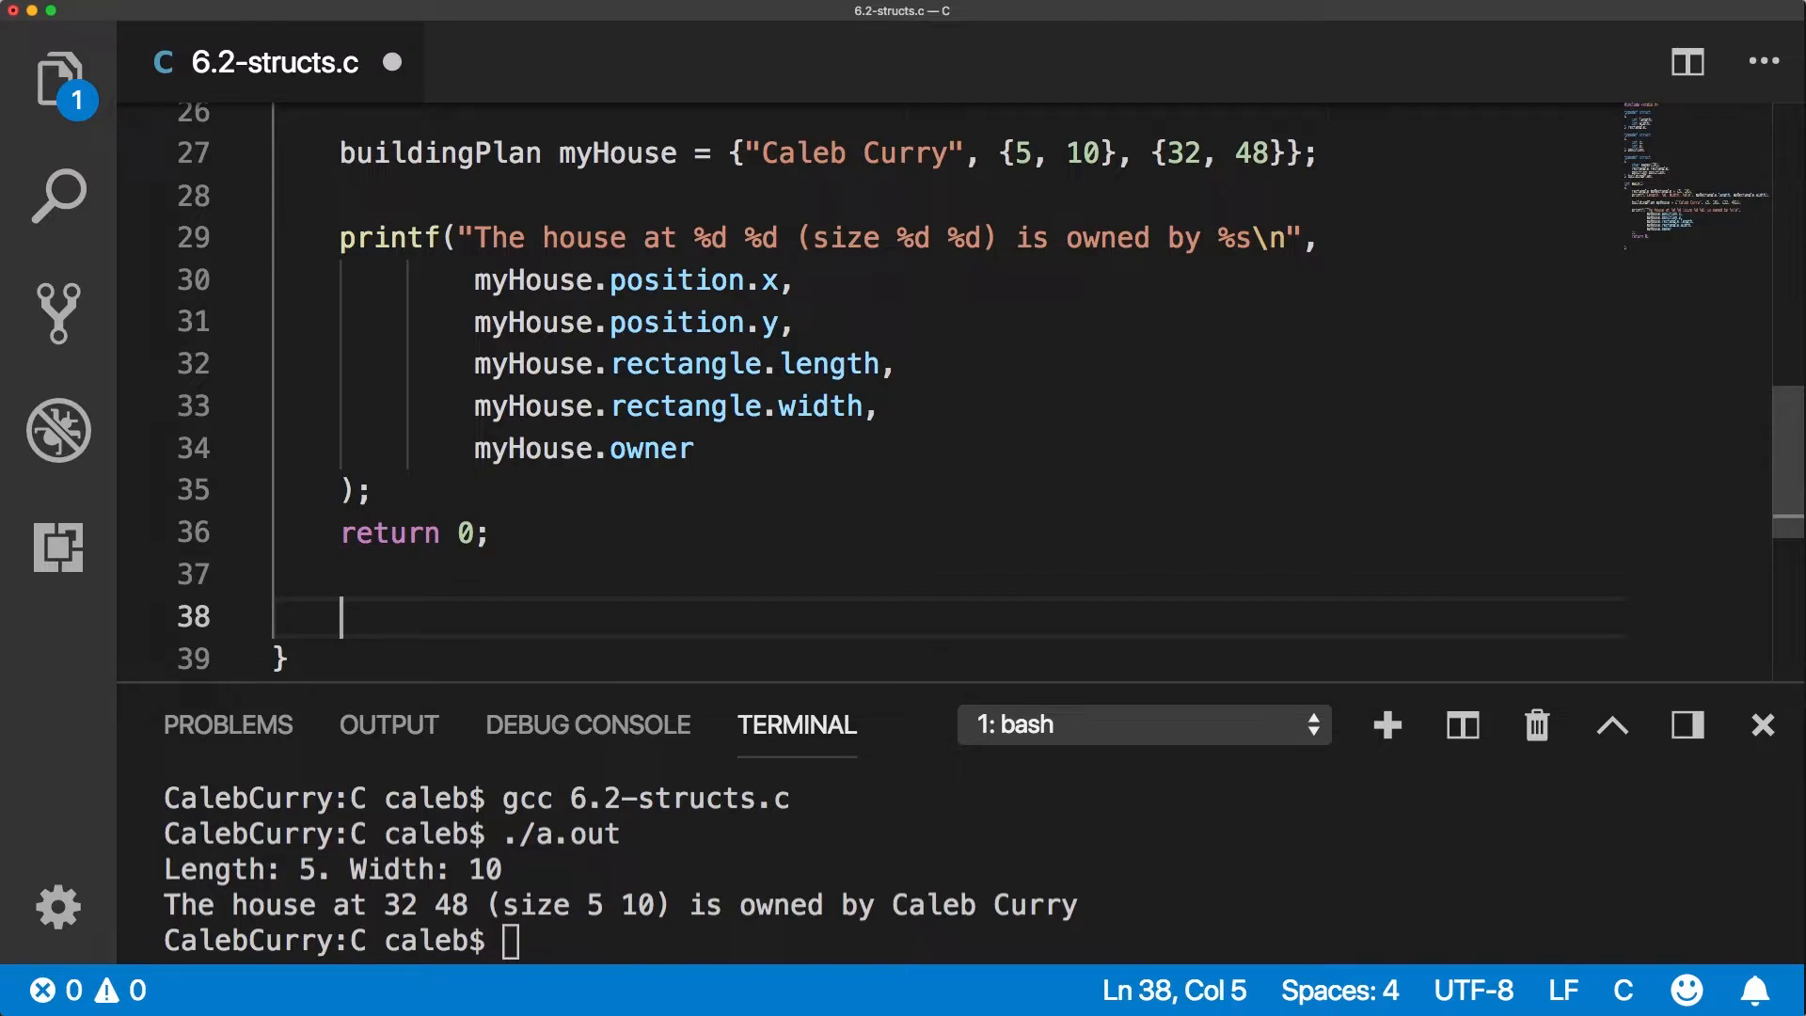
type("position path[")
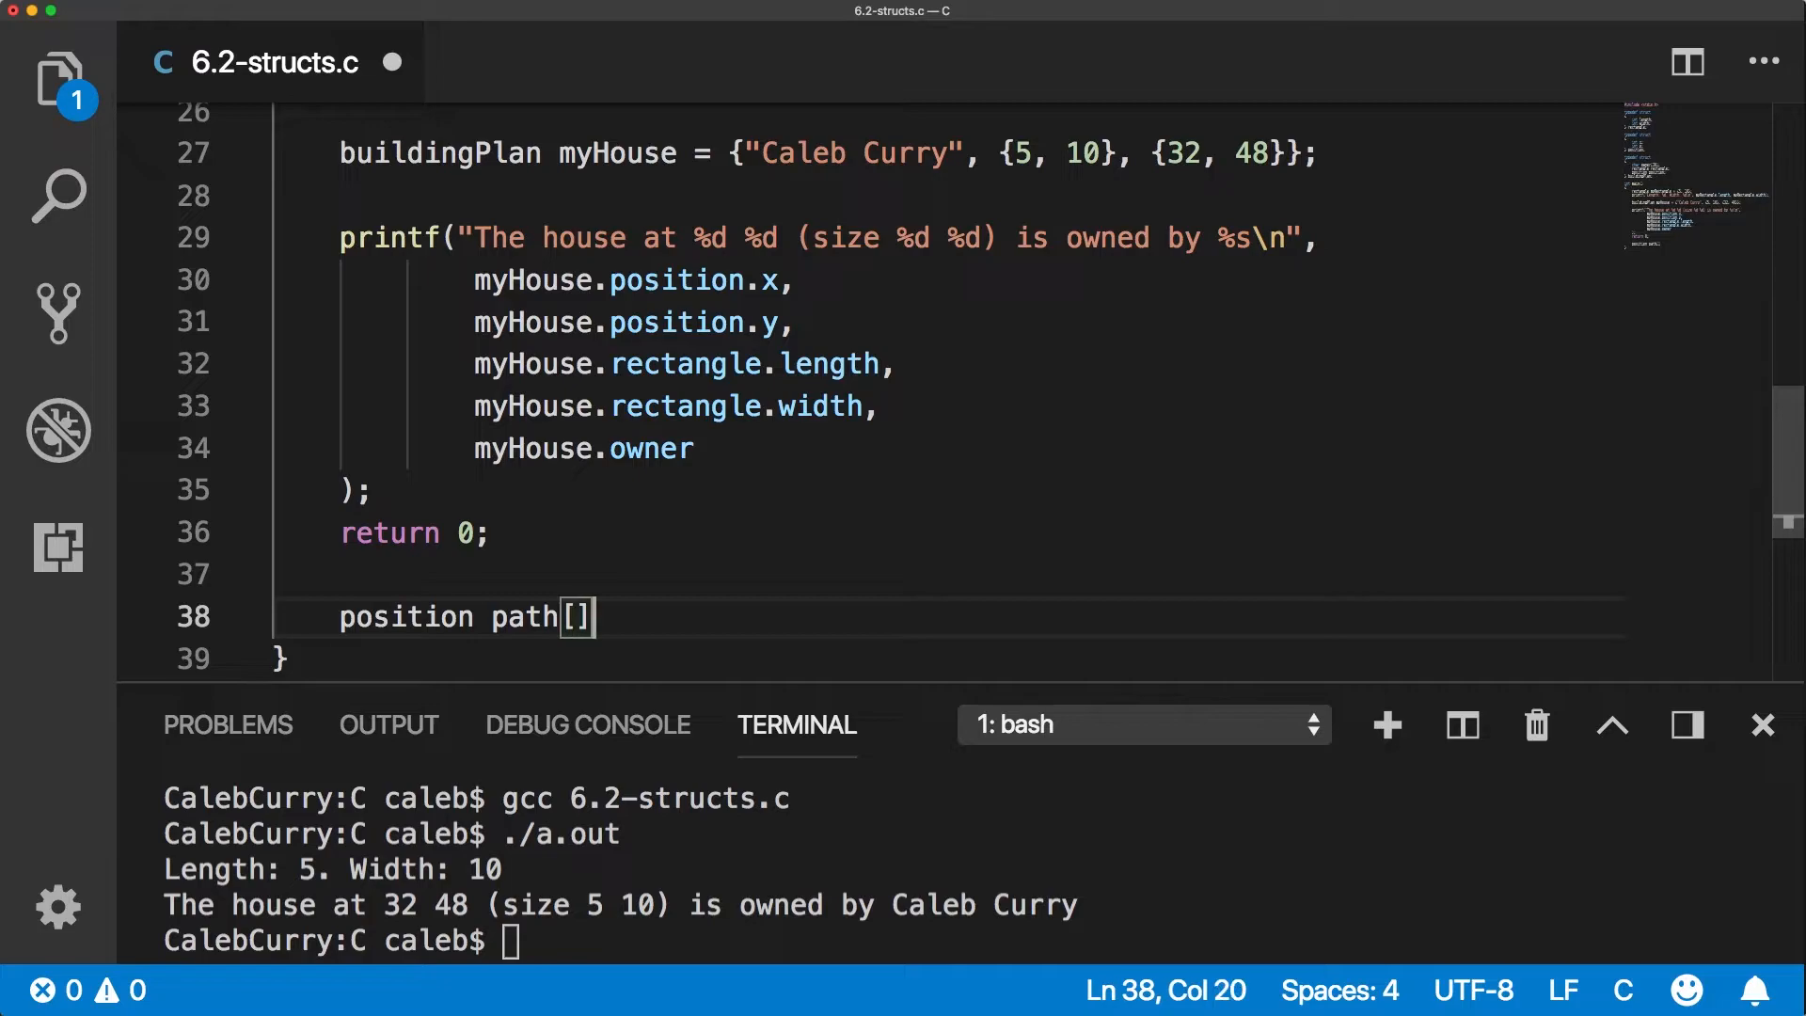
type("= {}")
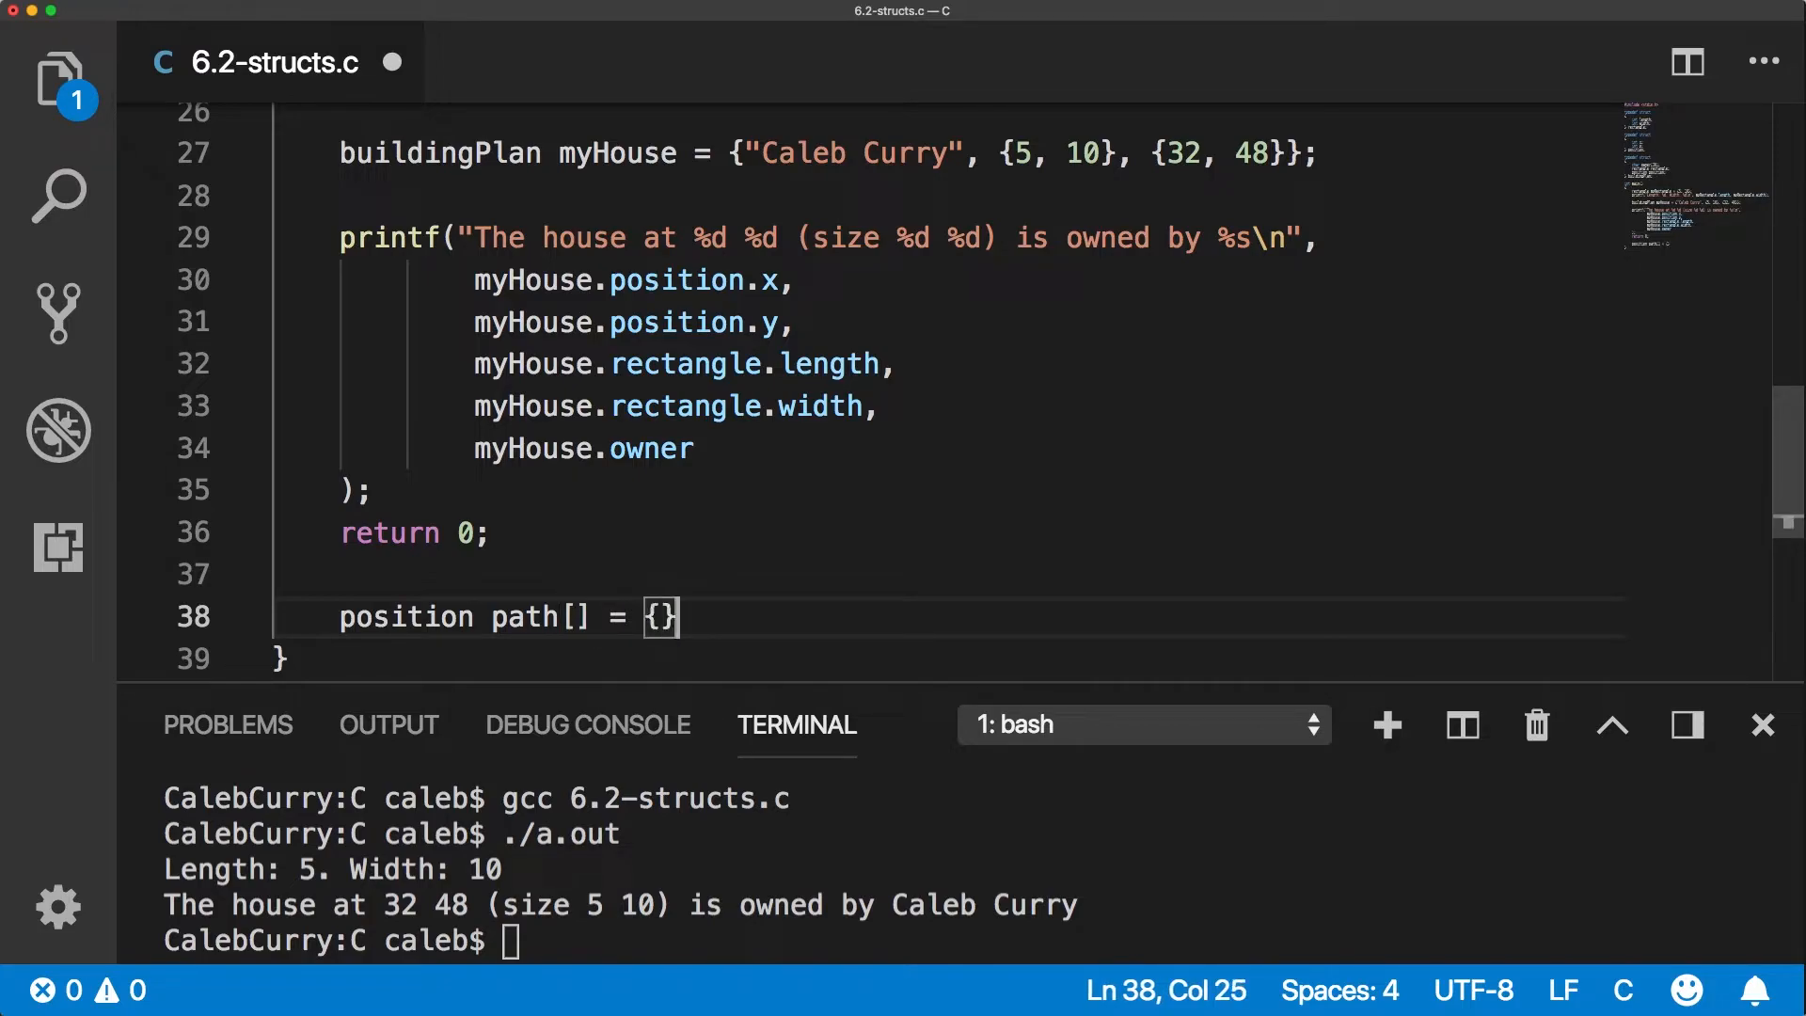
type(";")
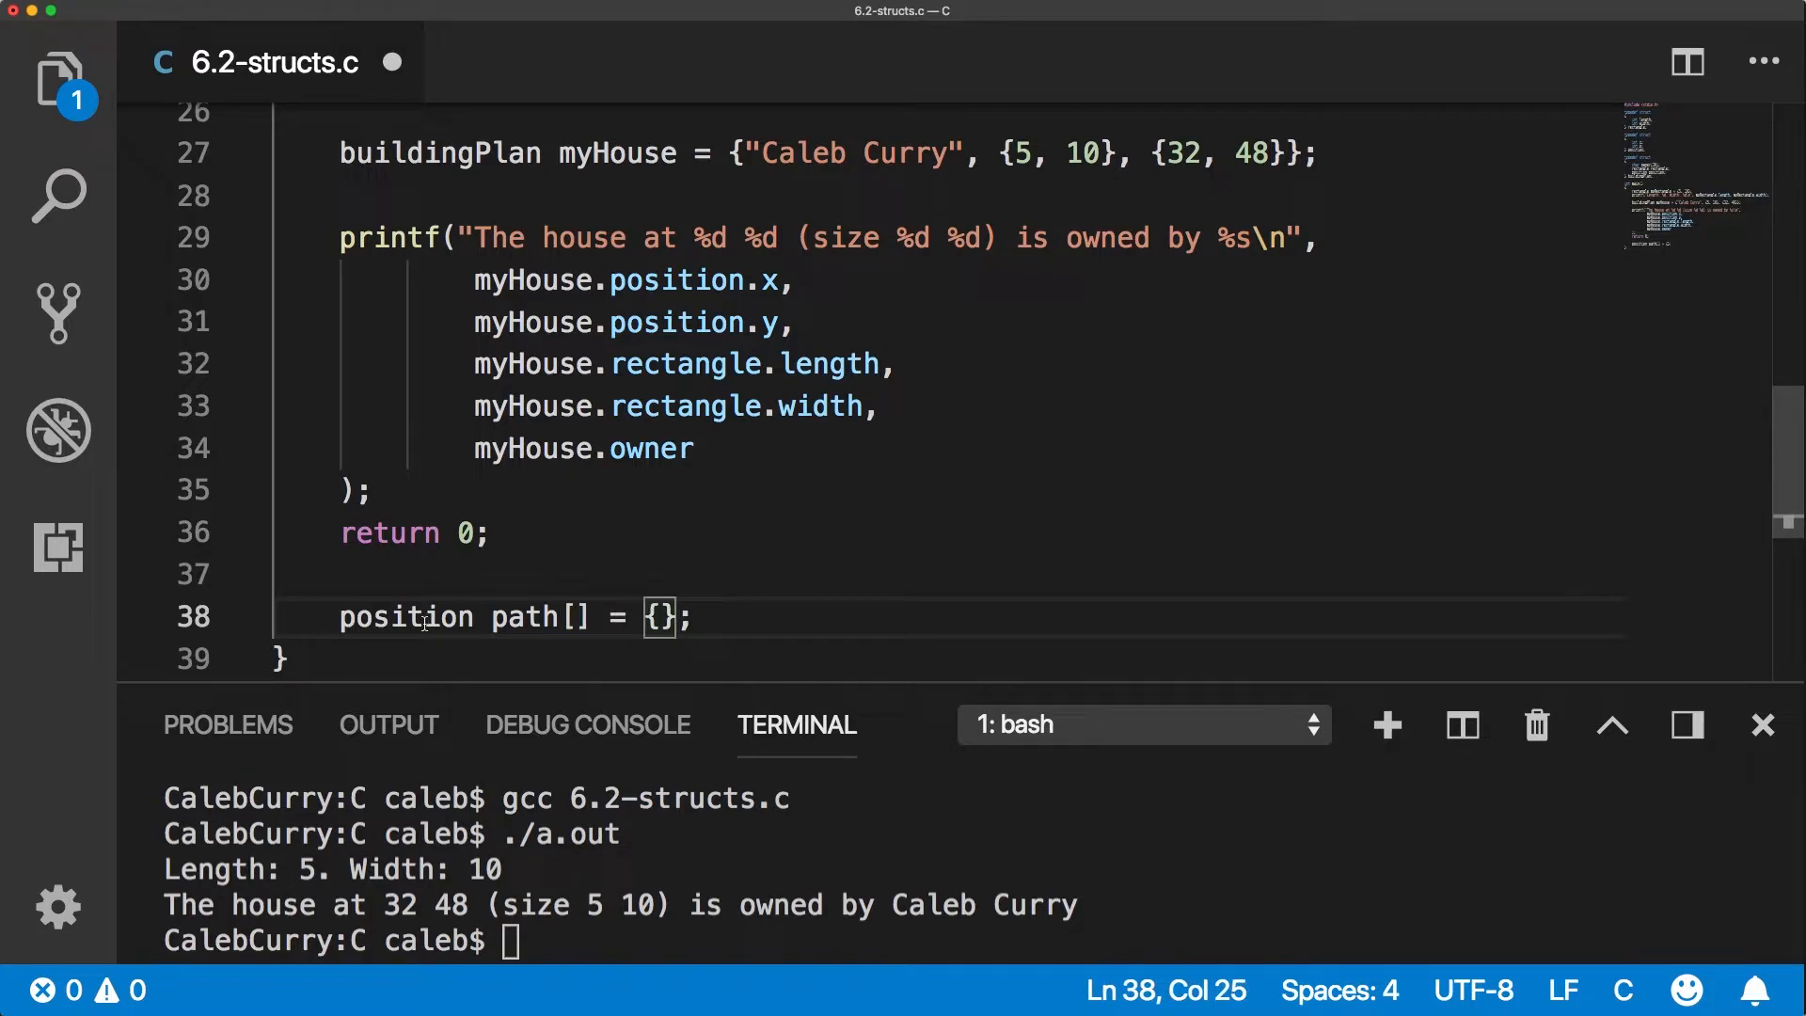
type("{")
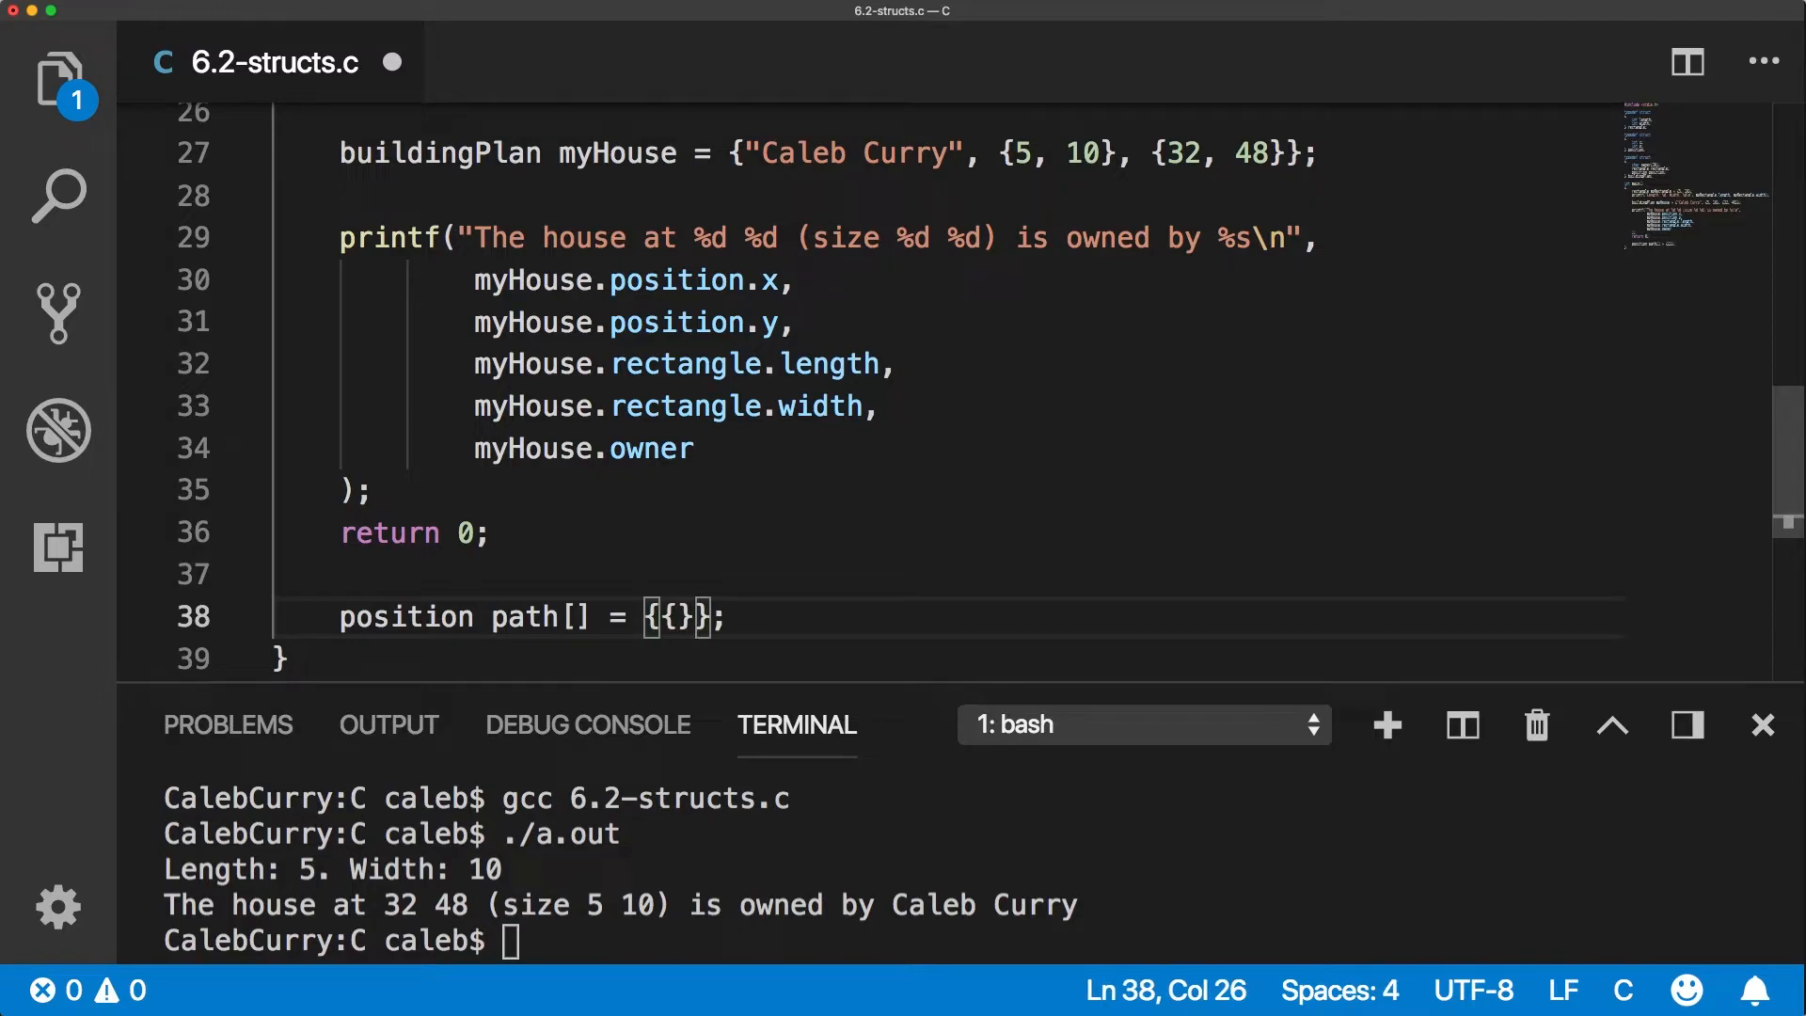
type(", {}")
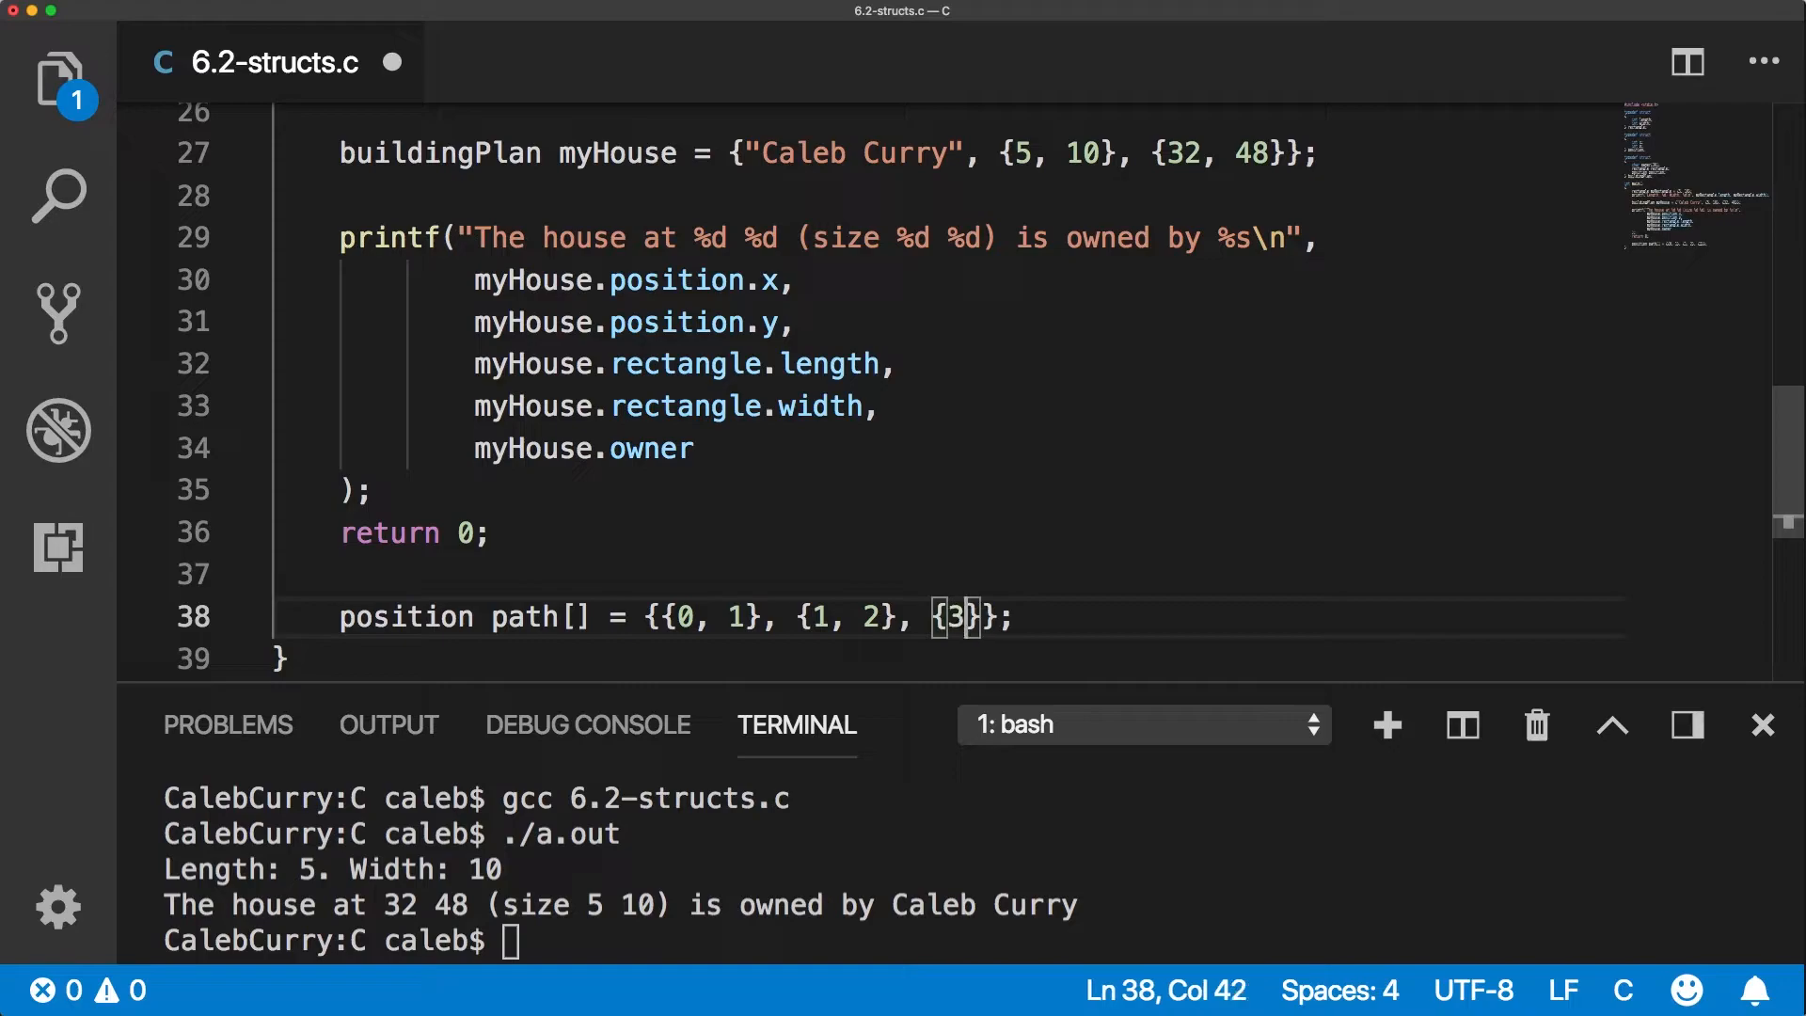
type(",4")
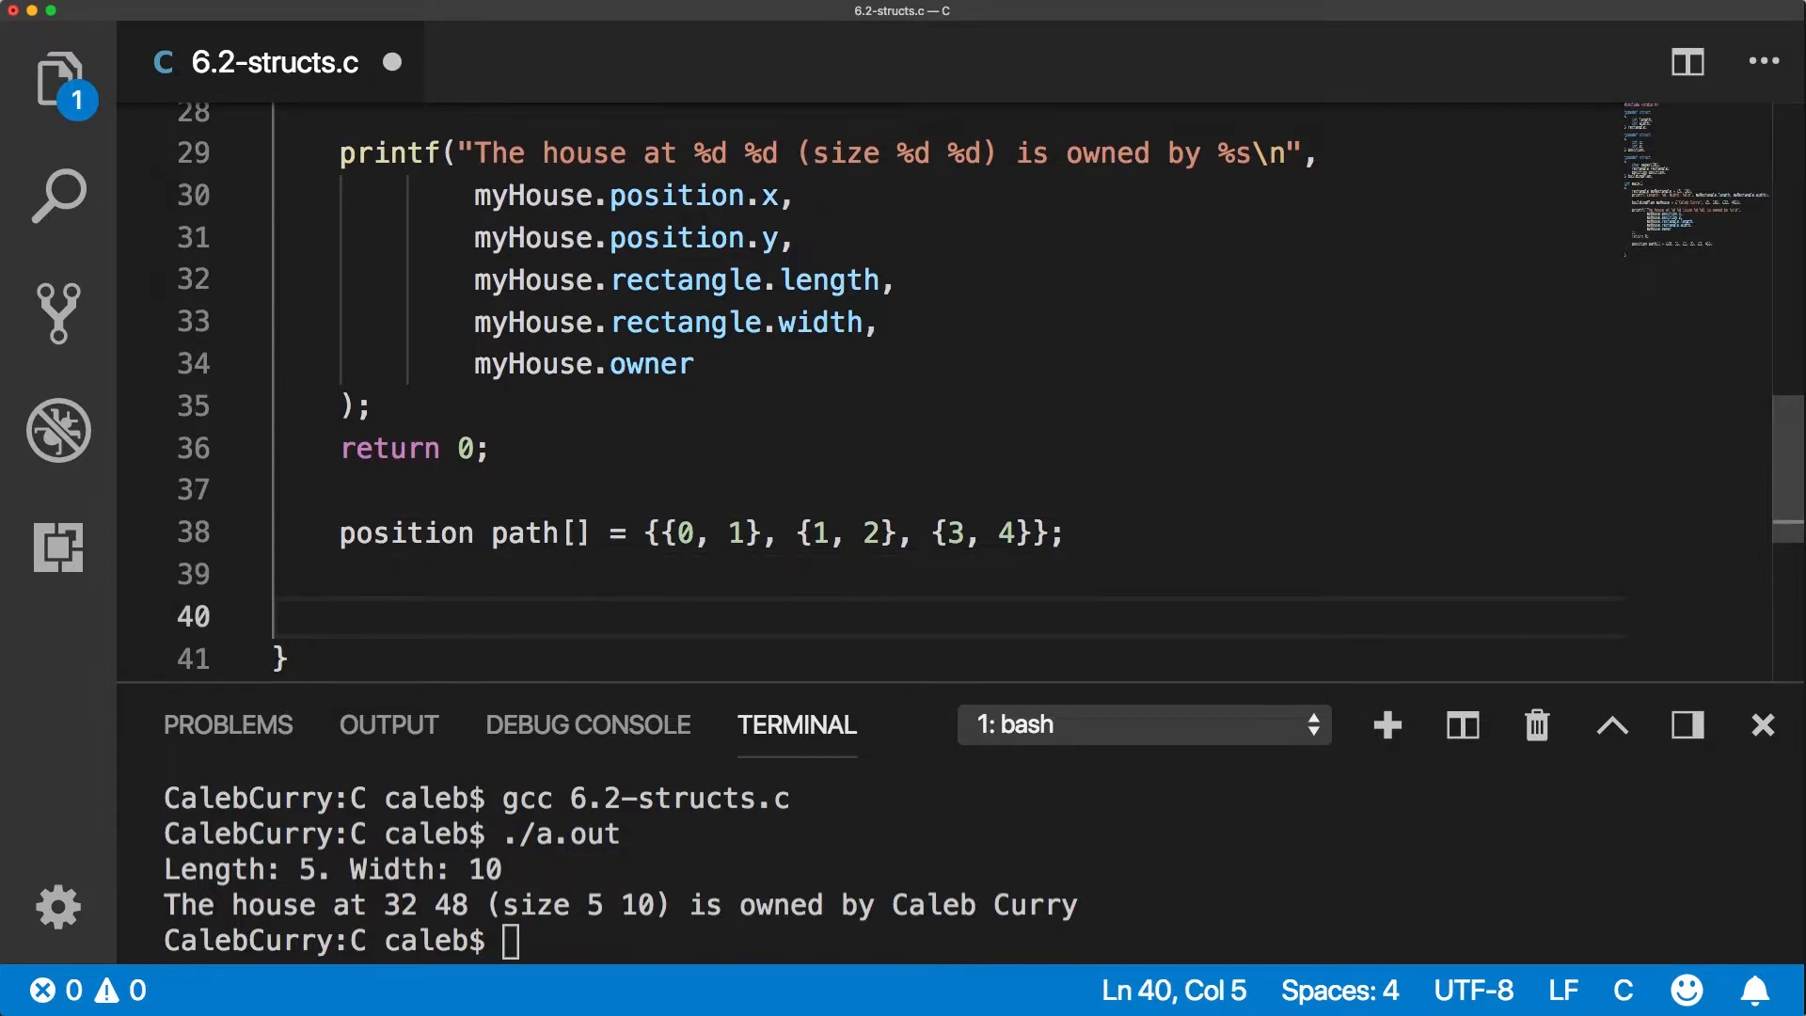
Write a for loop printing path[i].x and path[i].y, then run it to output 0 1, 1 2, 3 4.
type("for (int")
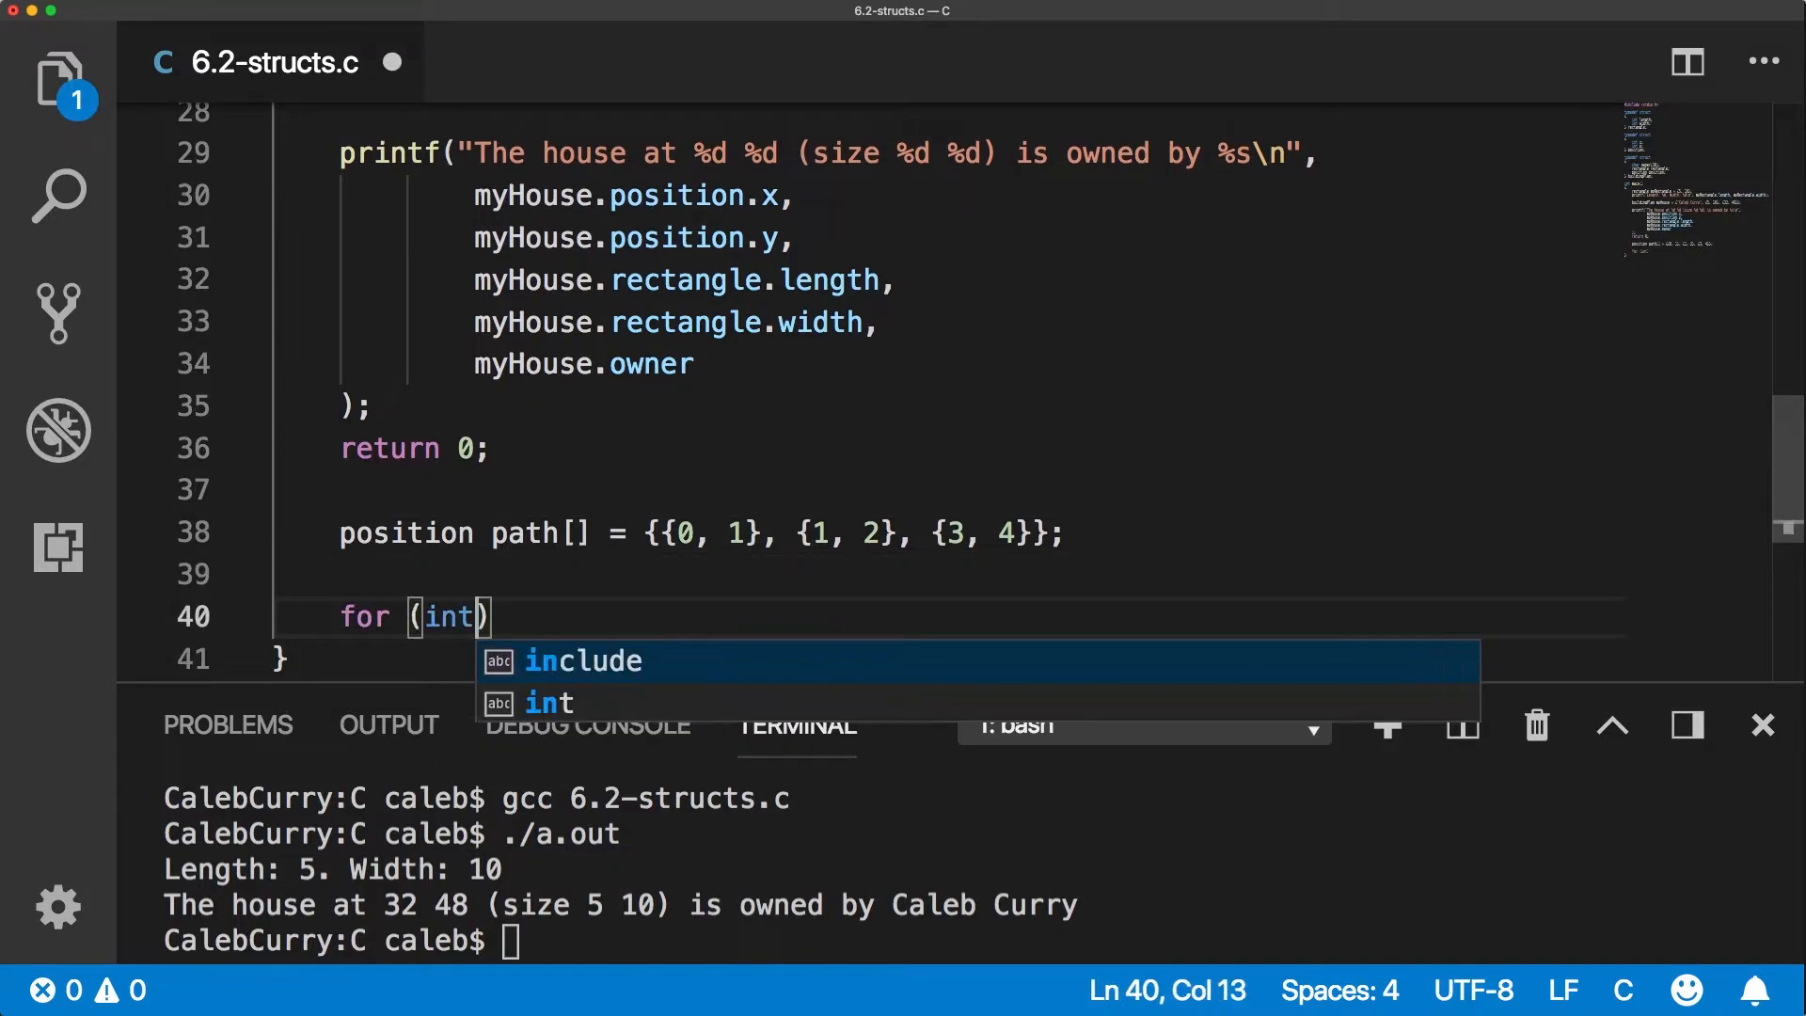
type("i = 0; i <")
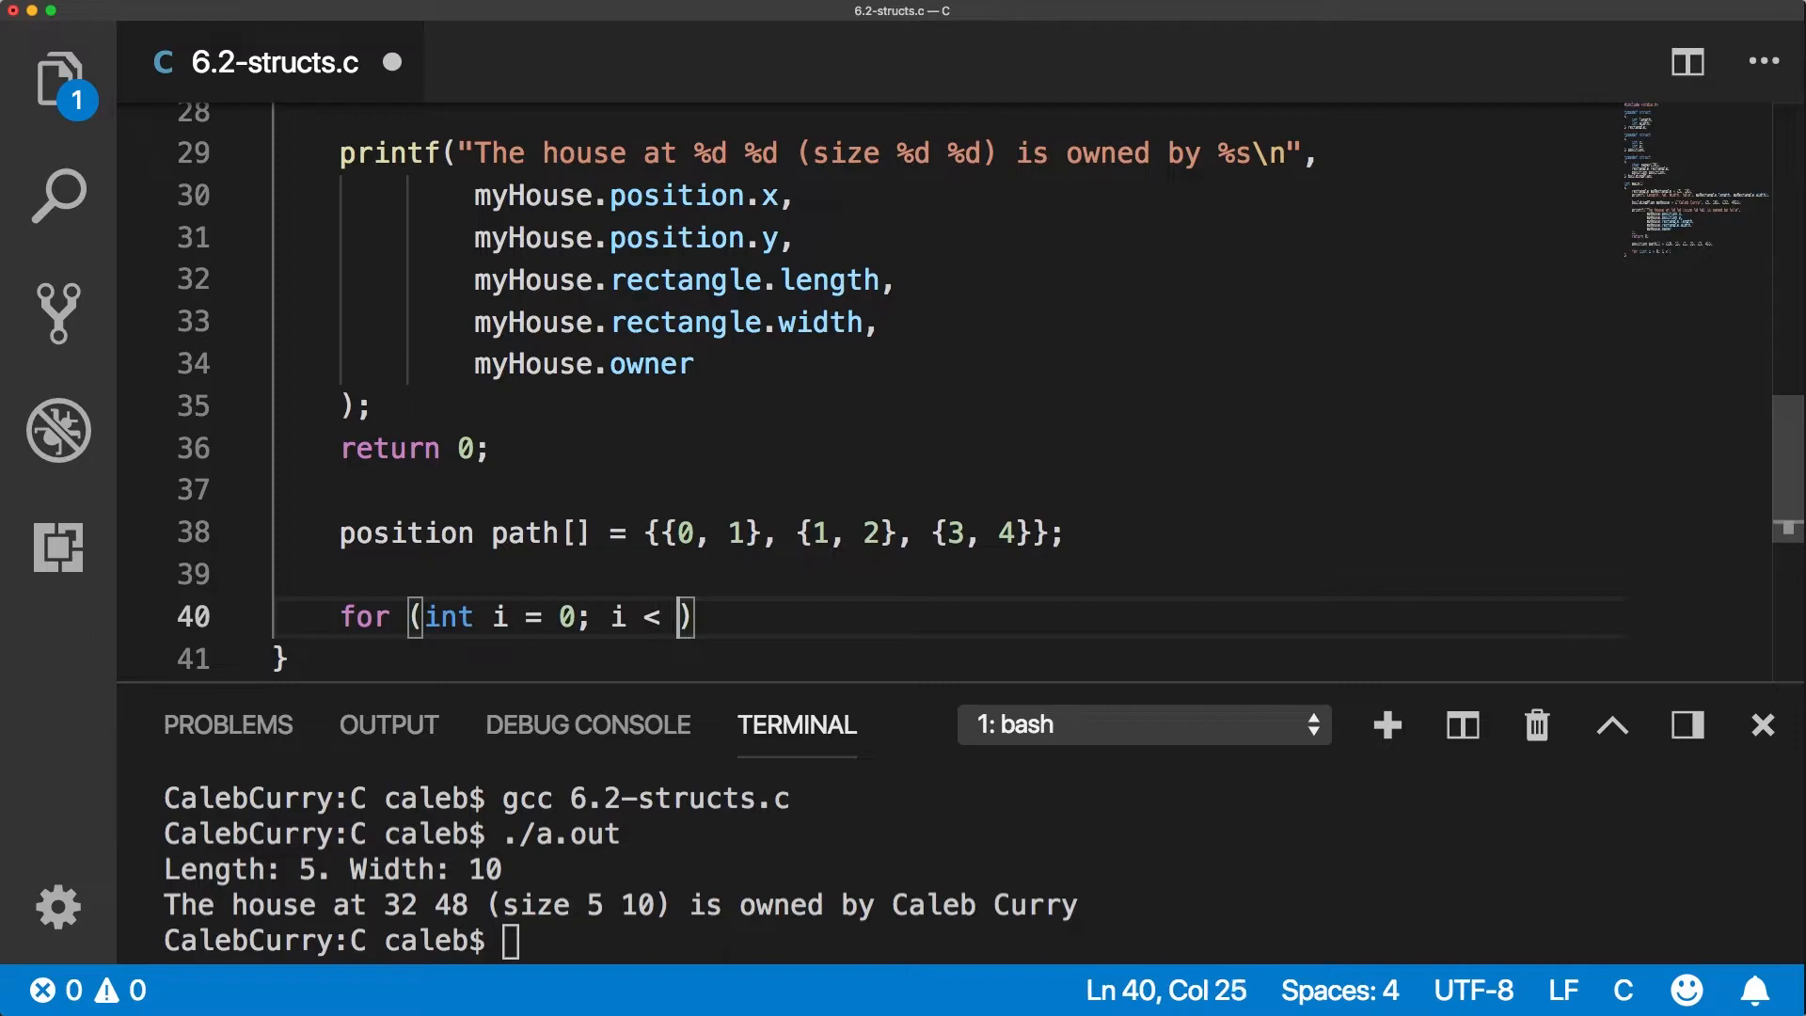
type("3; i +")
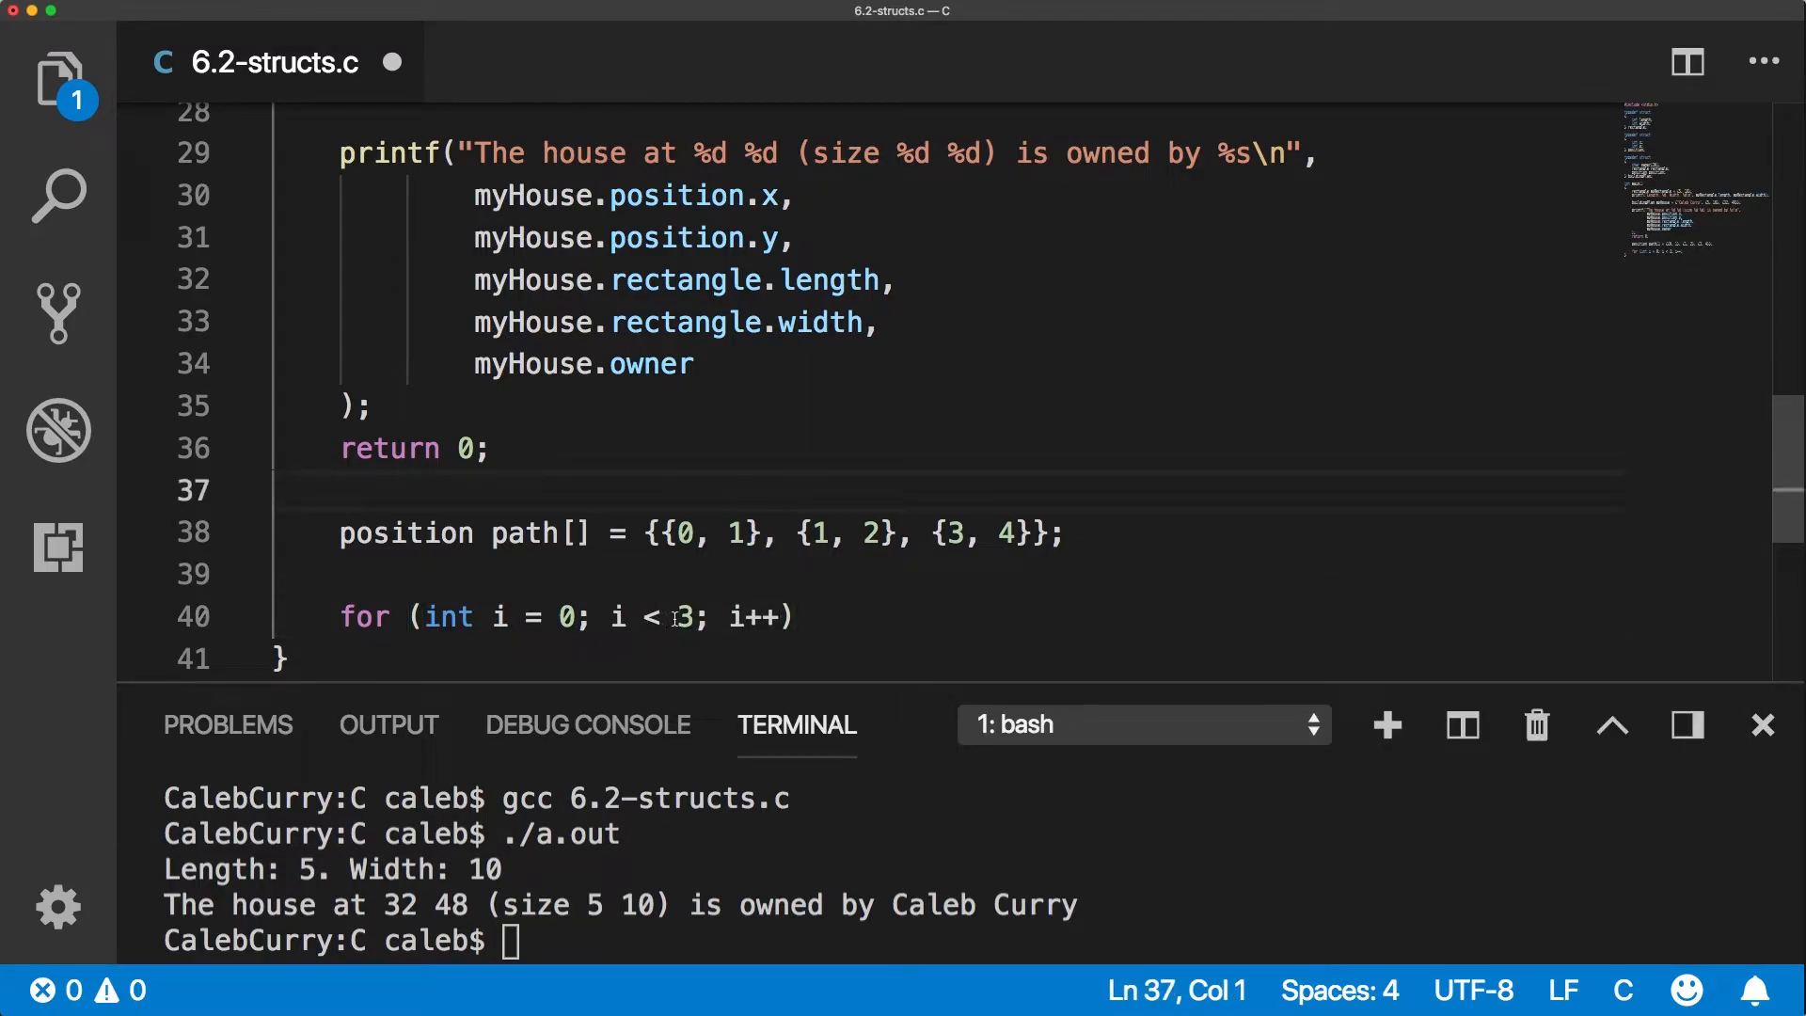
key("Enter")
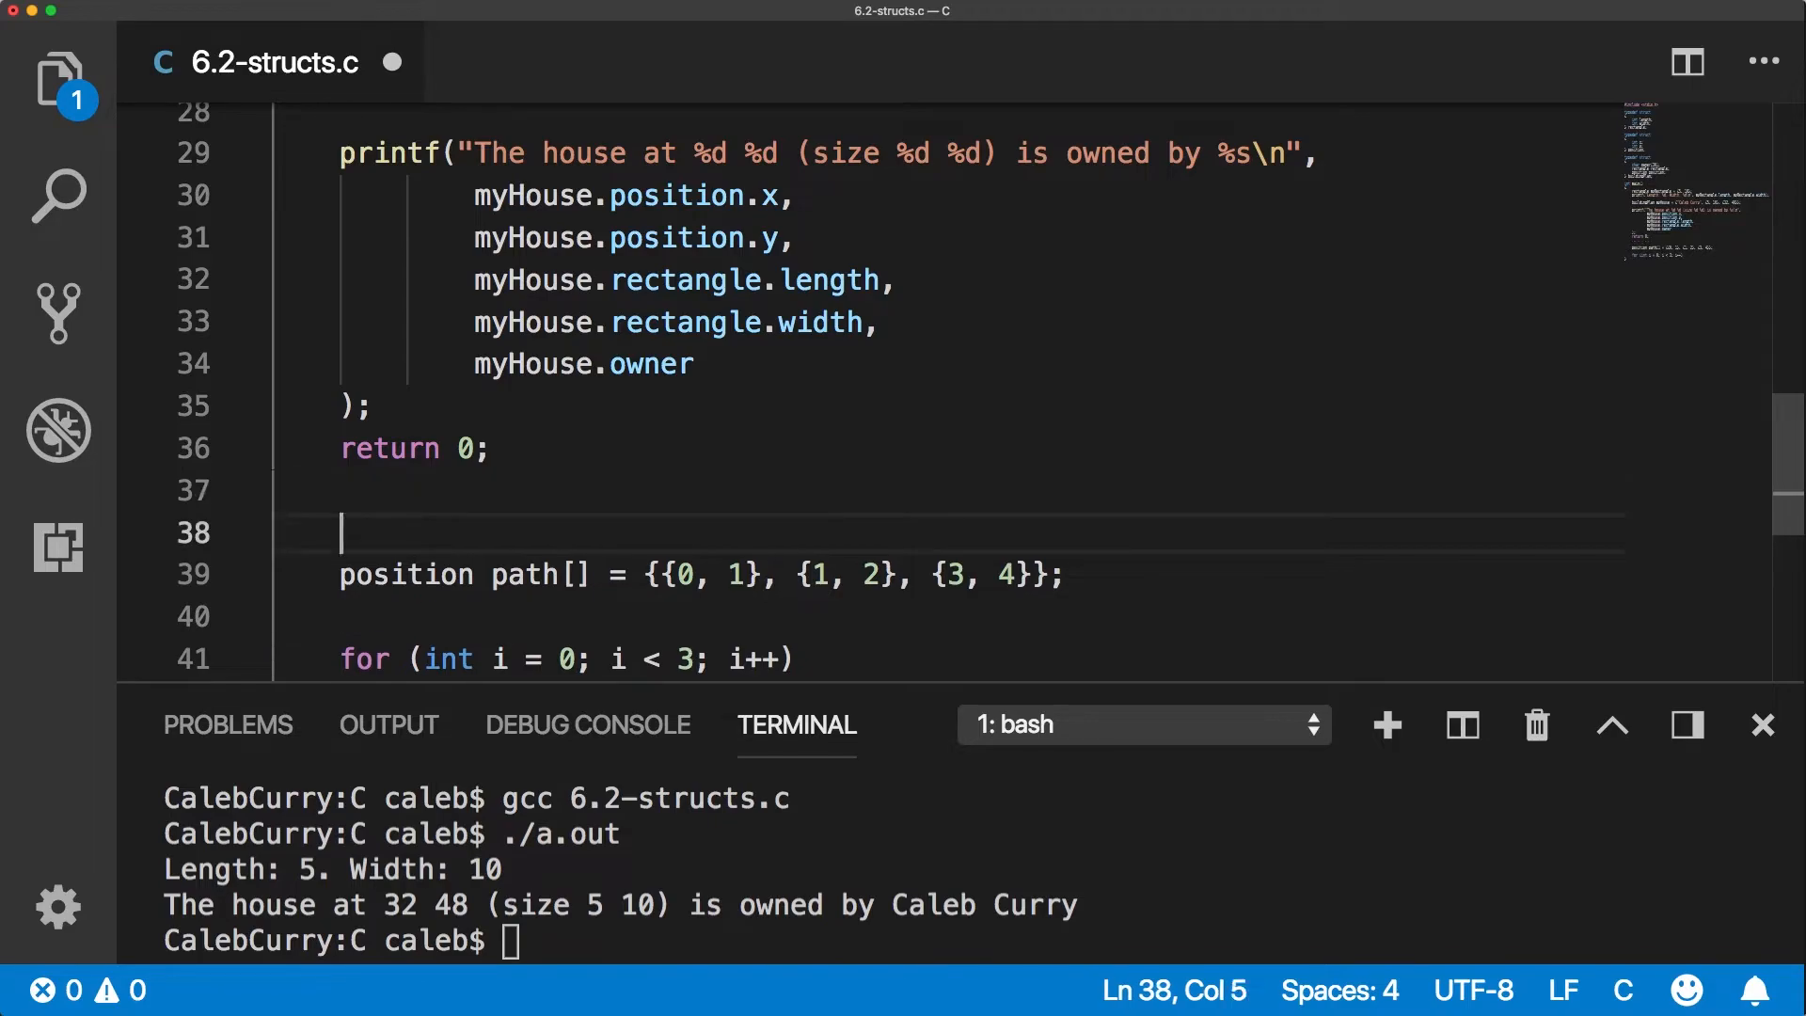
type("int size = 3;")
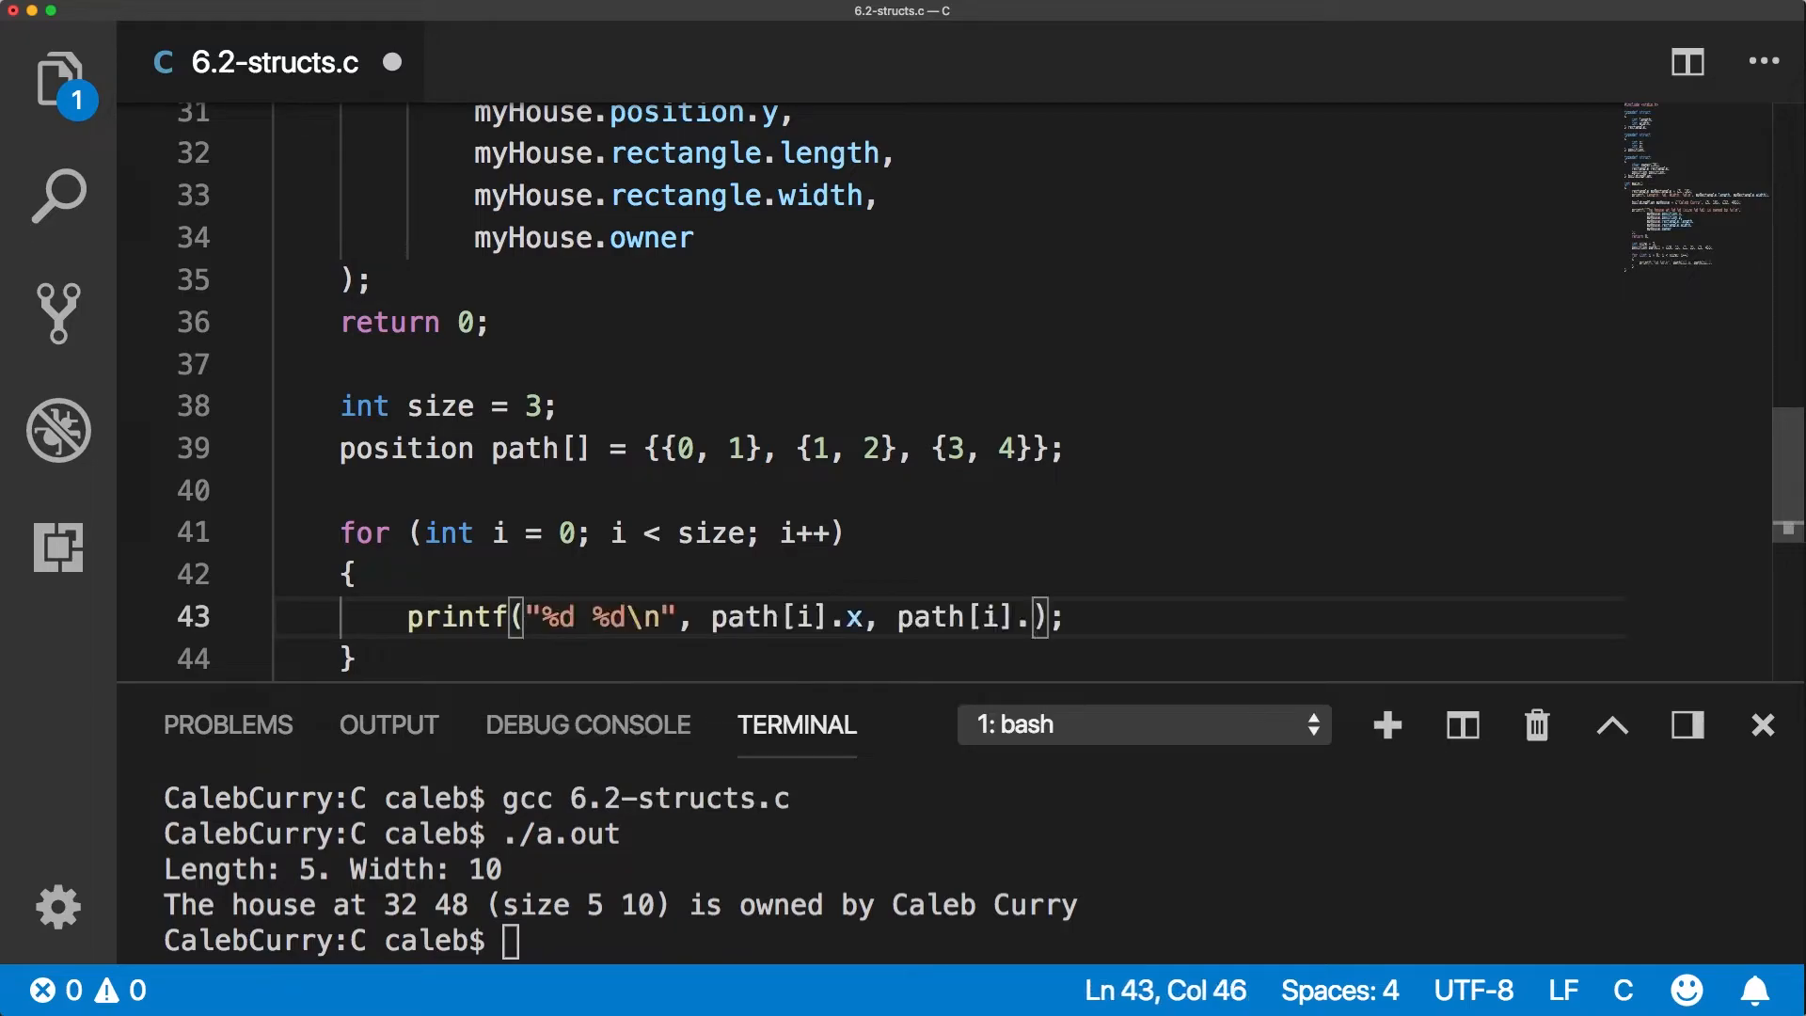
type("y")
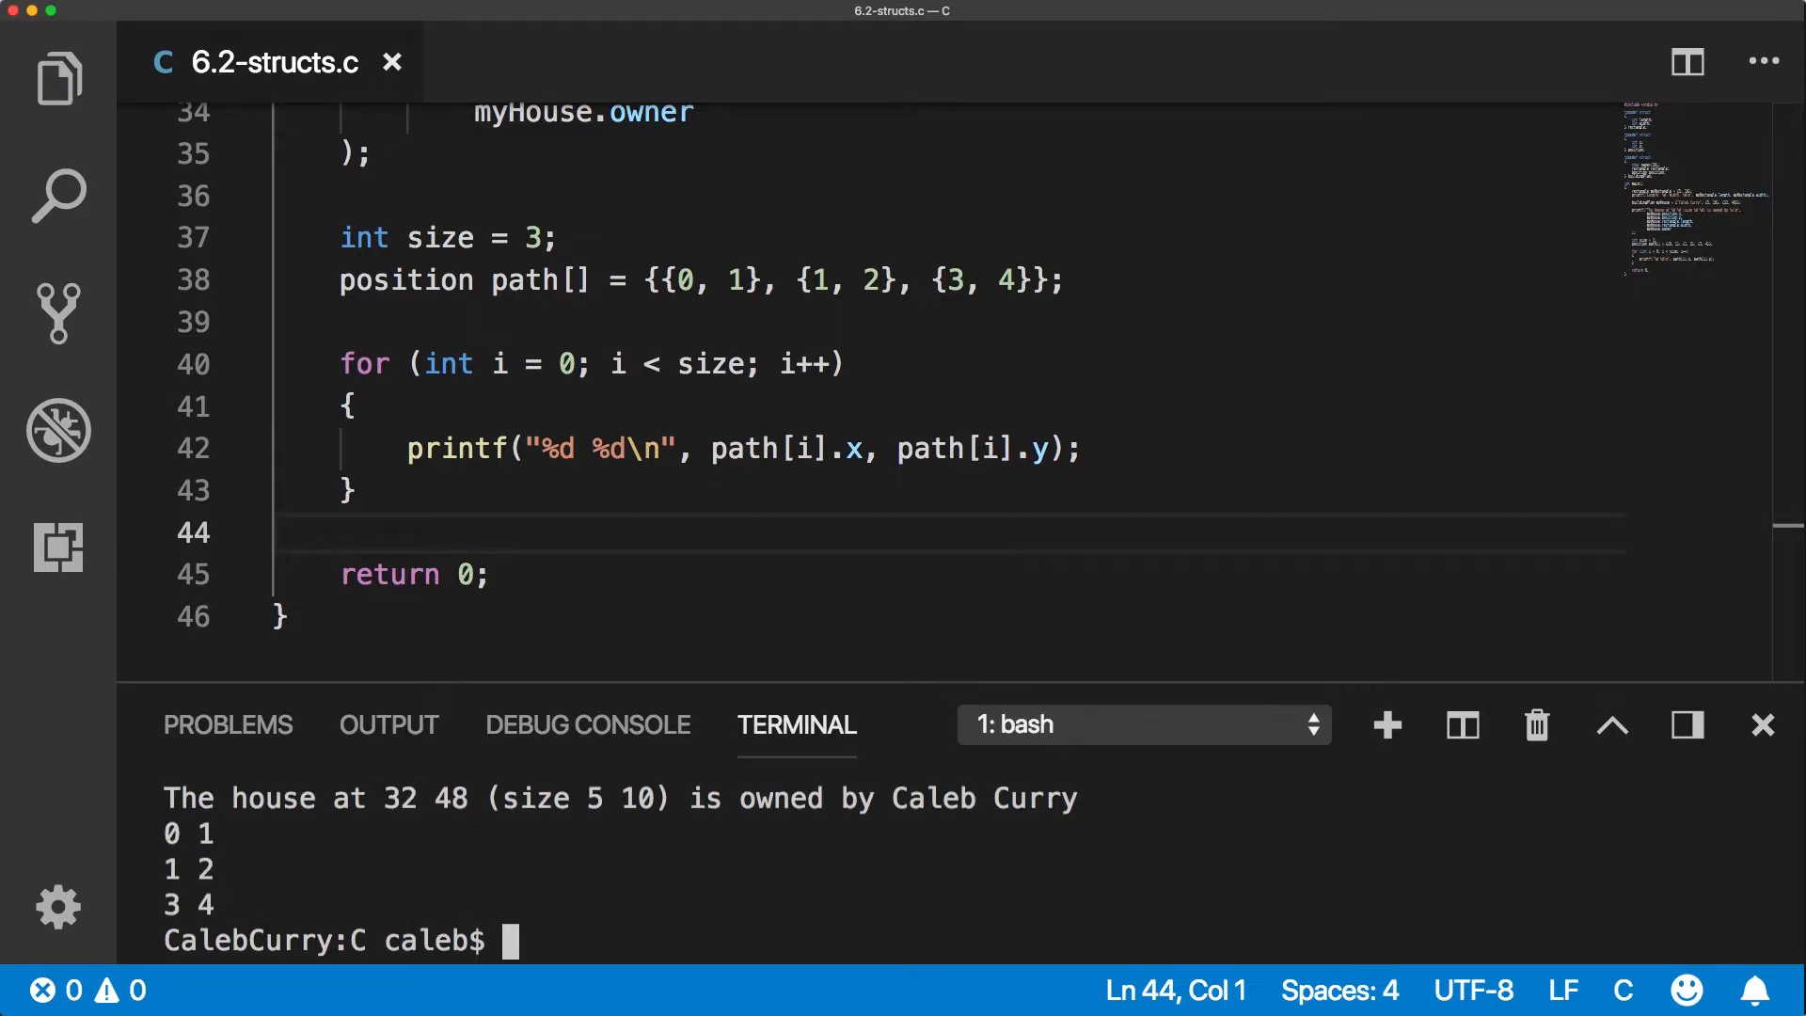
mouse_move(266, 895)
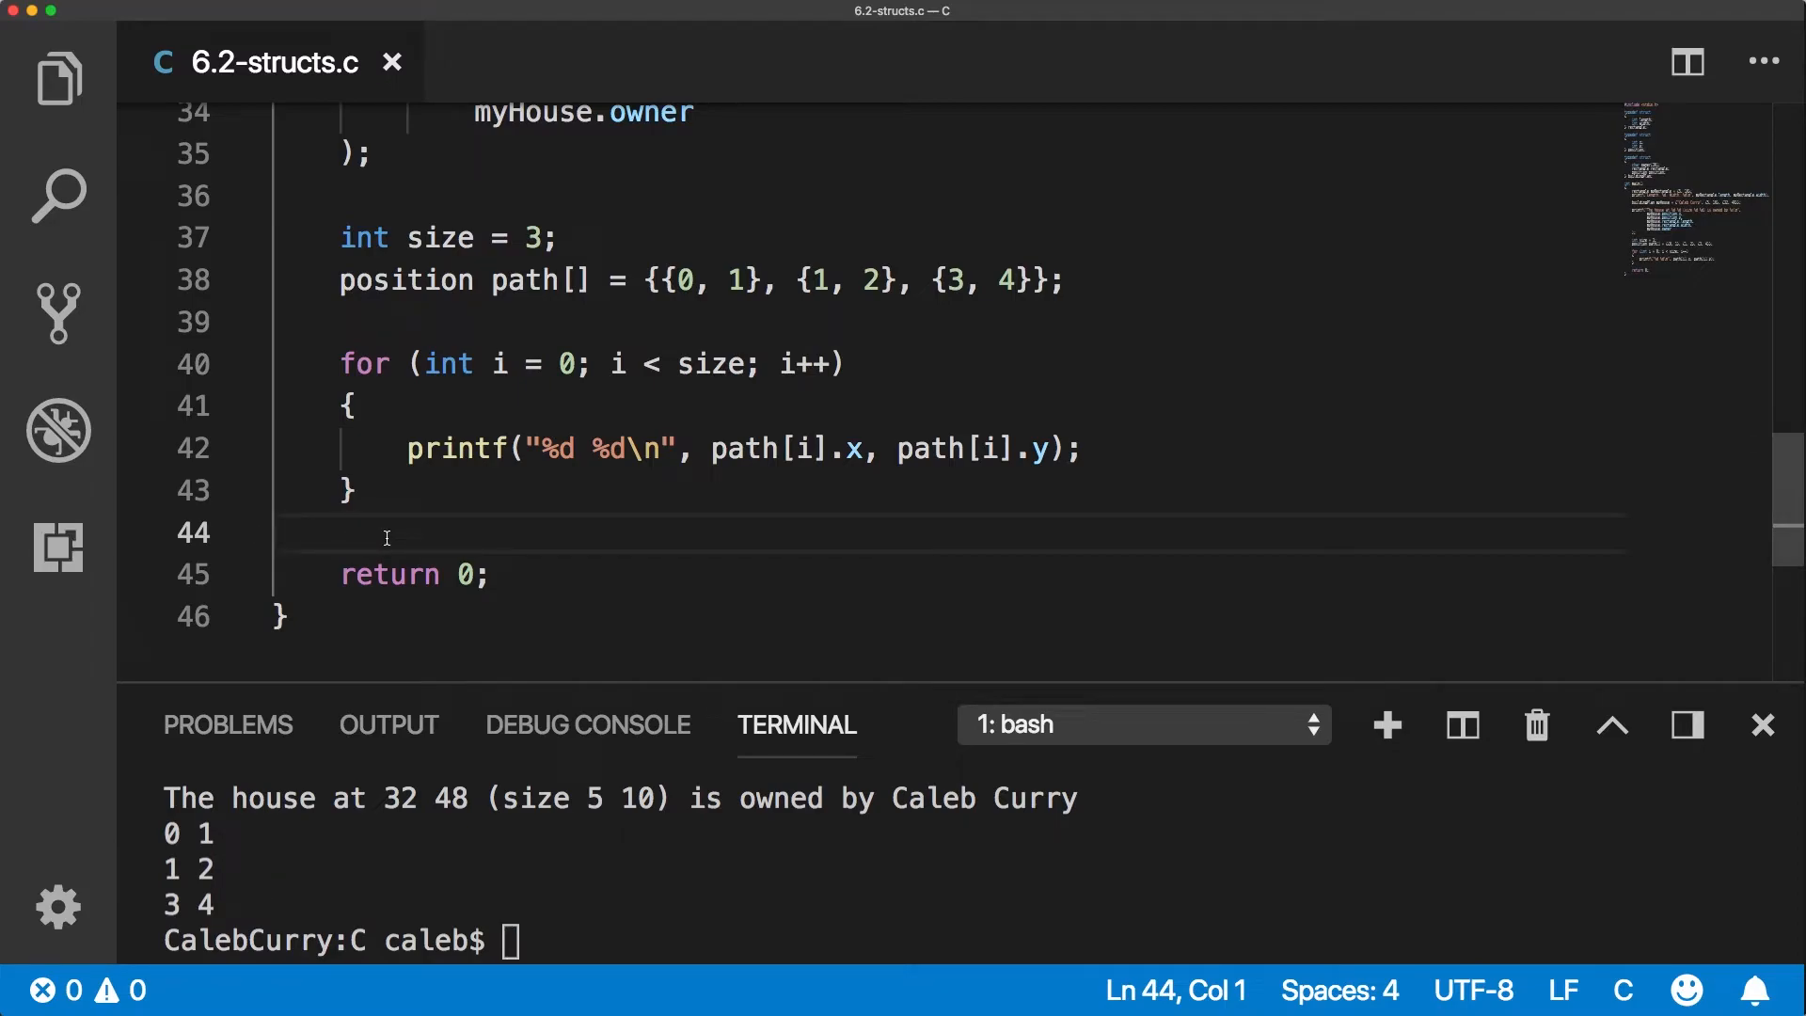
Declare buildingPlan *structPointer = &myHouse; before the return statement.
key("Enter")
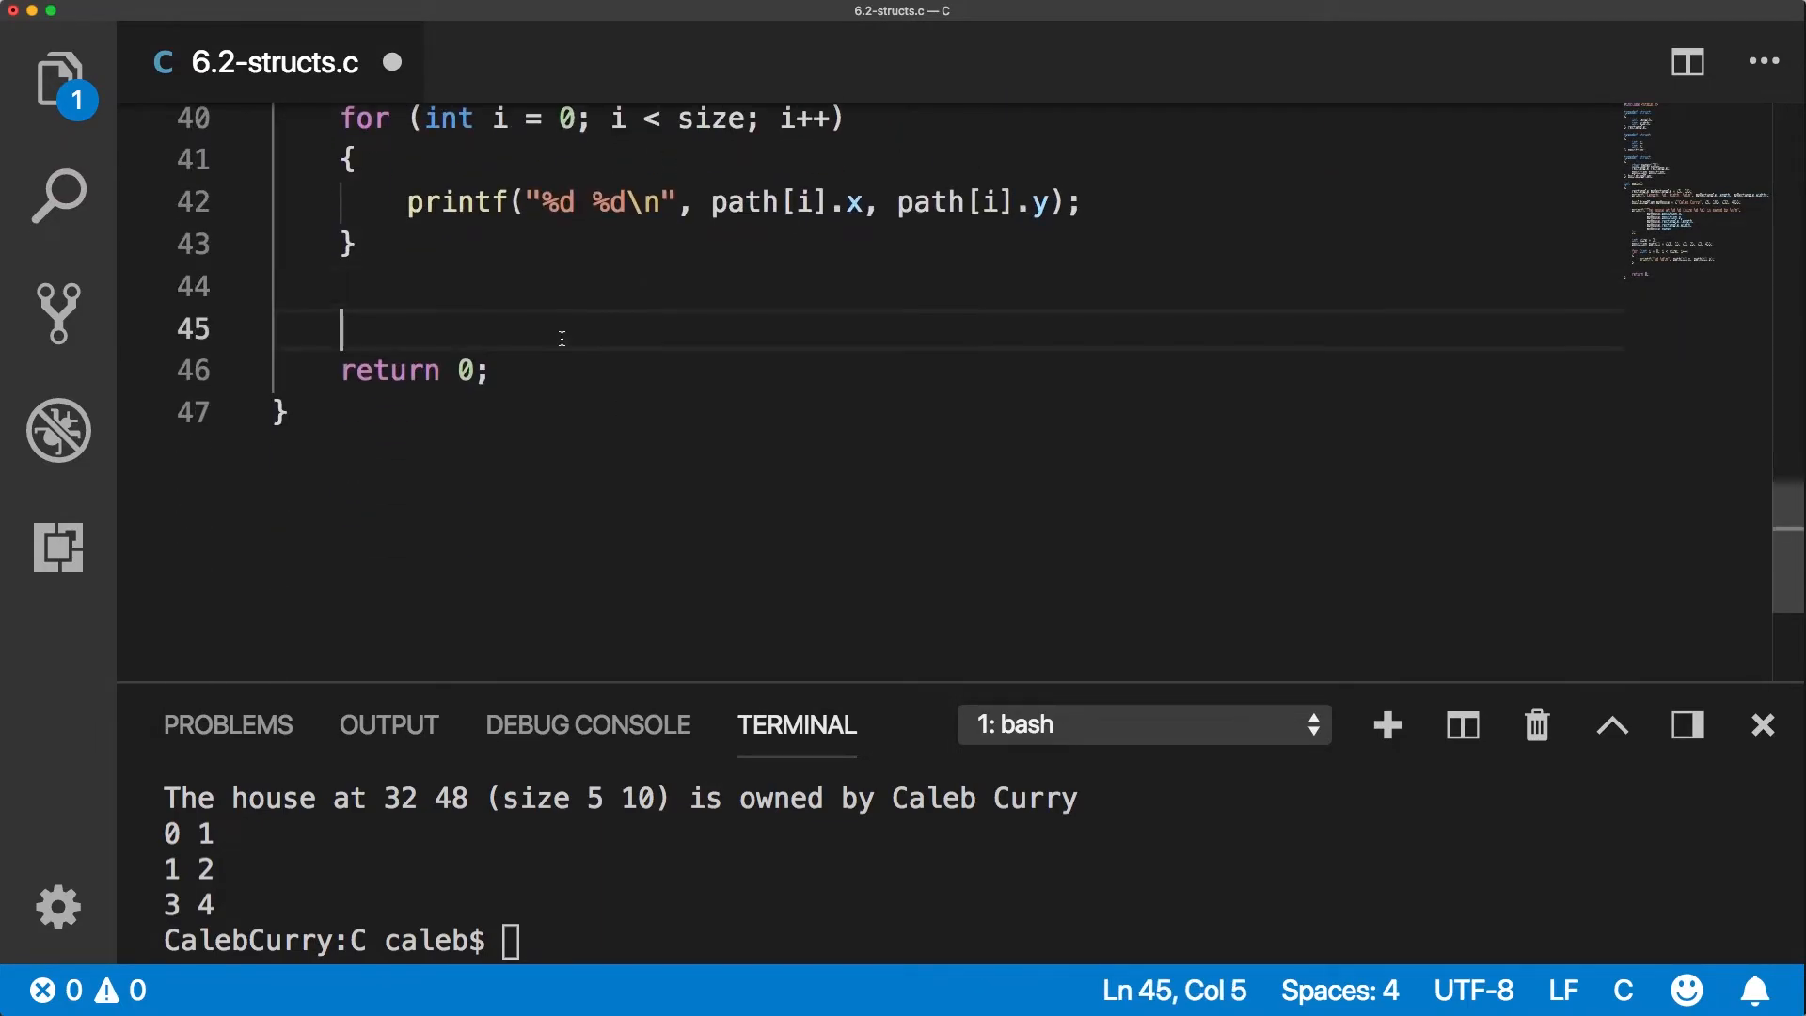
type("buildingPlan")
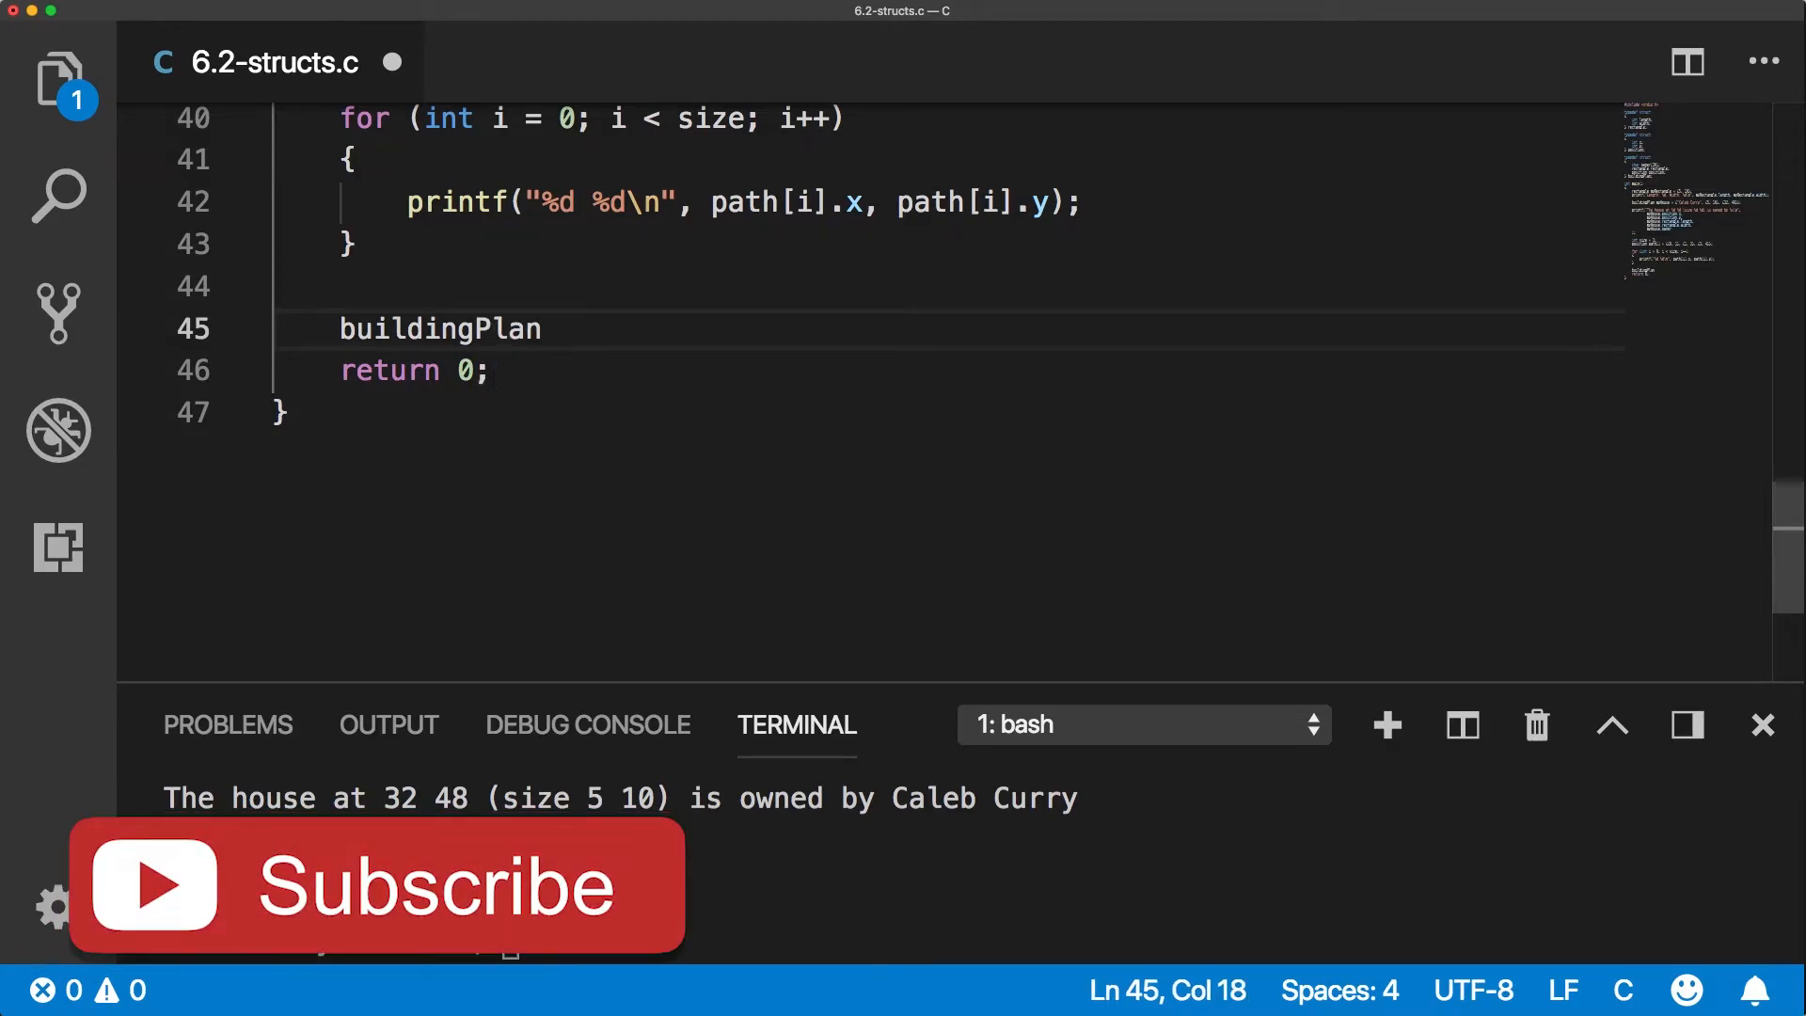
type("*")
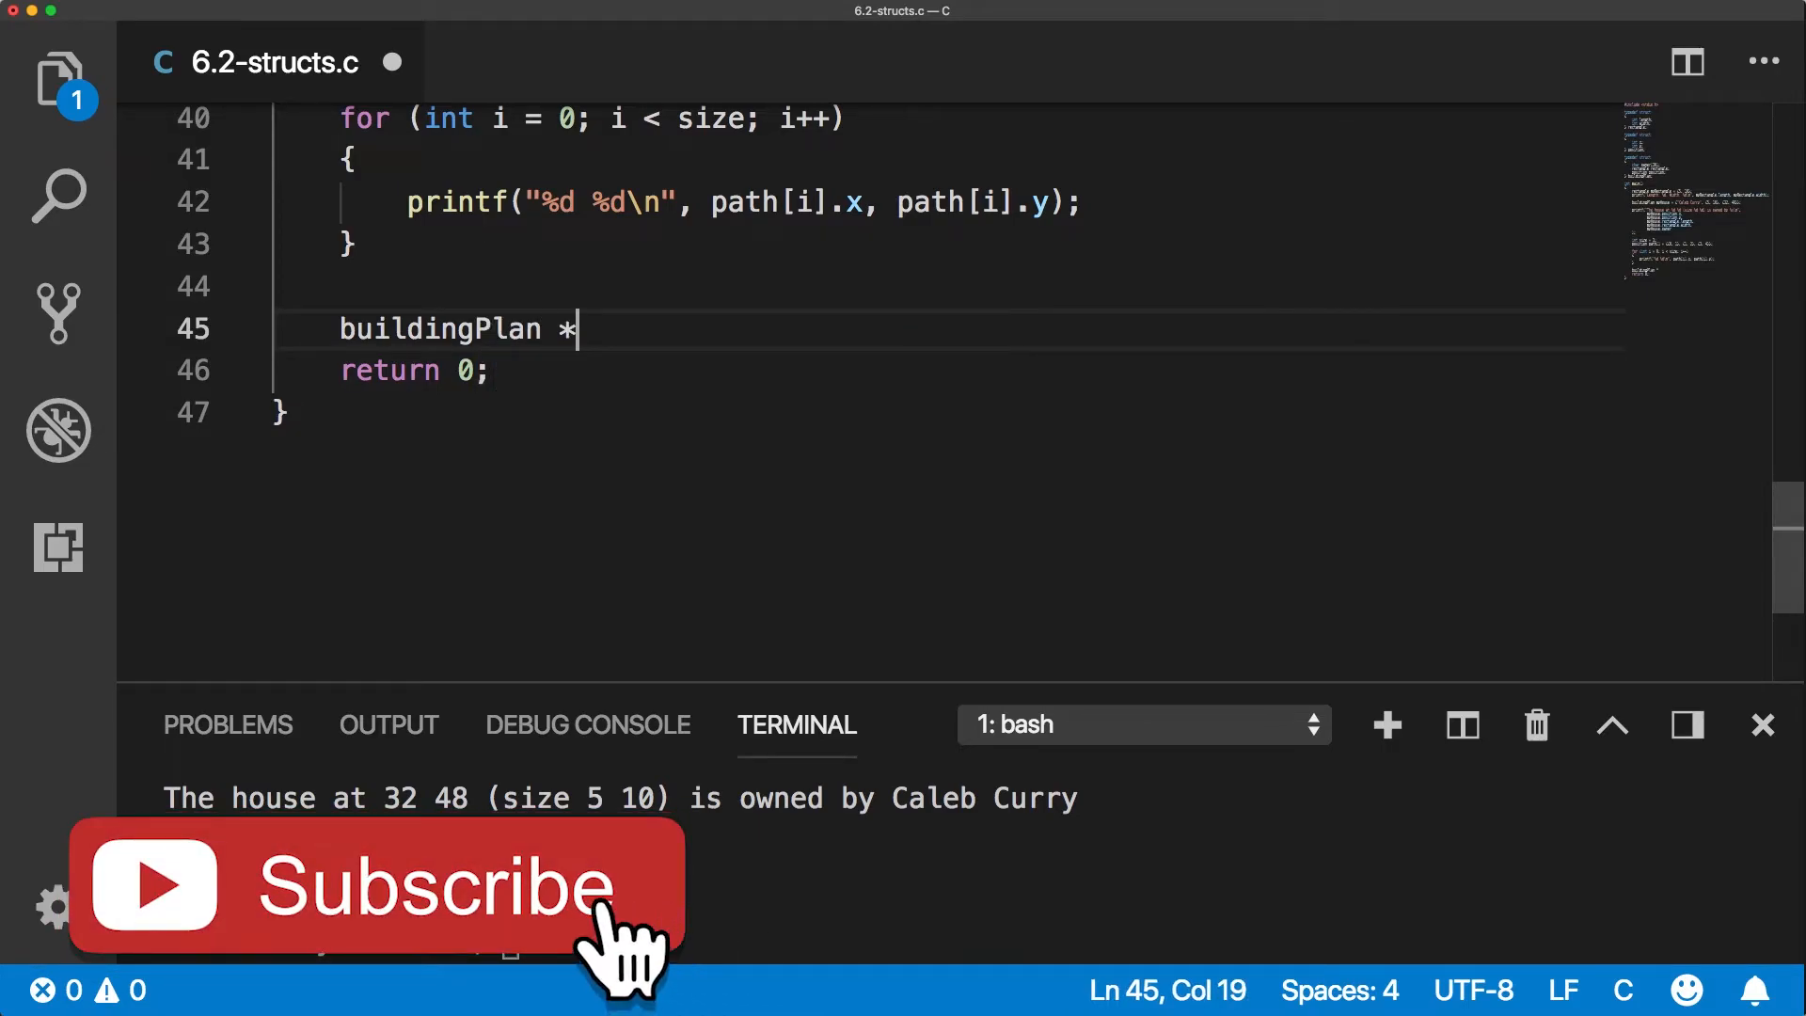
type("structPOi")
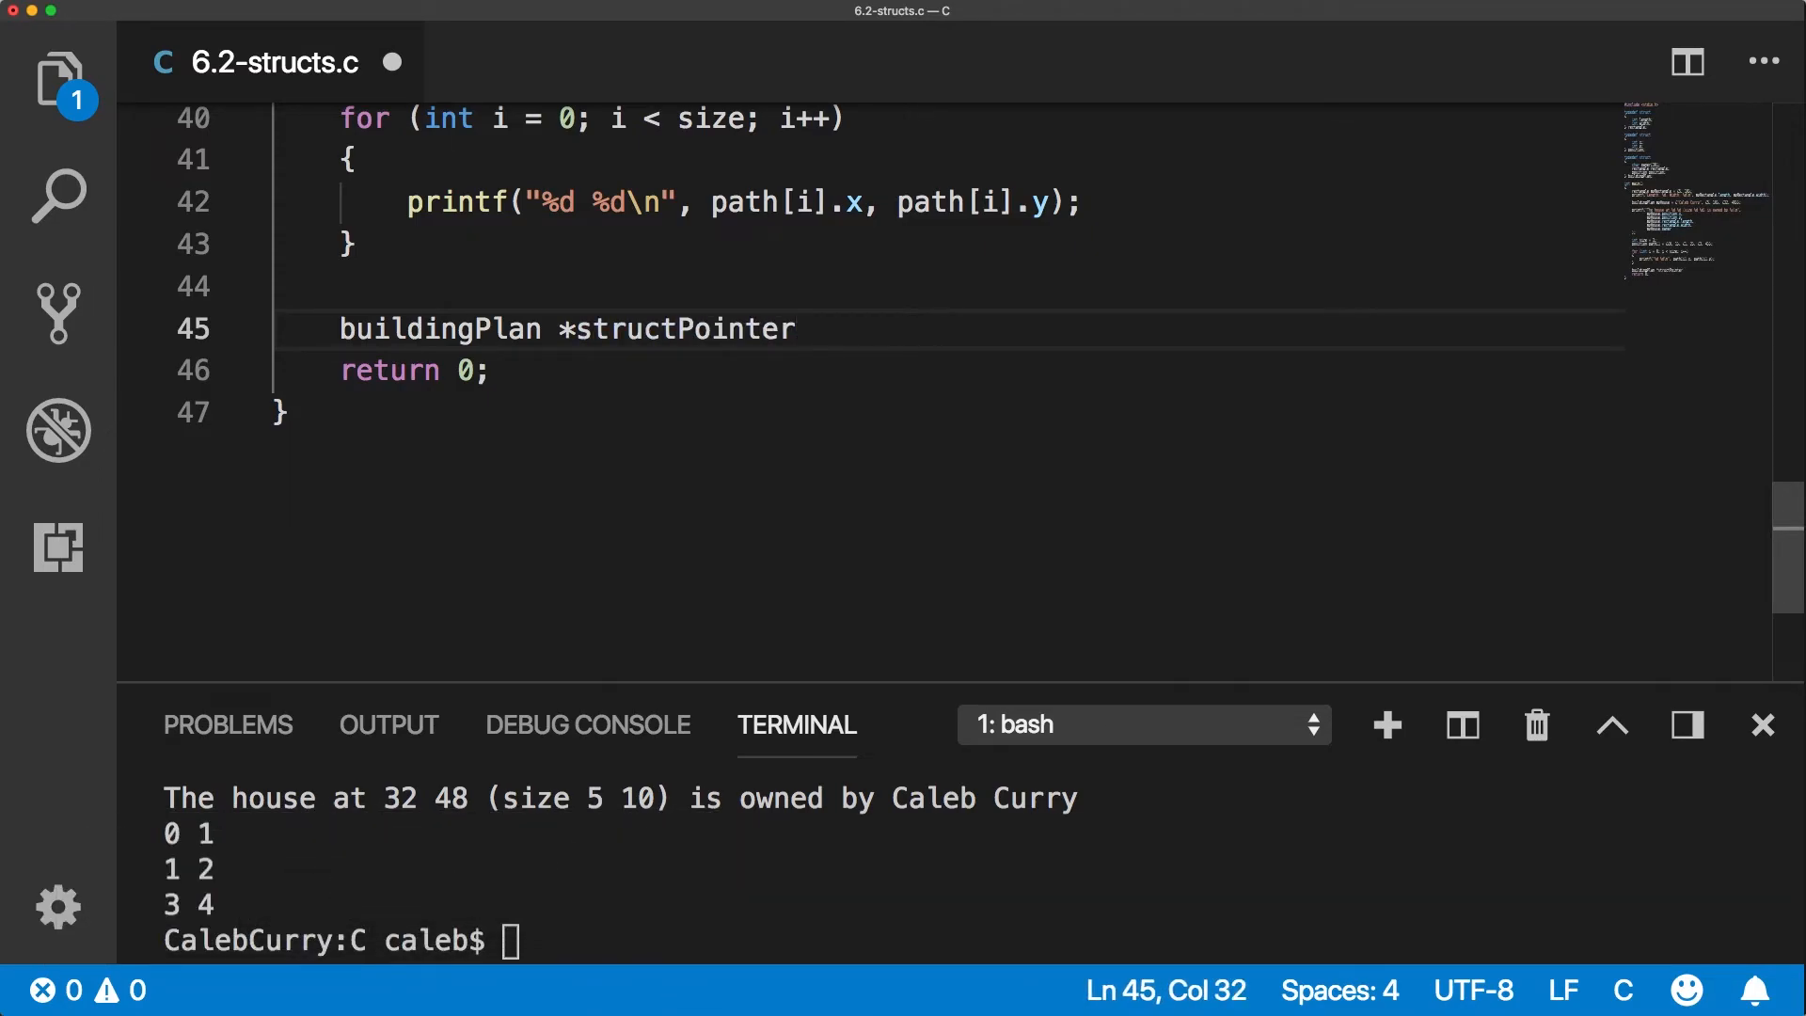
type("=")
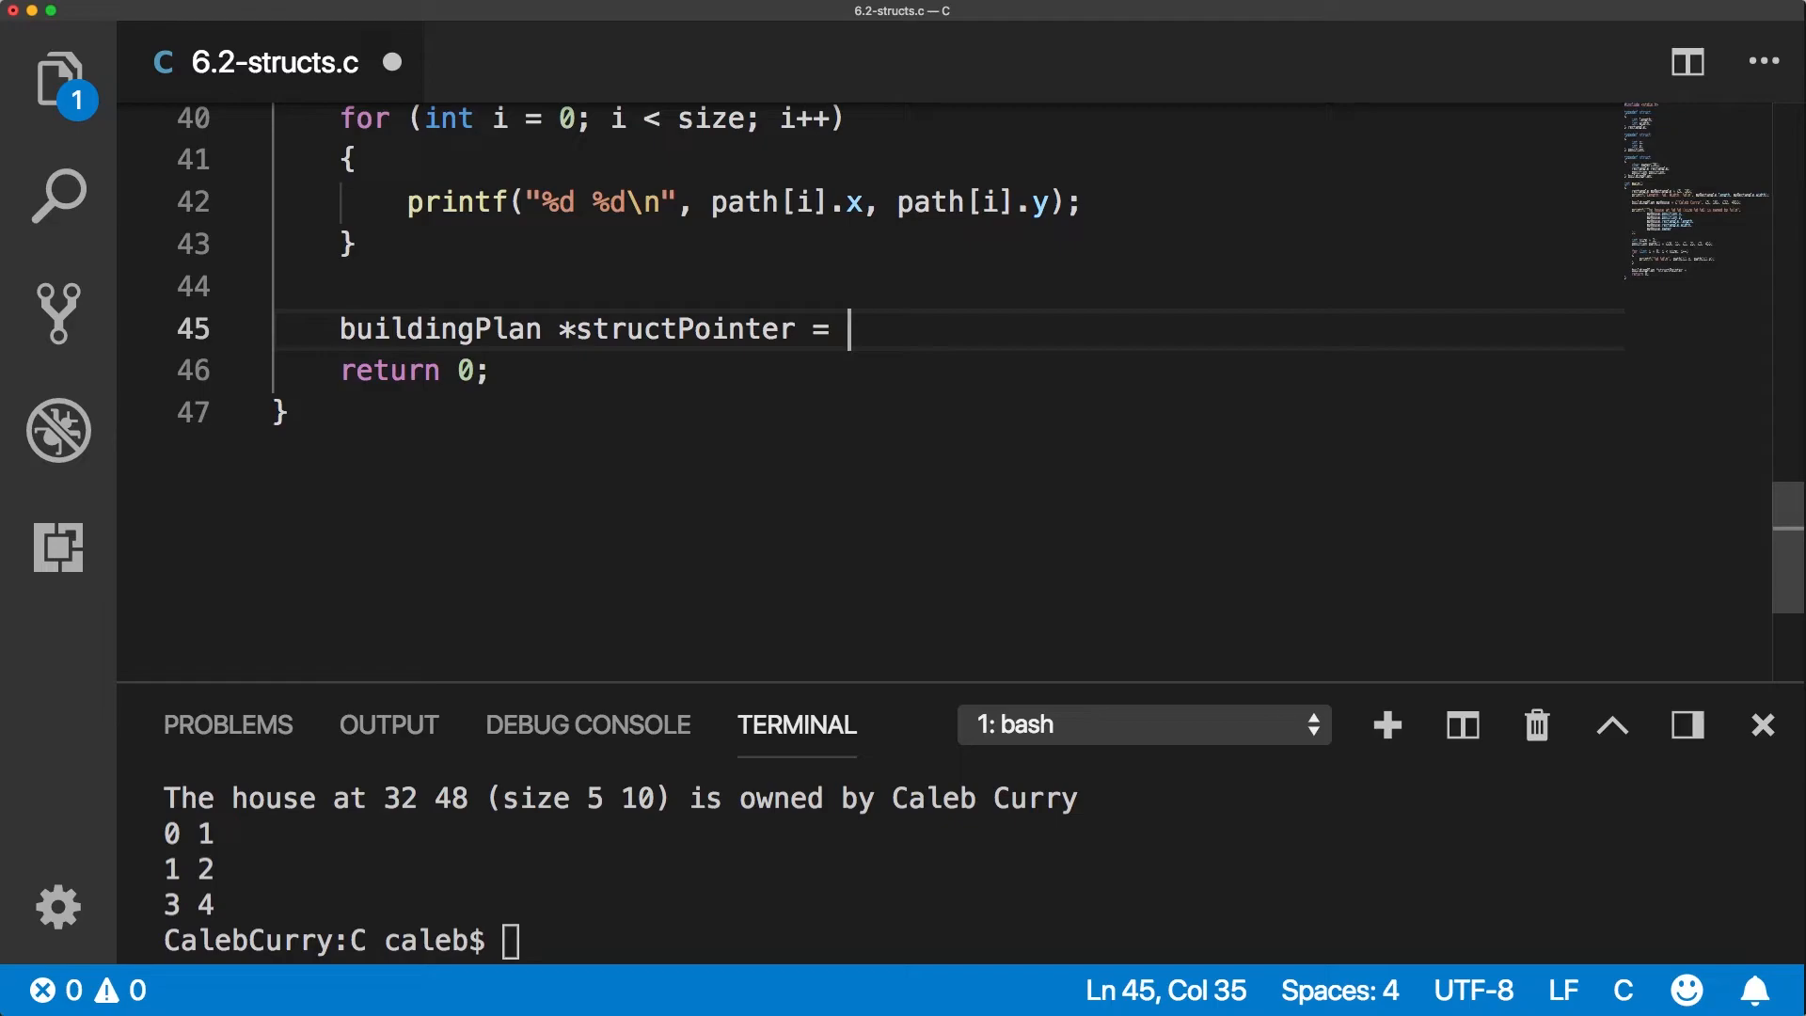
type("&myH")
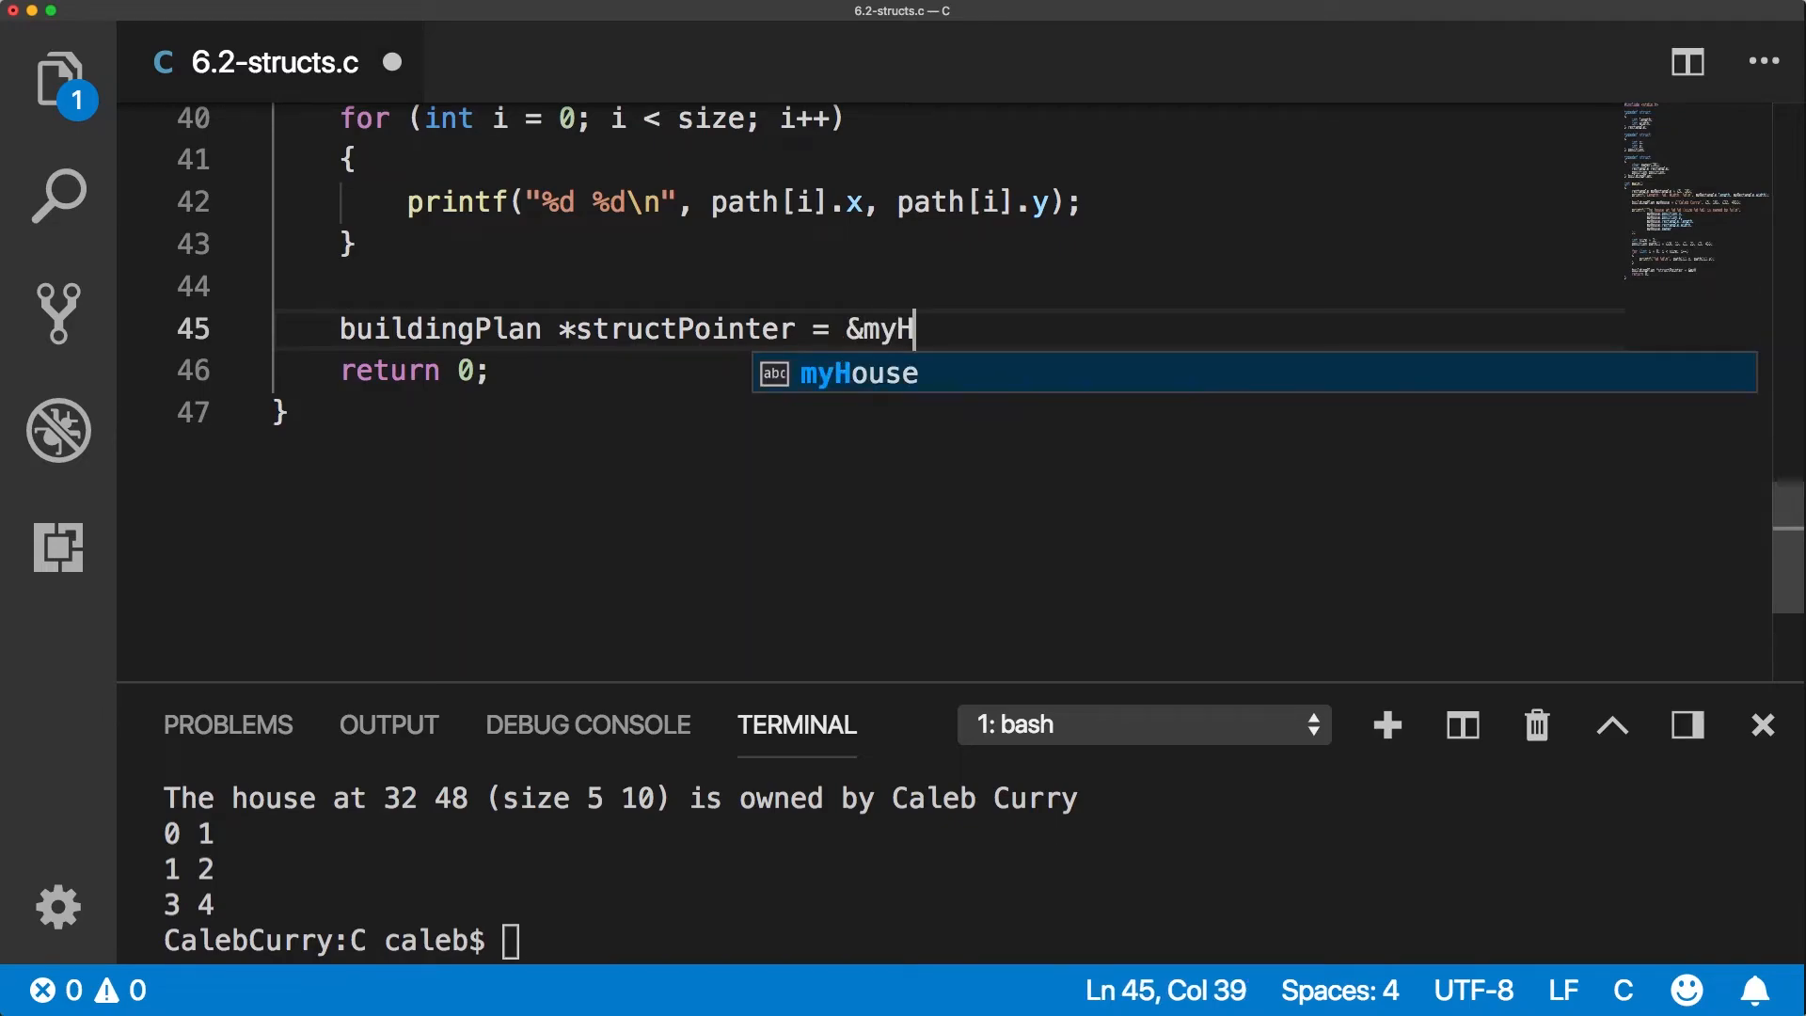
key("Enter")
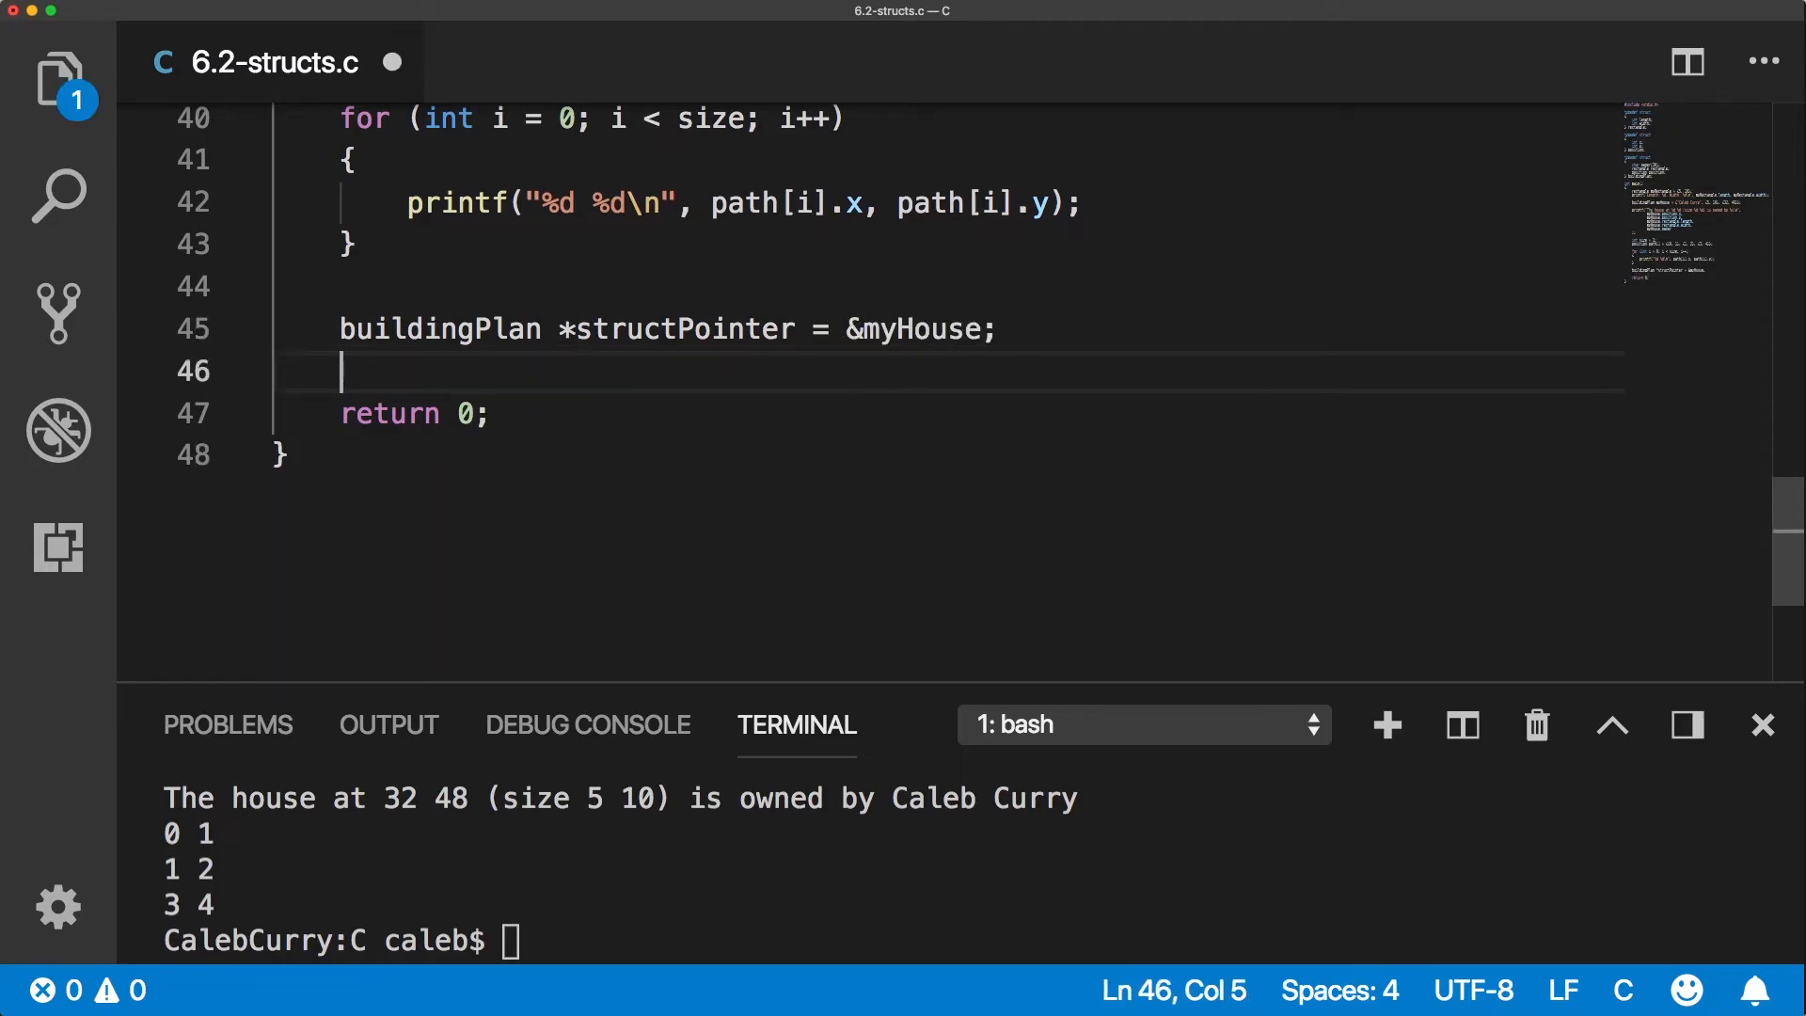